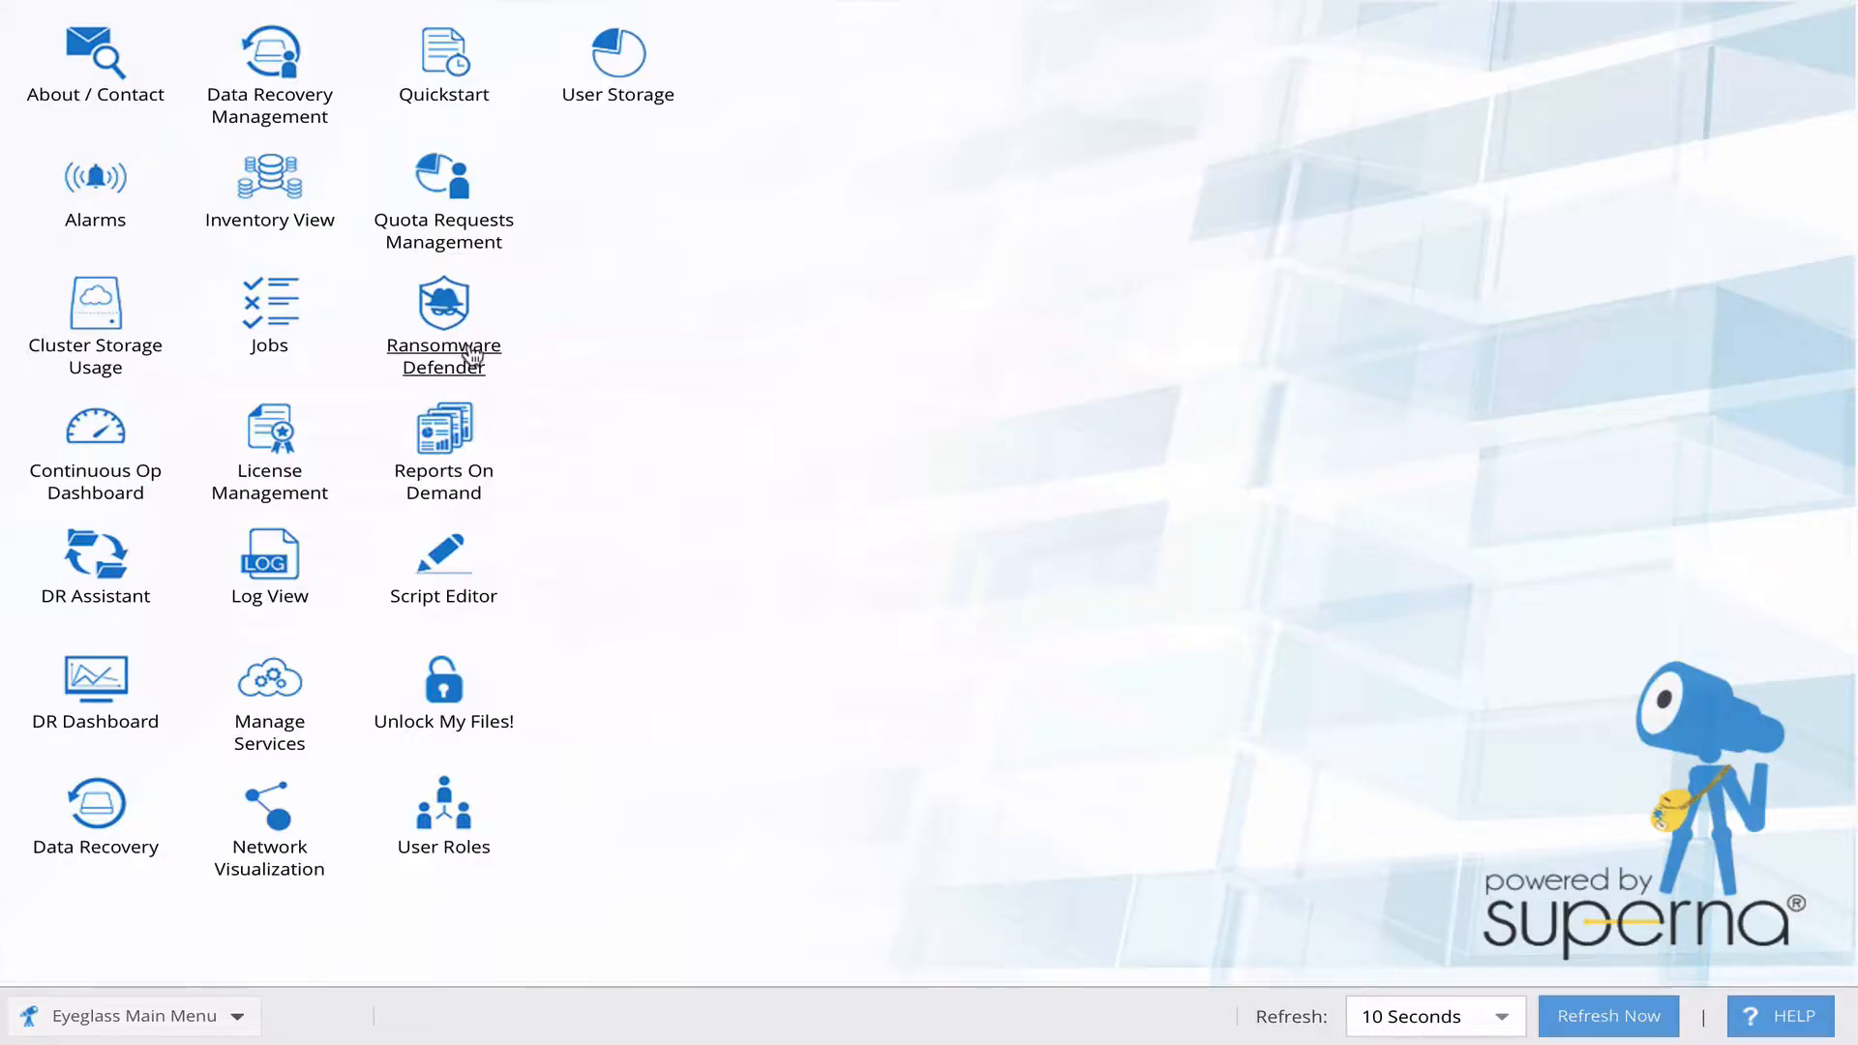
- Review the igls-honeypot share's settings in Ransomware Defender without changing anything
left_click(444, 310)
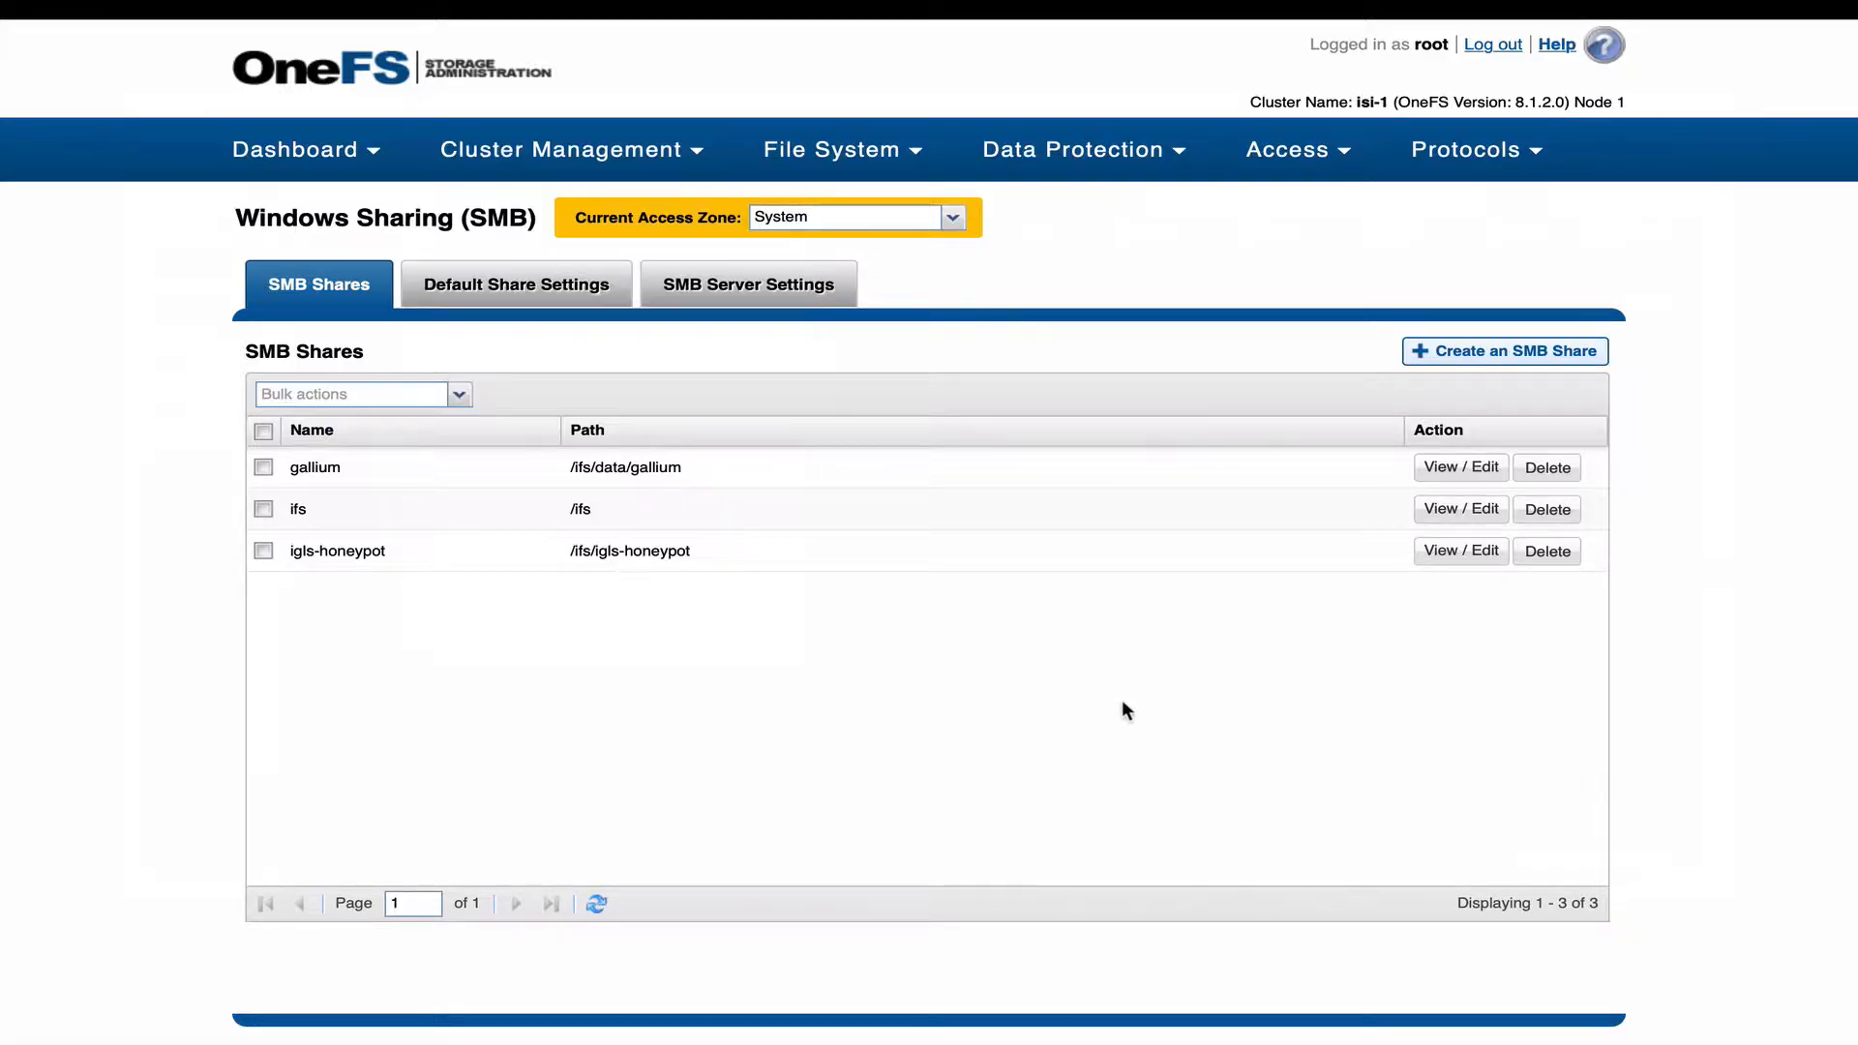
mouse_move(1456, 564)
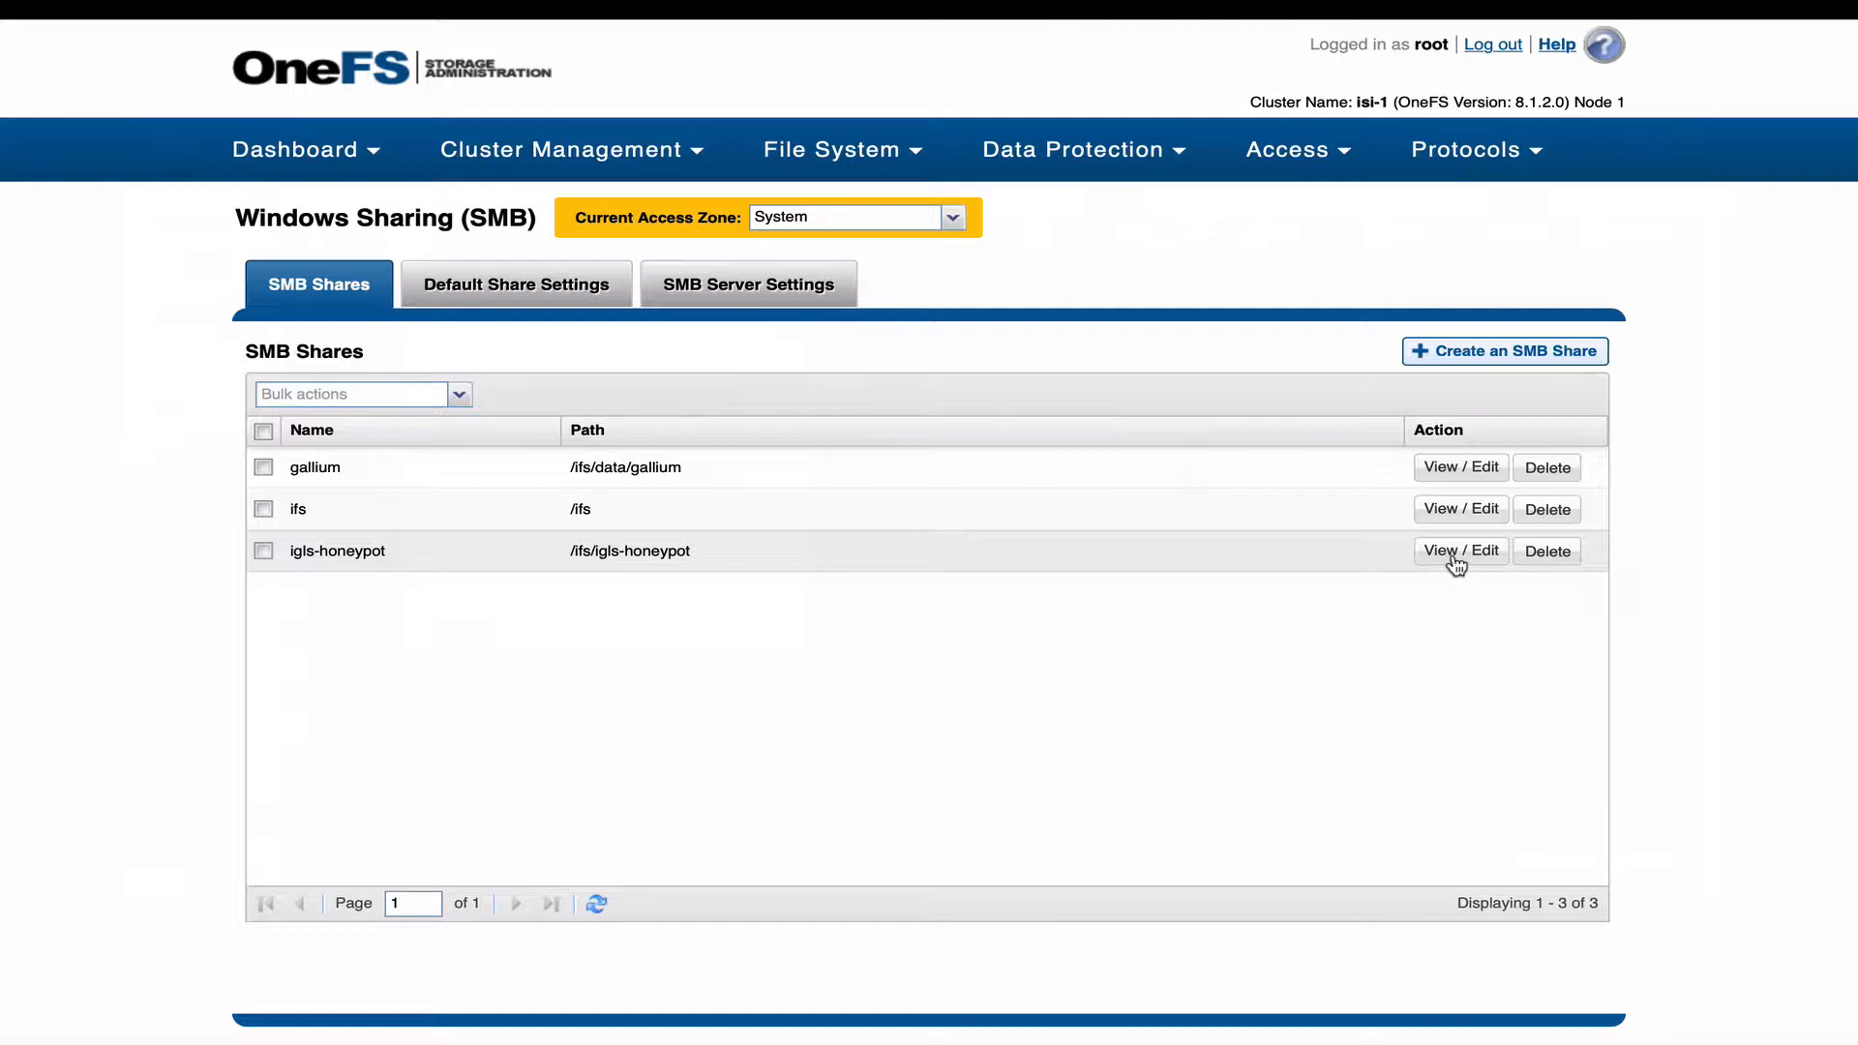
left_click(1459, 549)
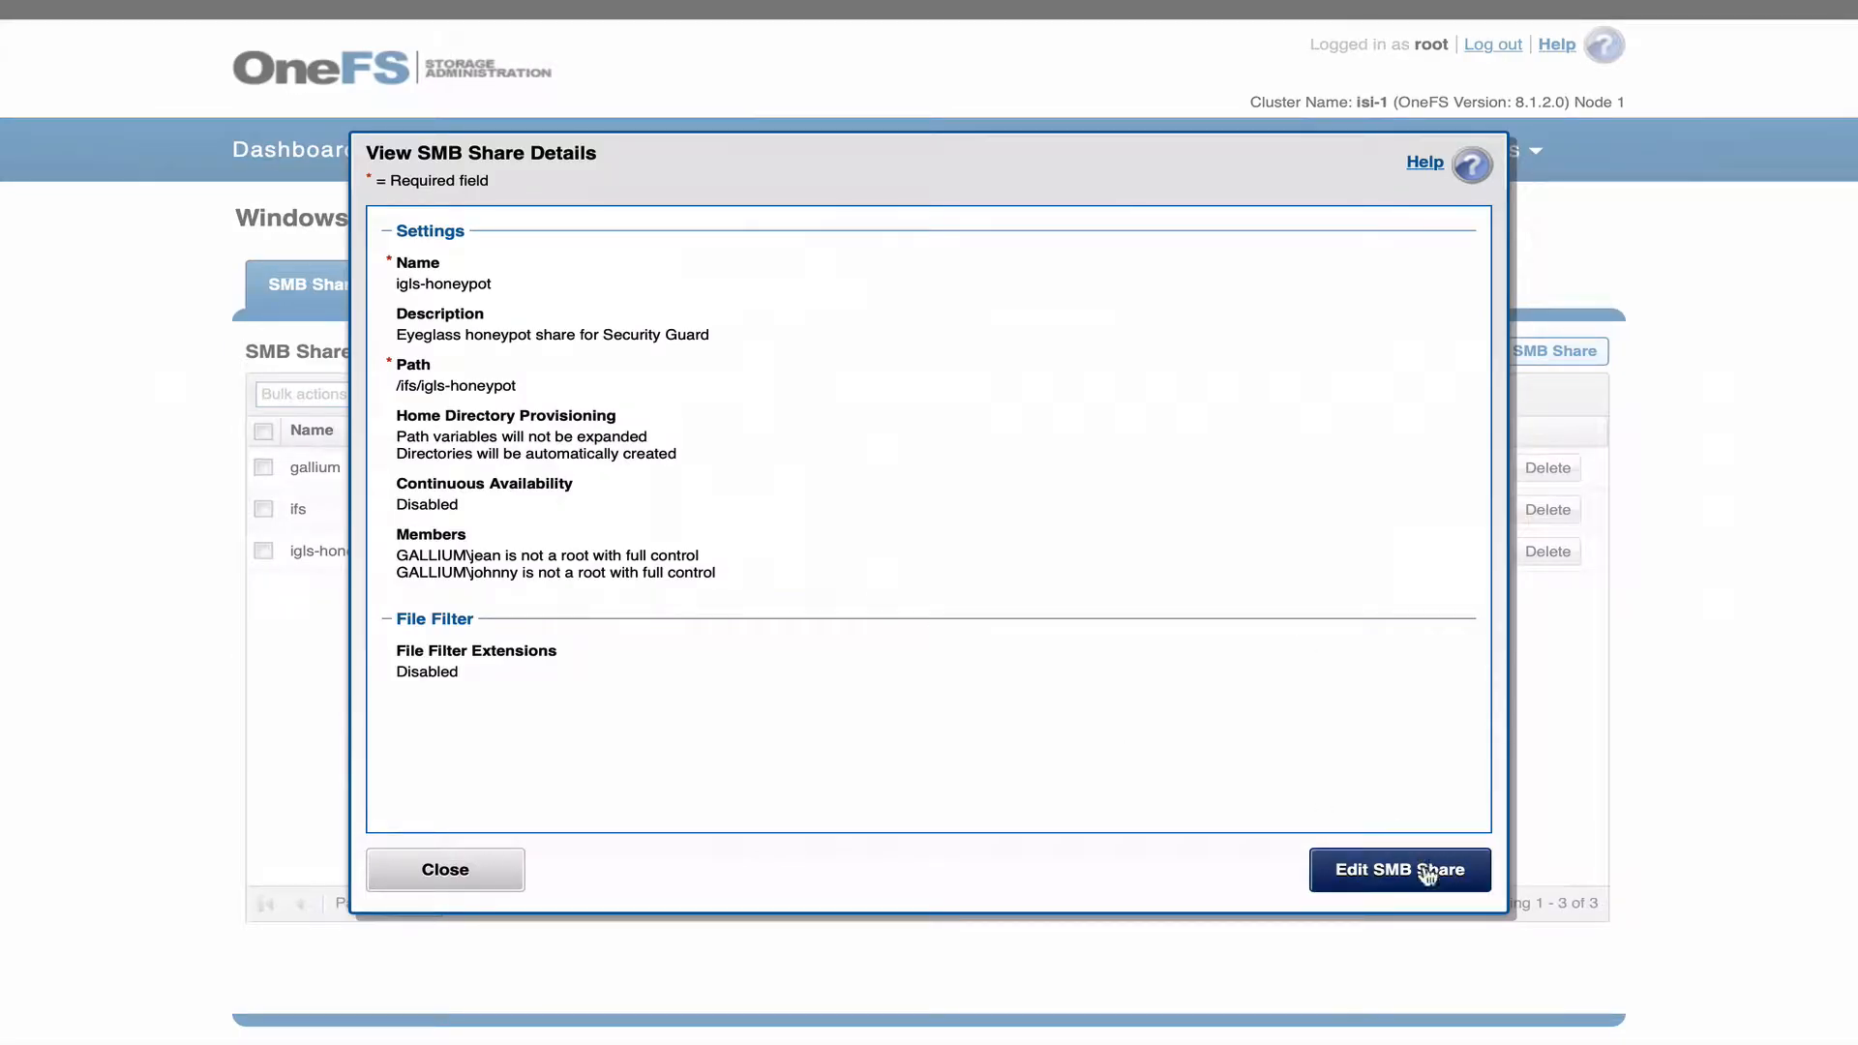
left_click(1398, 870)
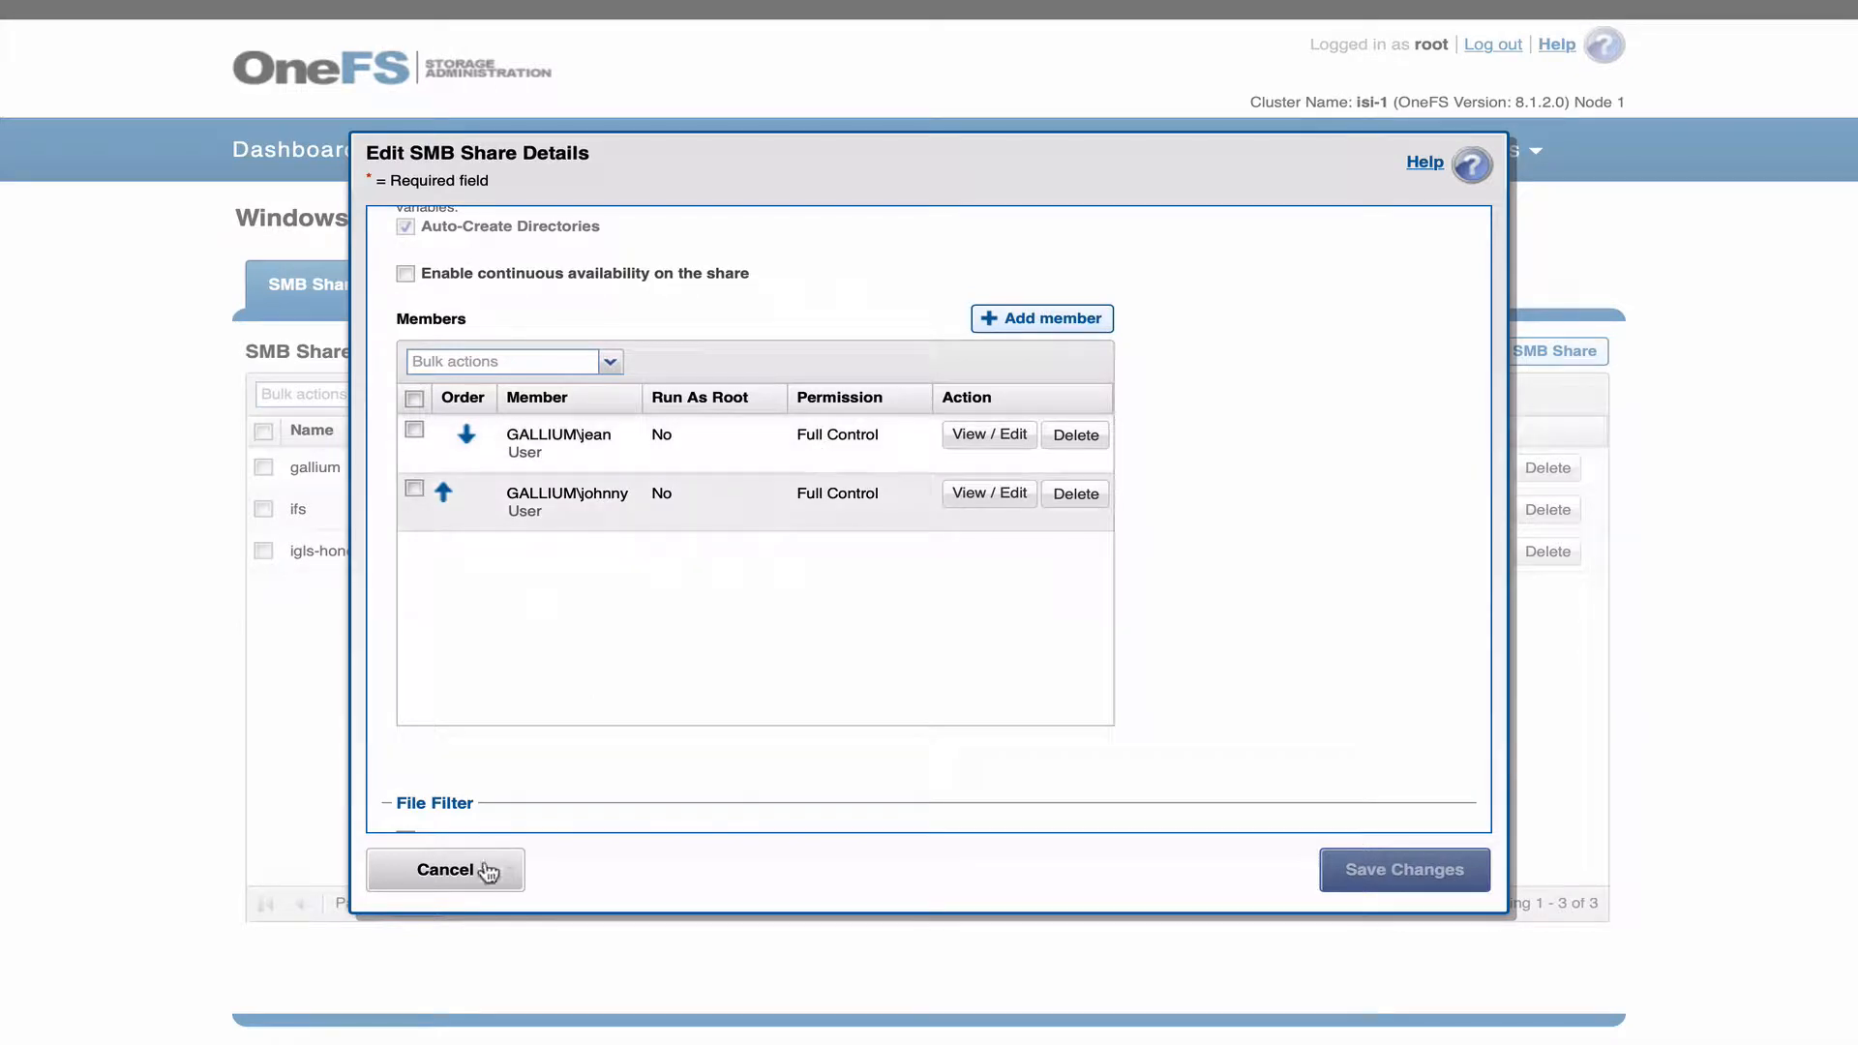
left_click(446, 869)
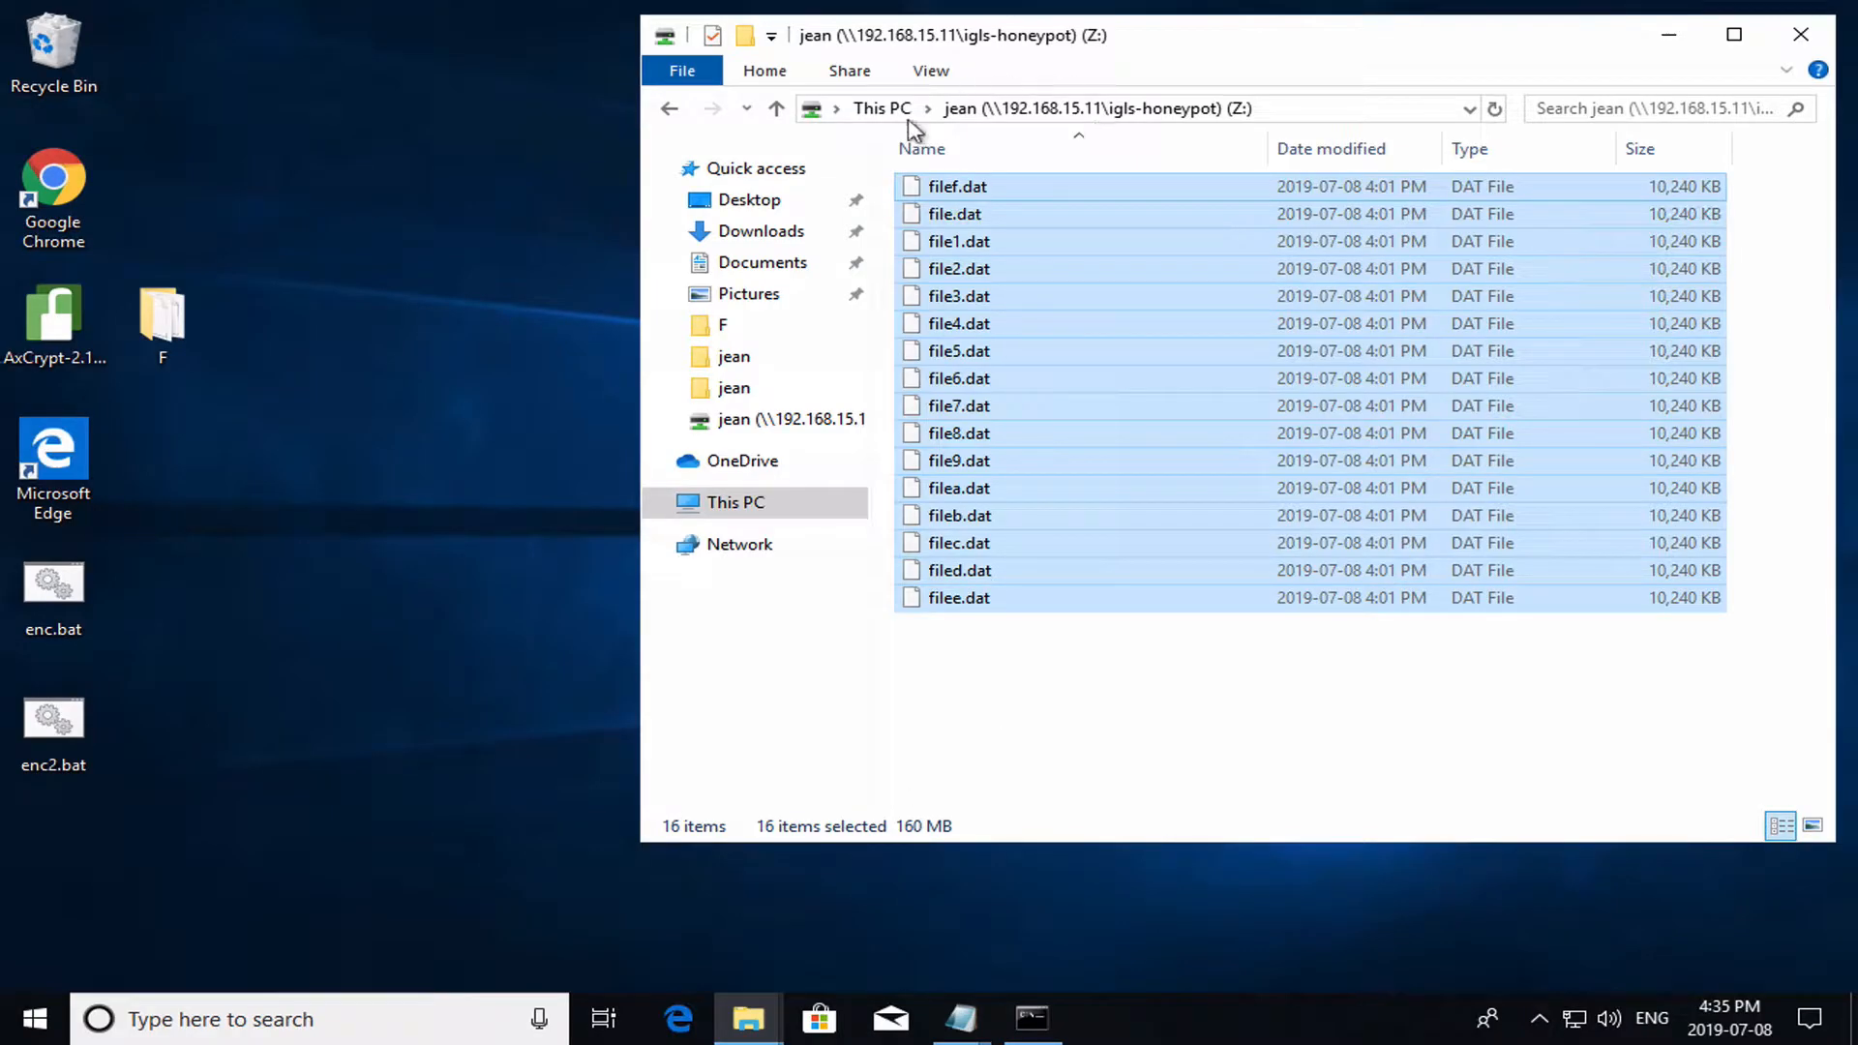
mouse_move(1291, 133)
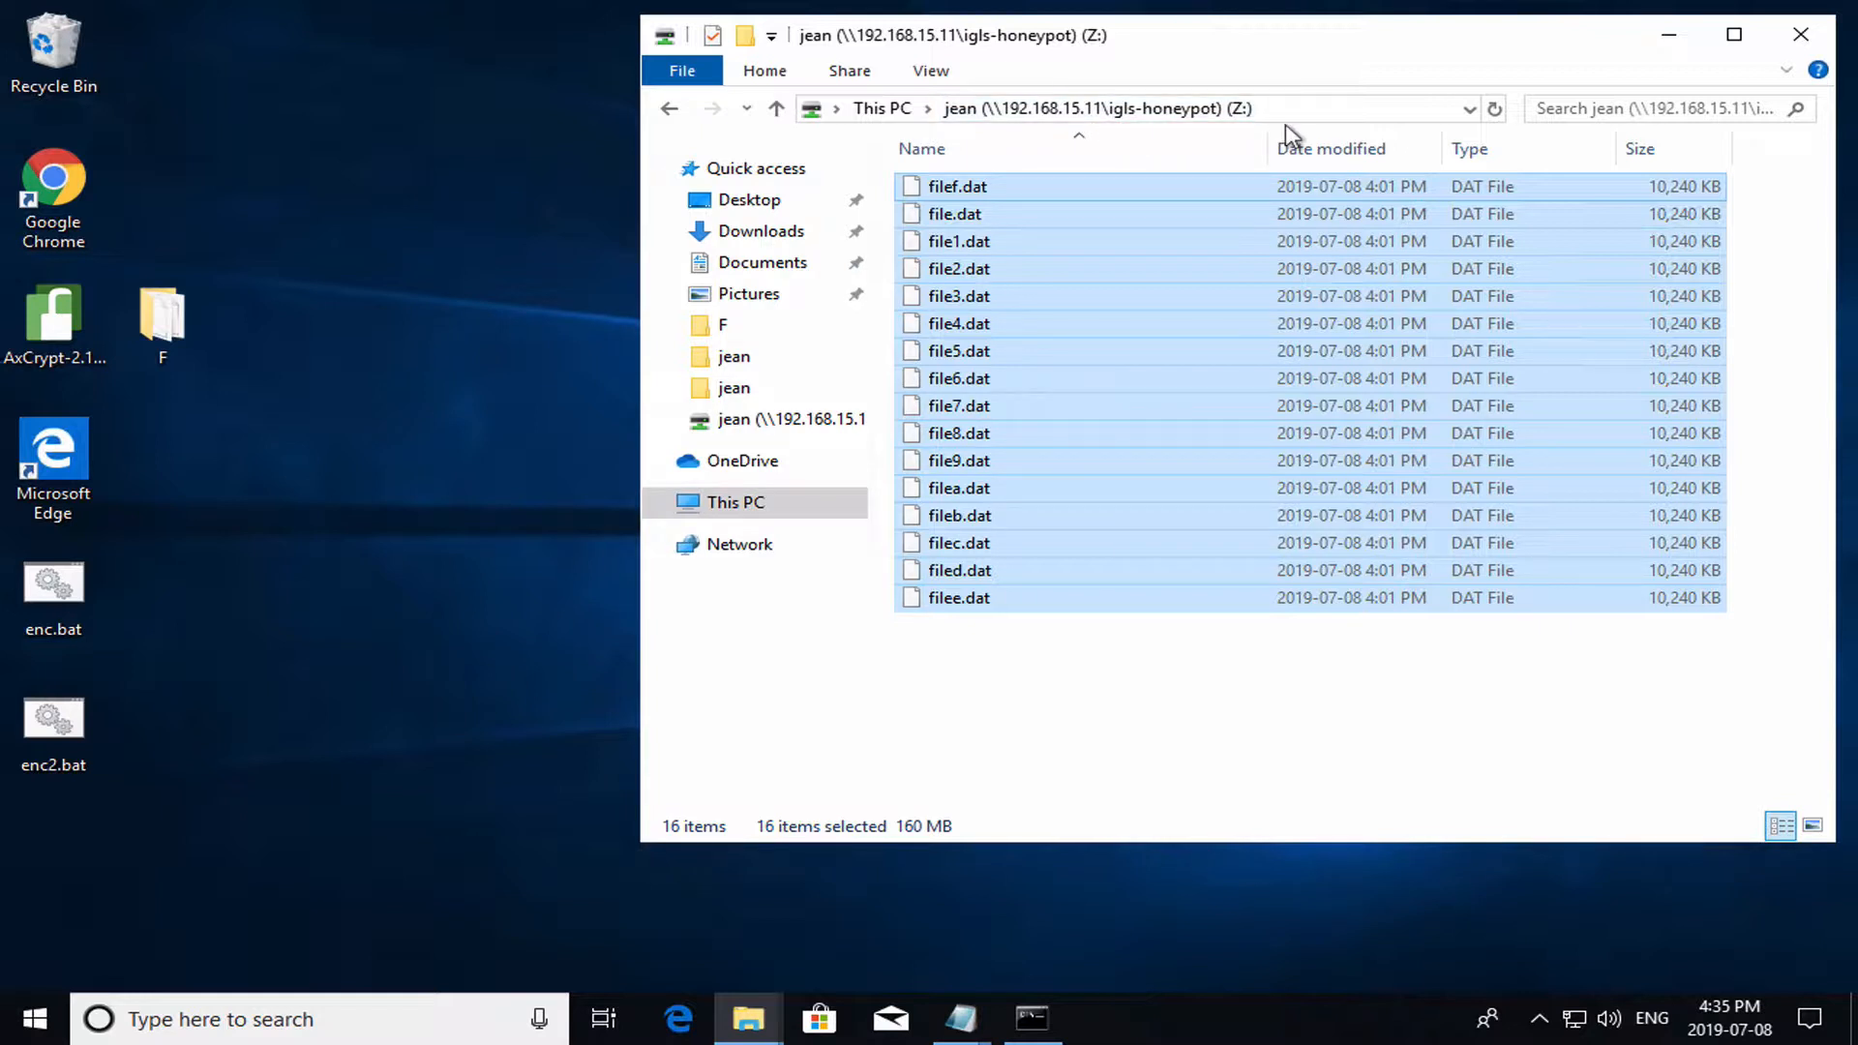
mouse_move(1068, 631)
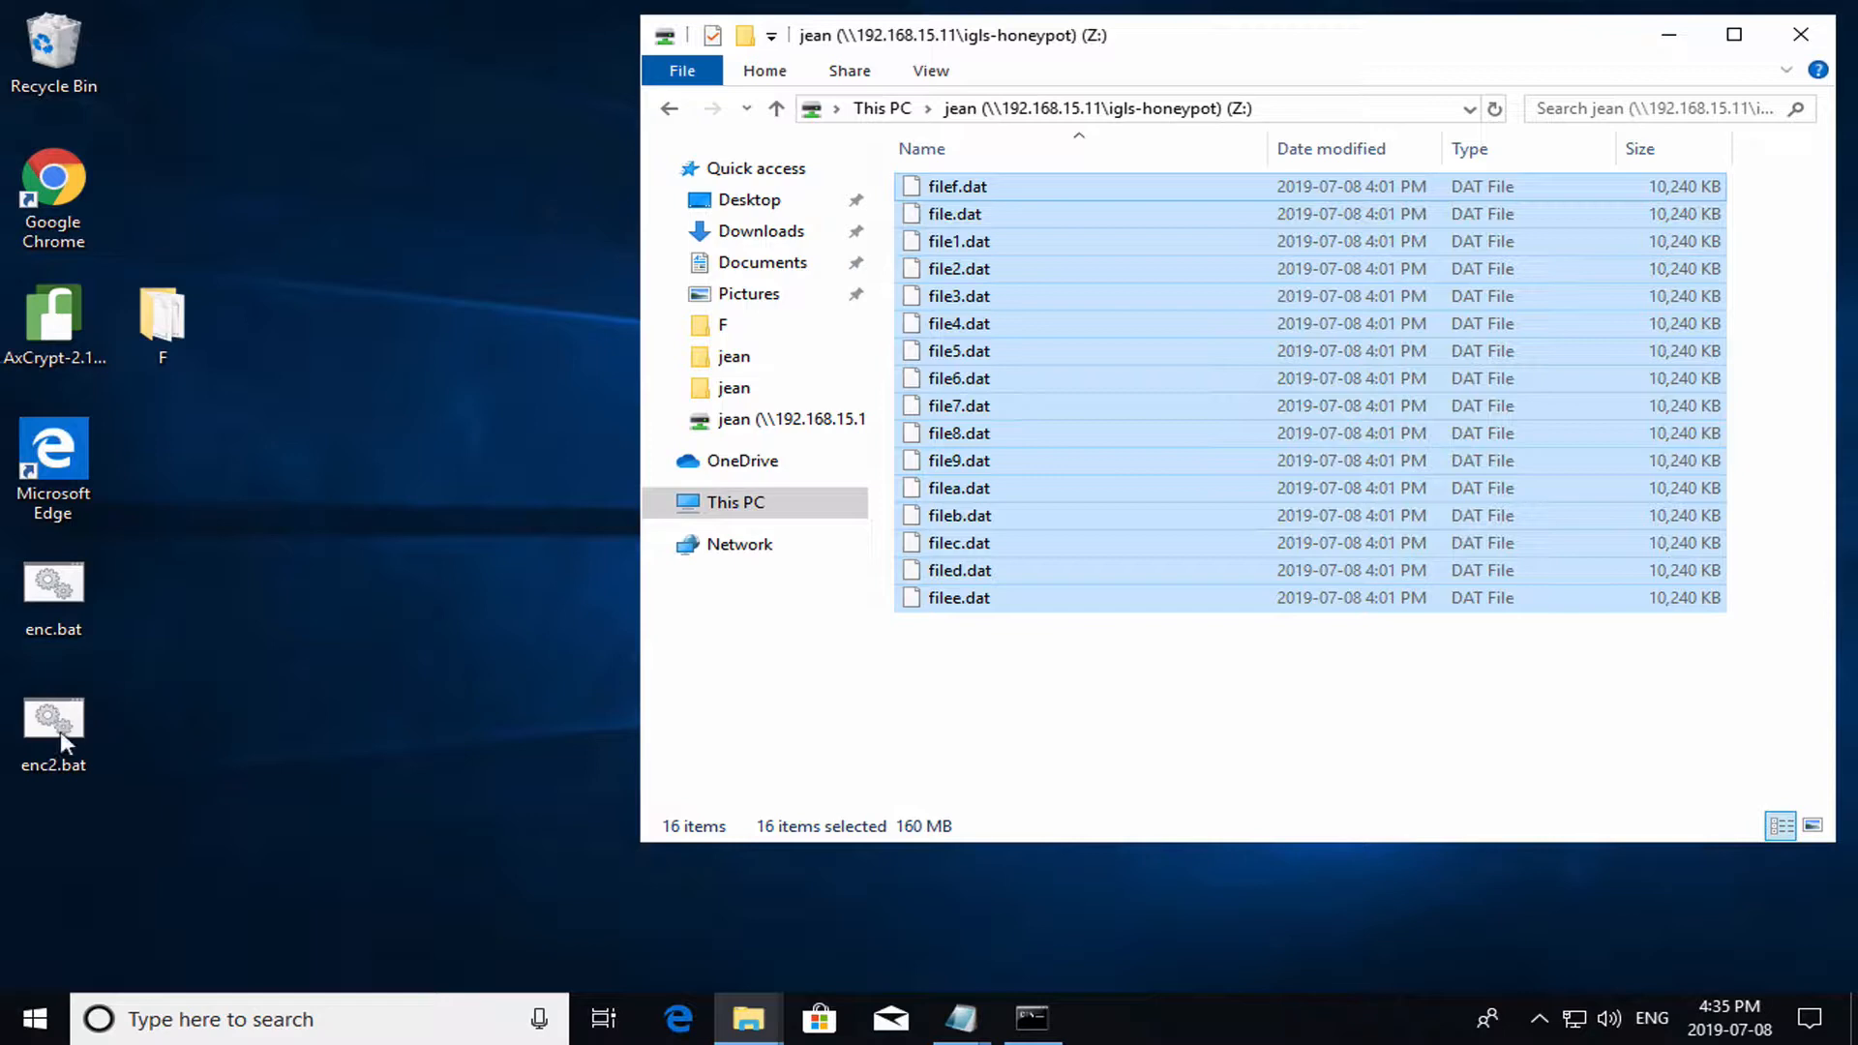
mouse_move(54, 722)
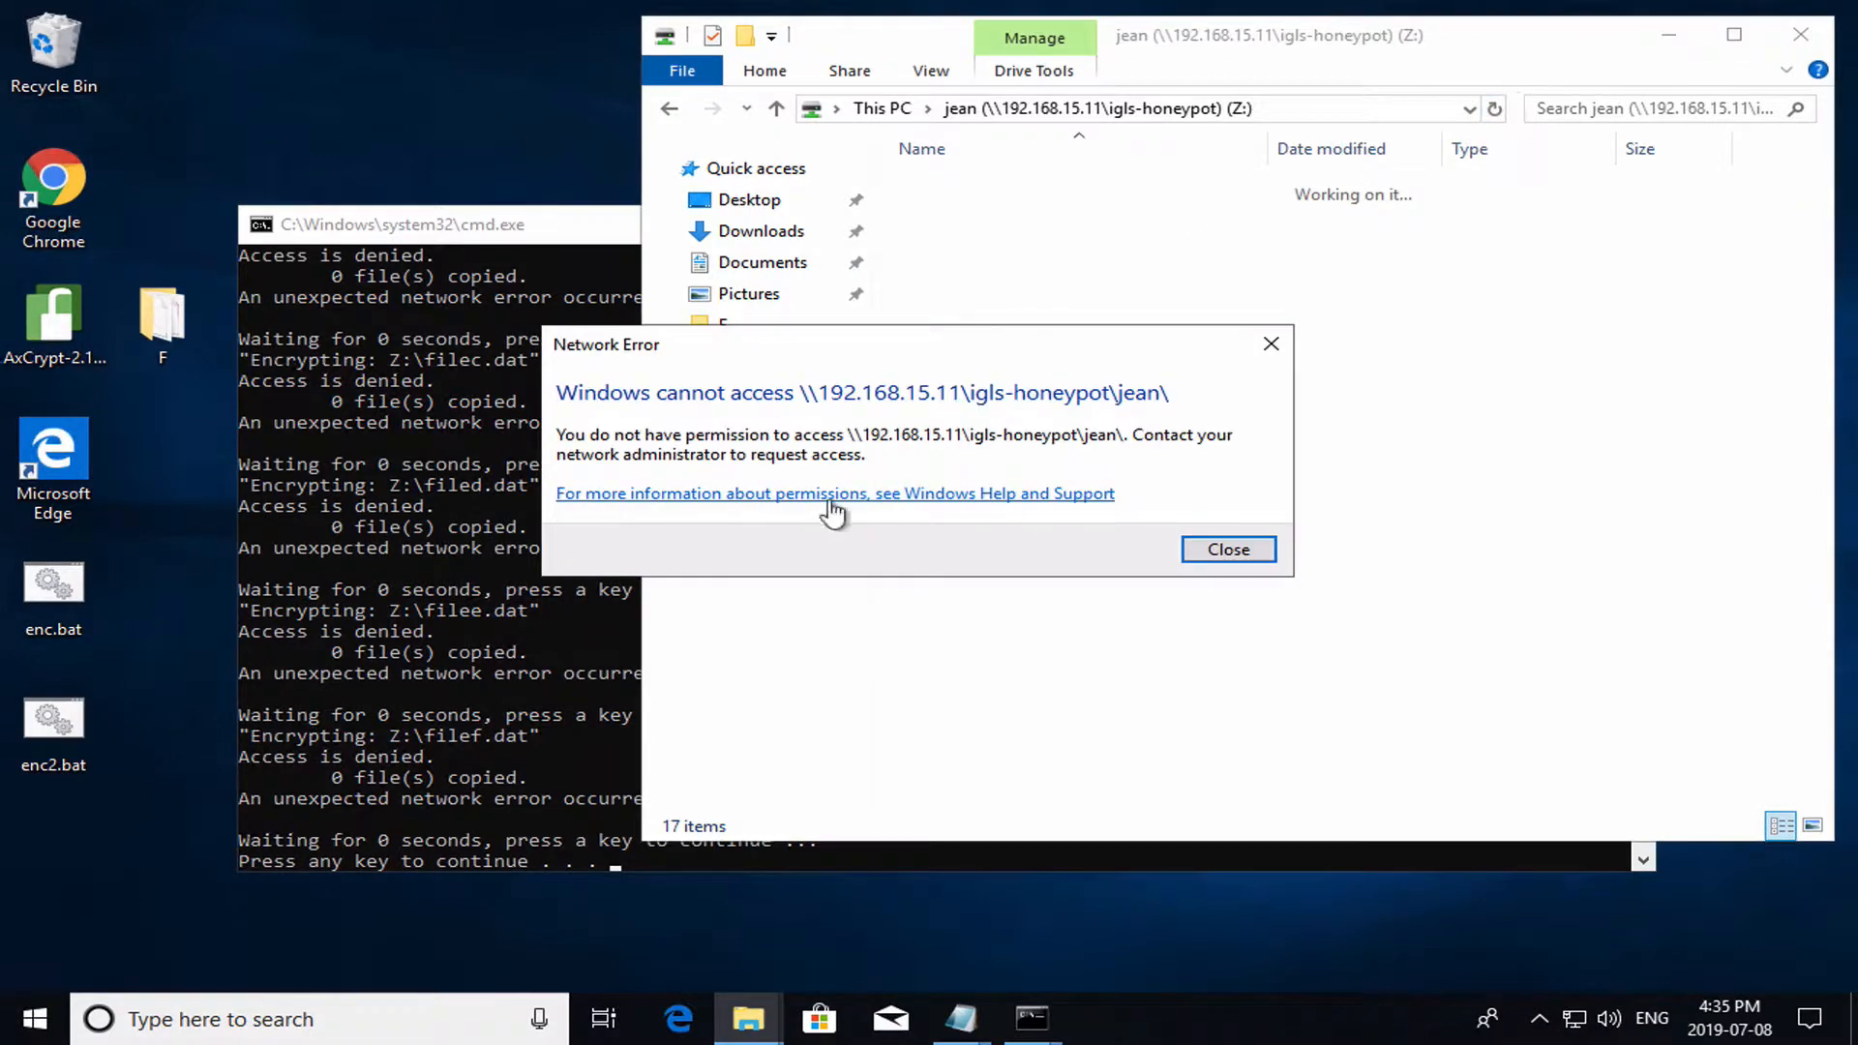
mouse_move(1099, 426)
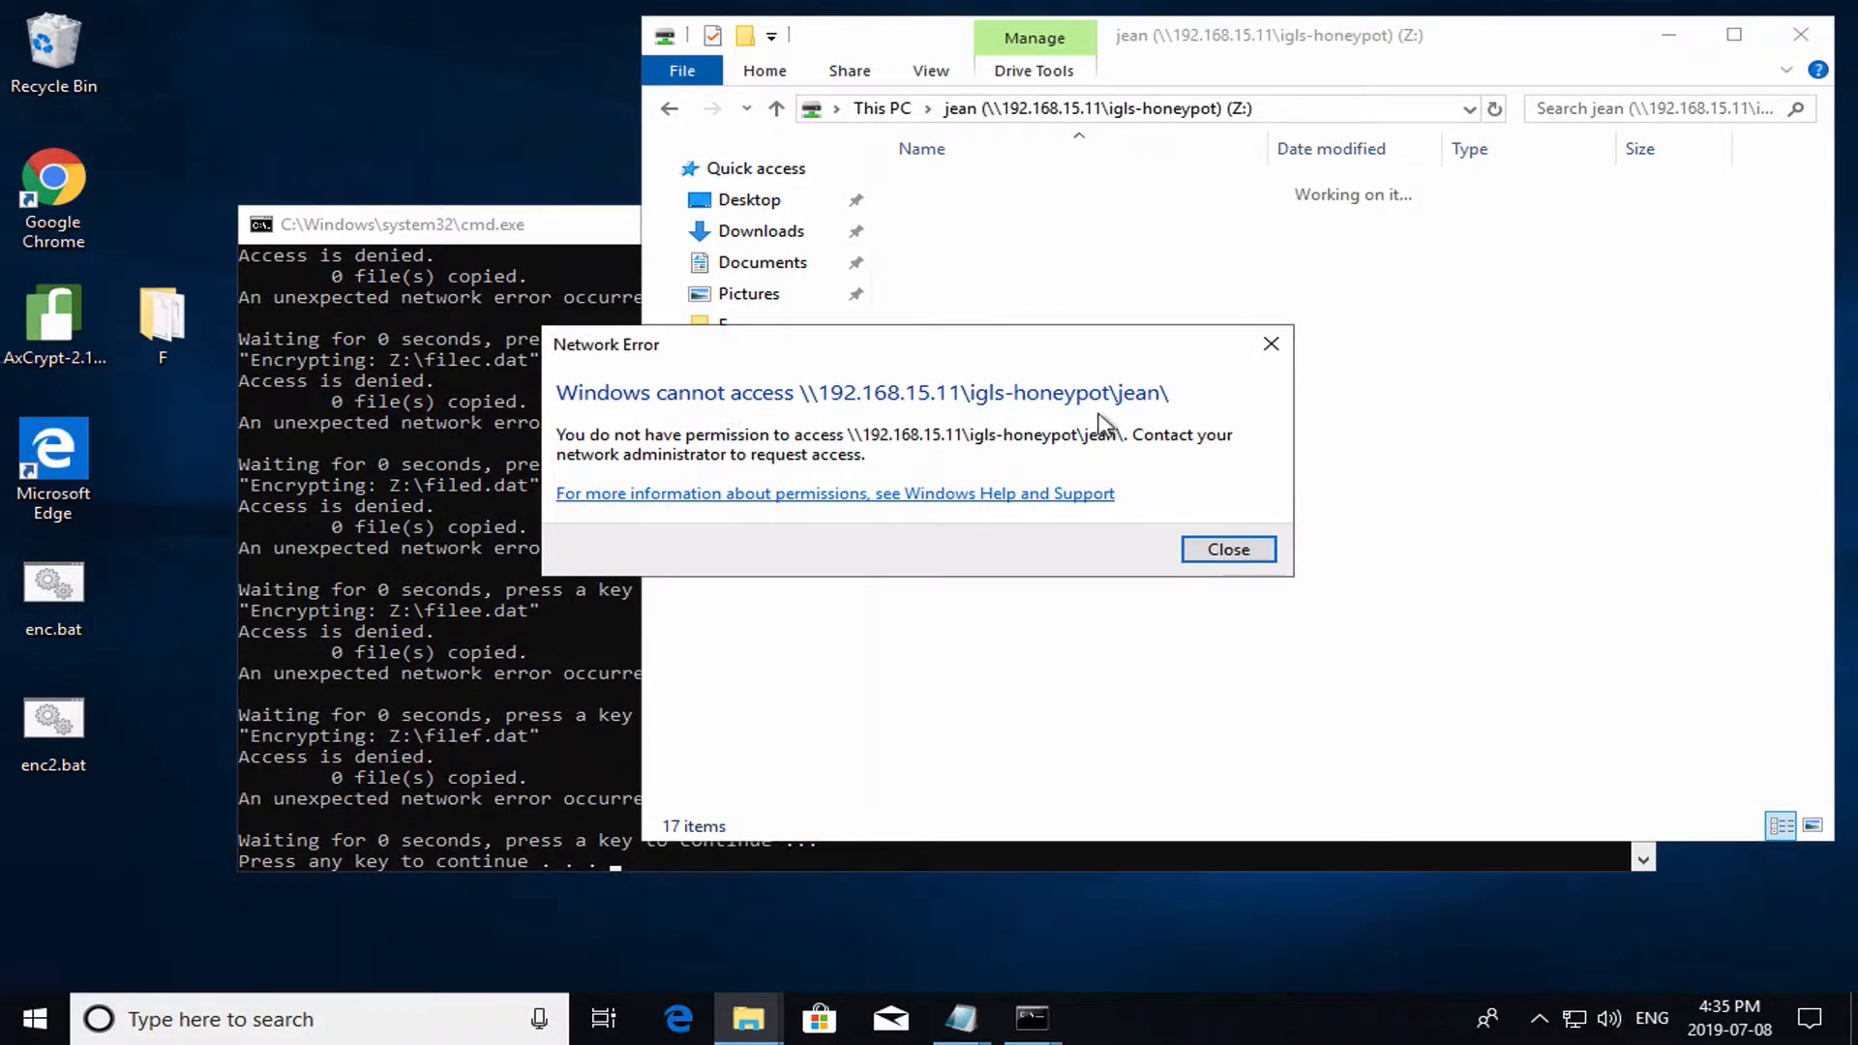
- Dismiss the Network Error after enc2.bat is denied access on the honeypot drive
left_click(1227, 547)
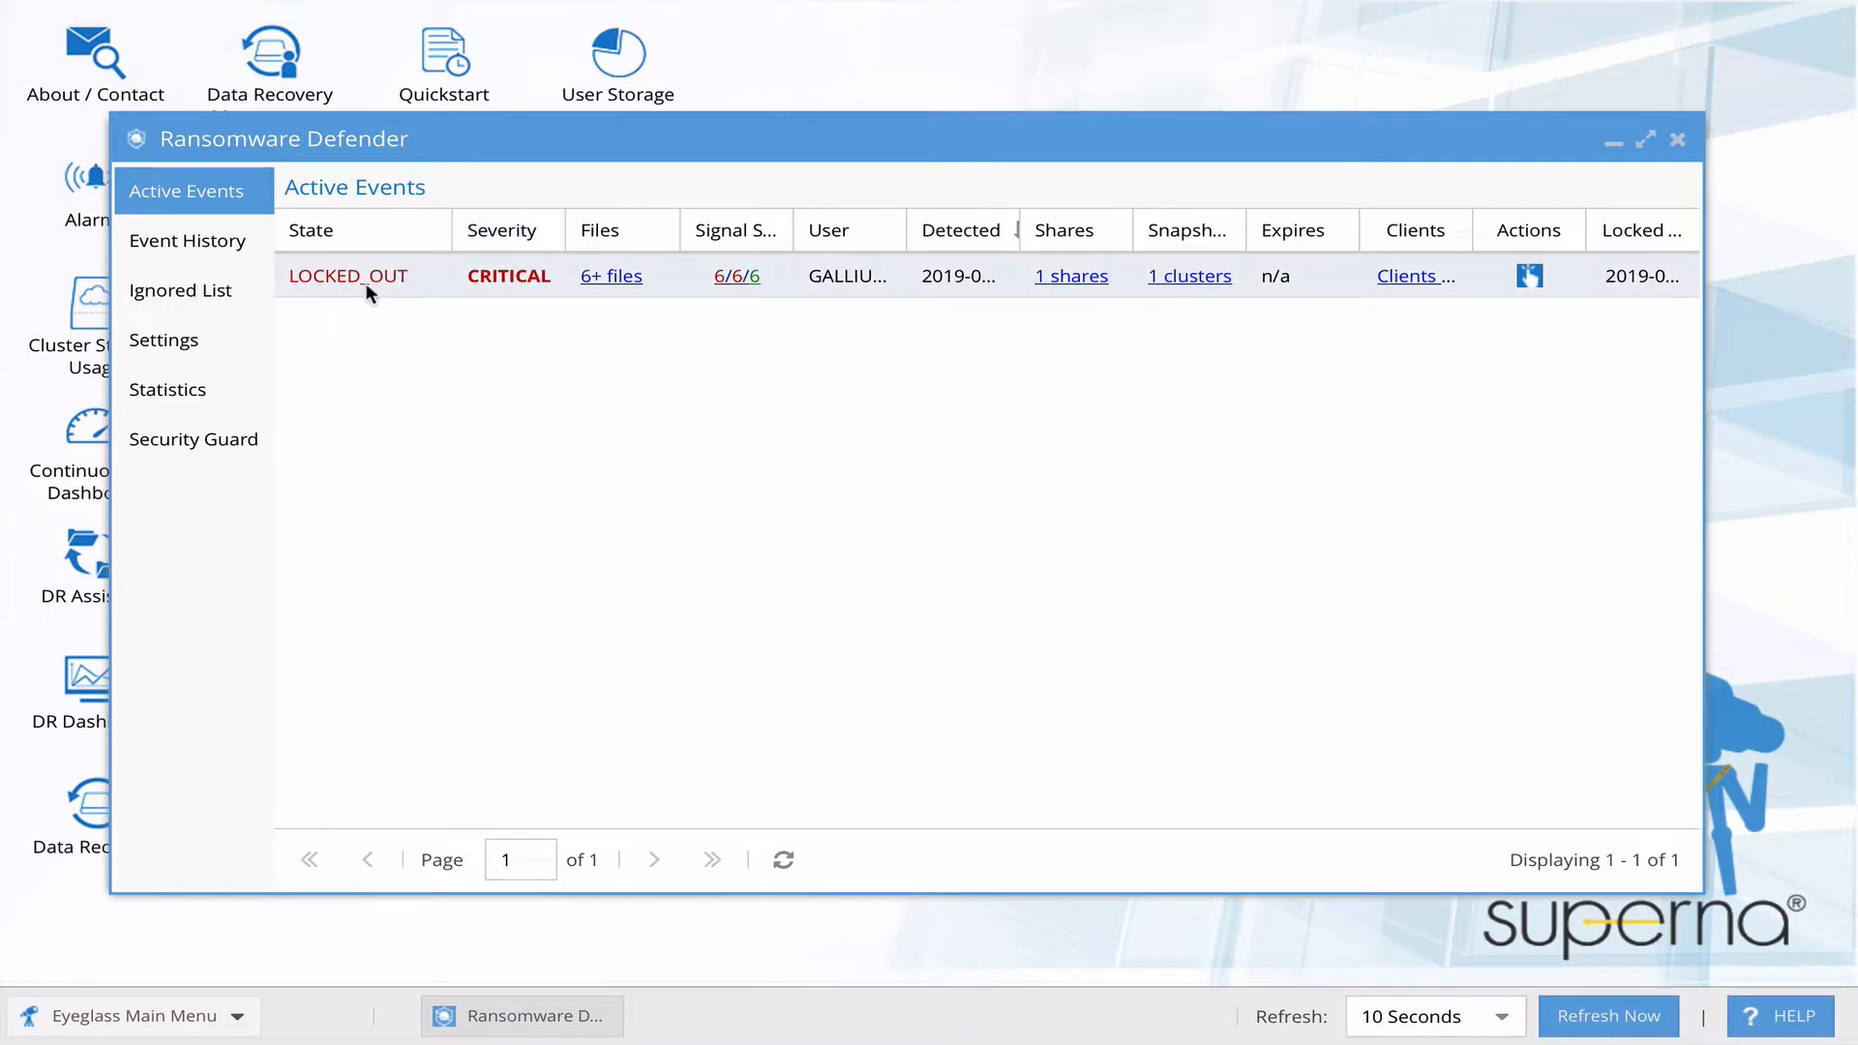
- Expand isi-1 > System > ifs > igls-honeypot > jean to show the six affected .iglsrswtest files
left_click(609, 275)
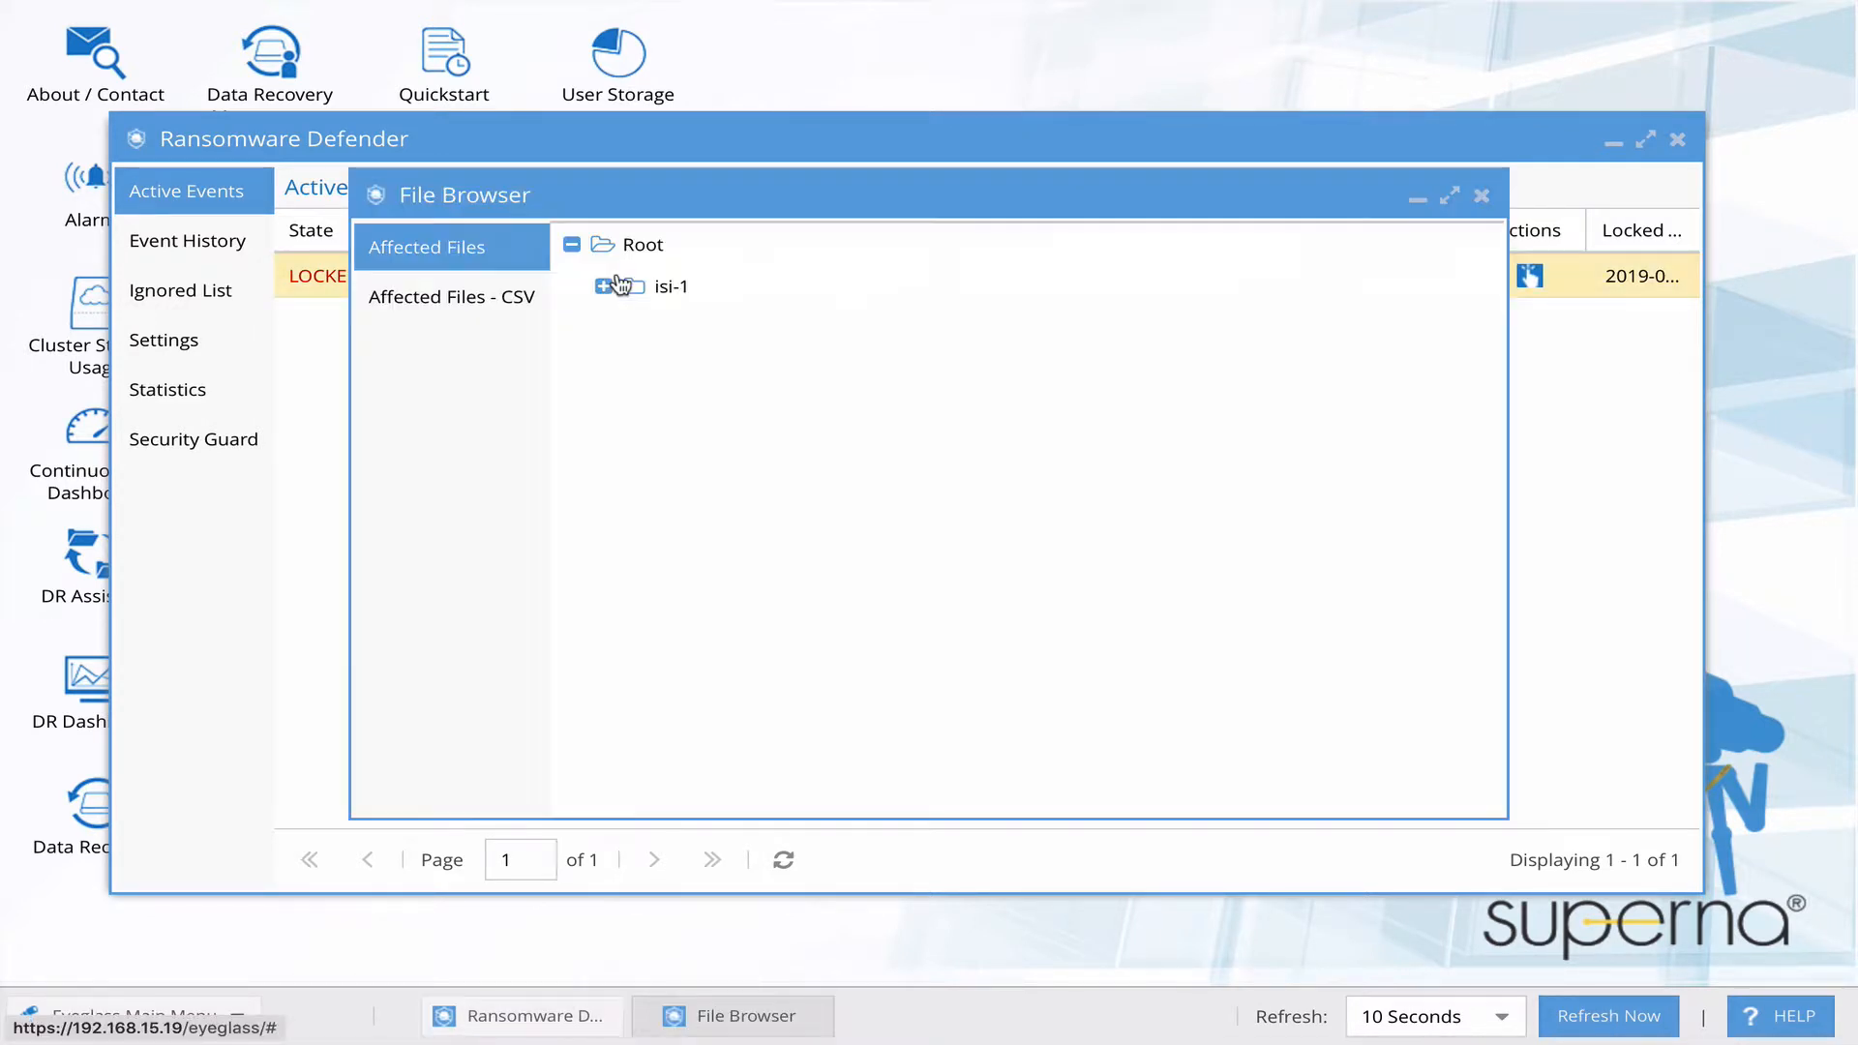
left_click(614, 287)
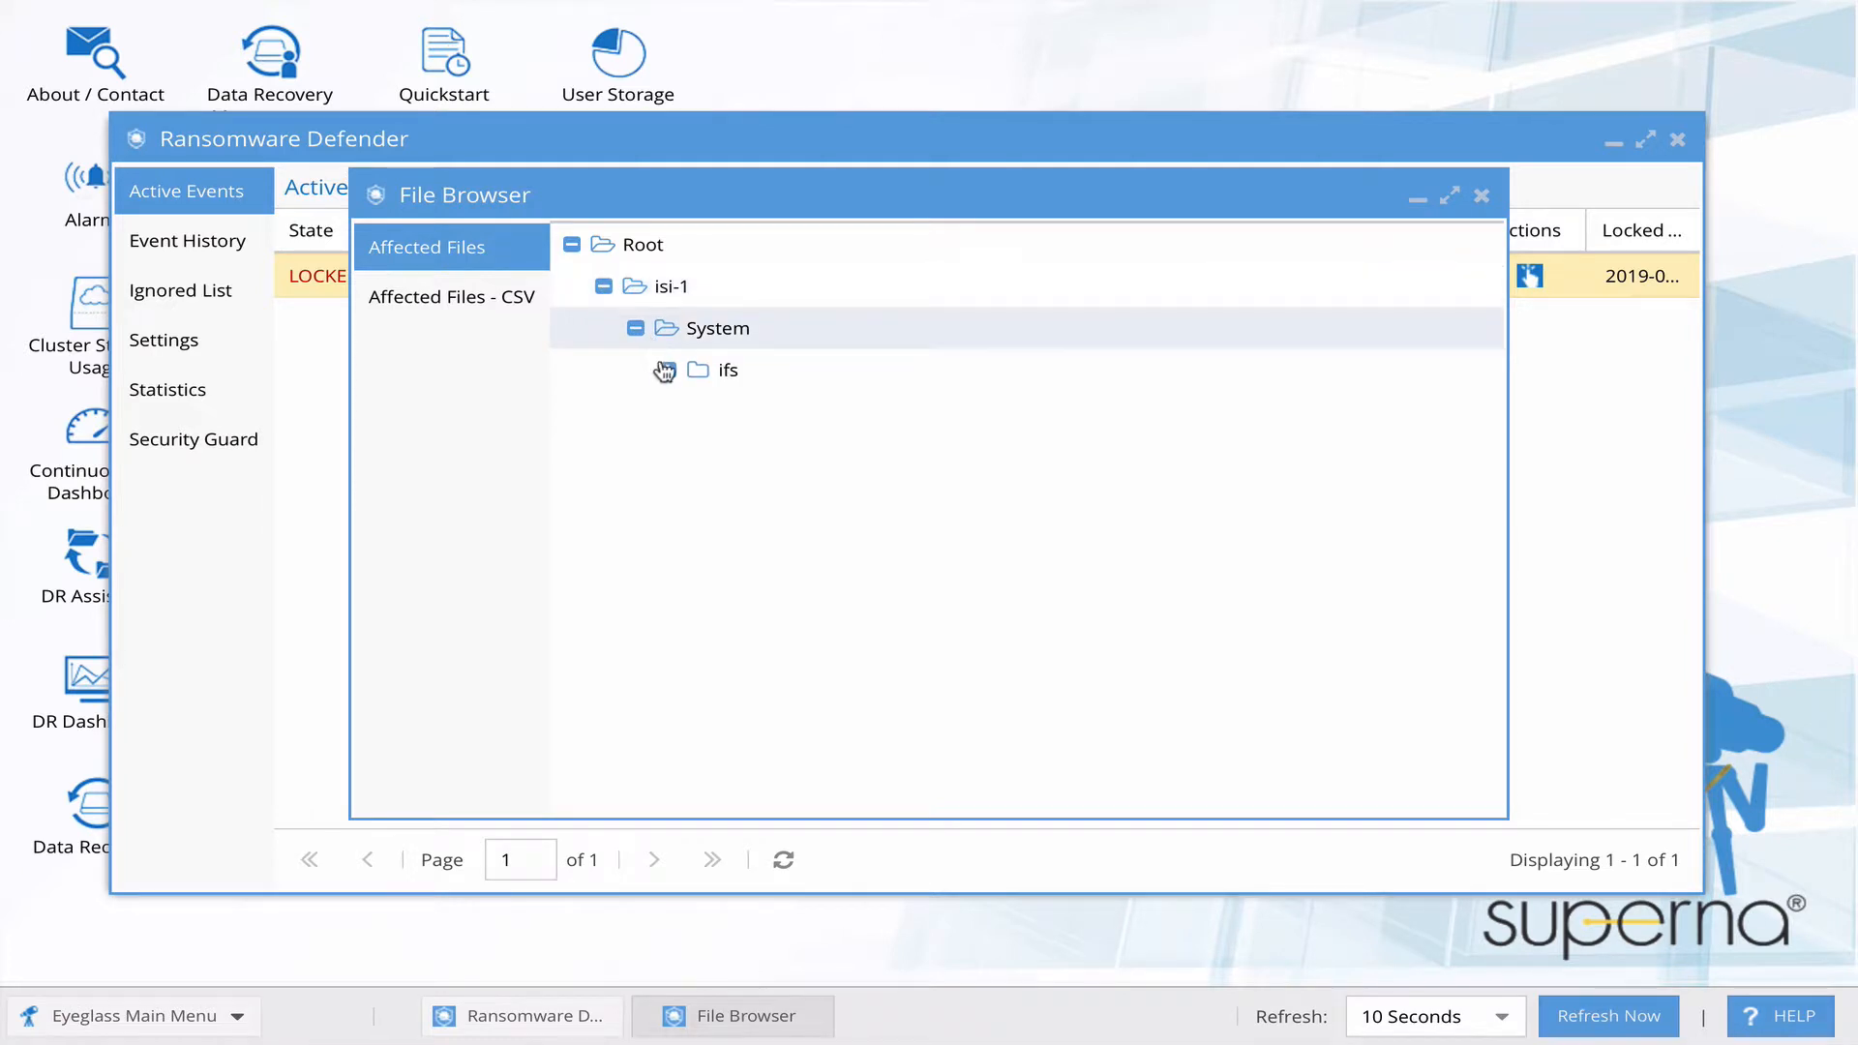
left_click(666, 369)
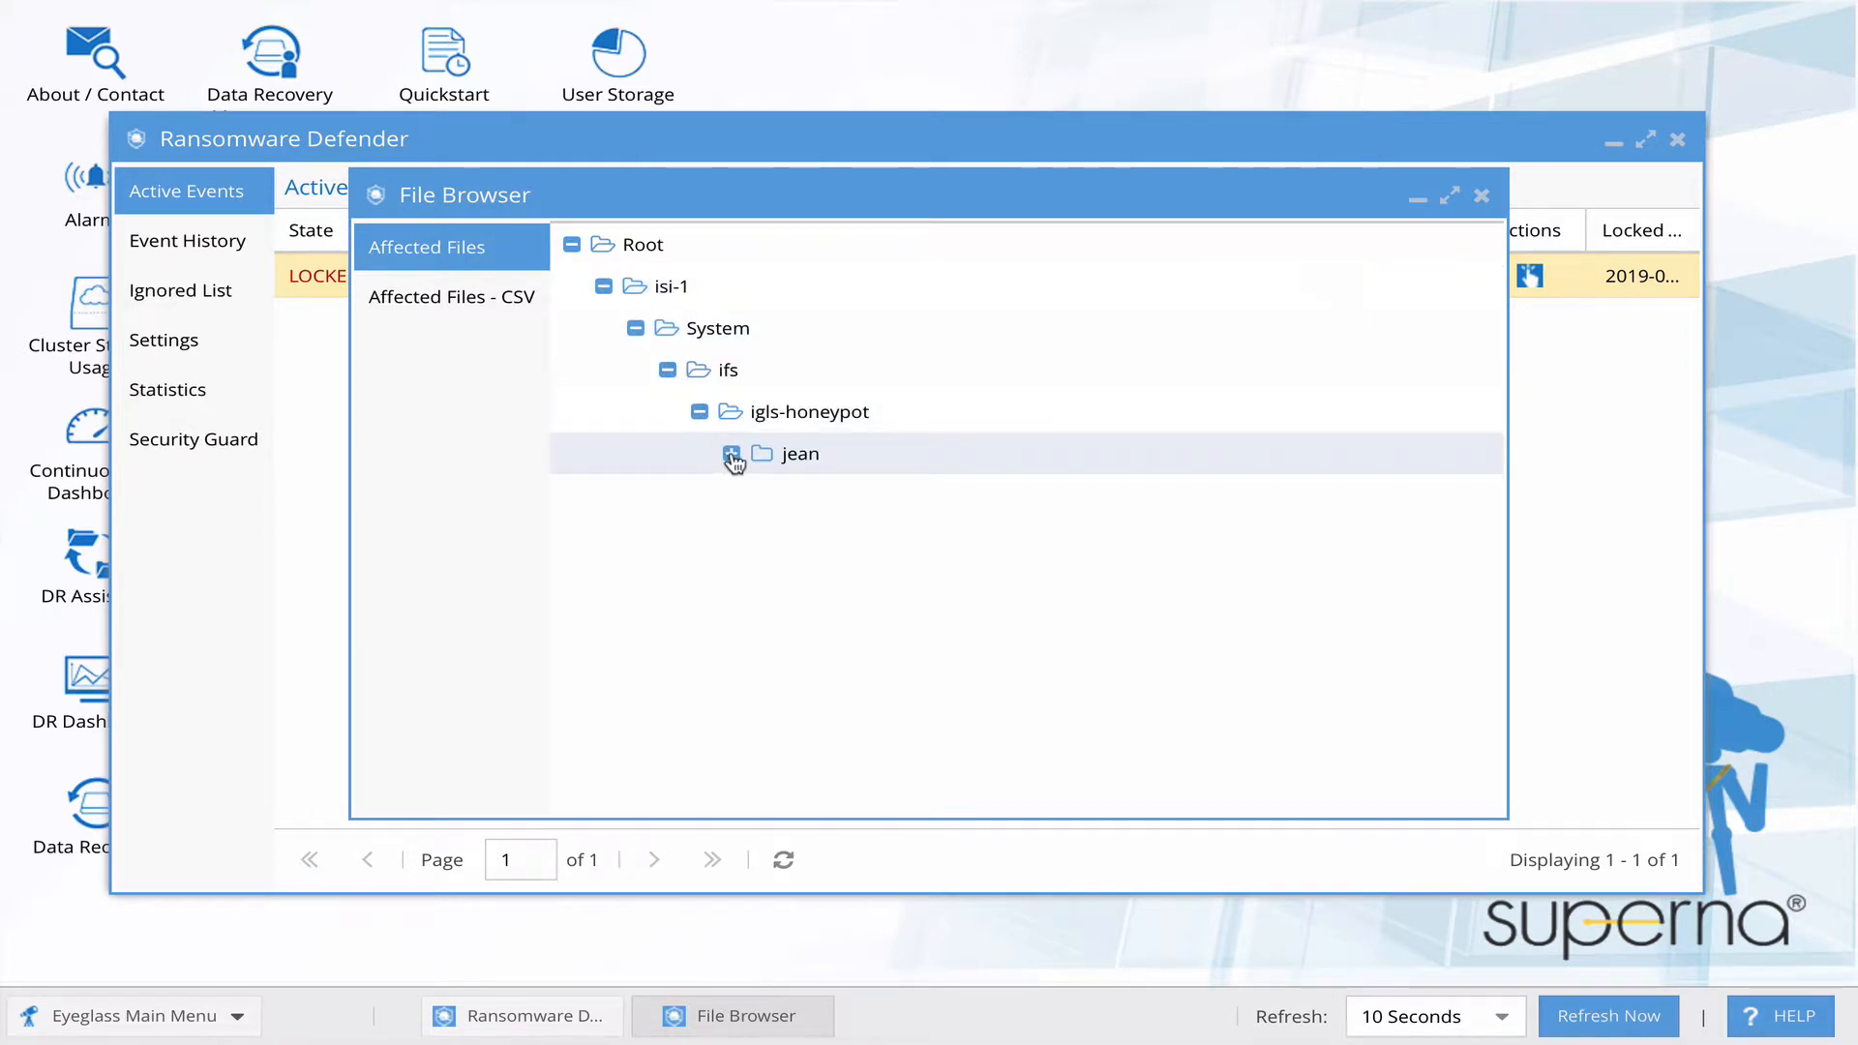
left_click(732, 453)
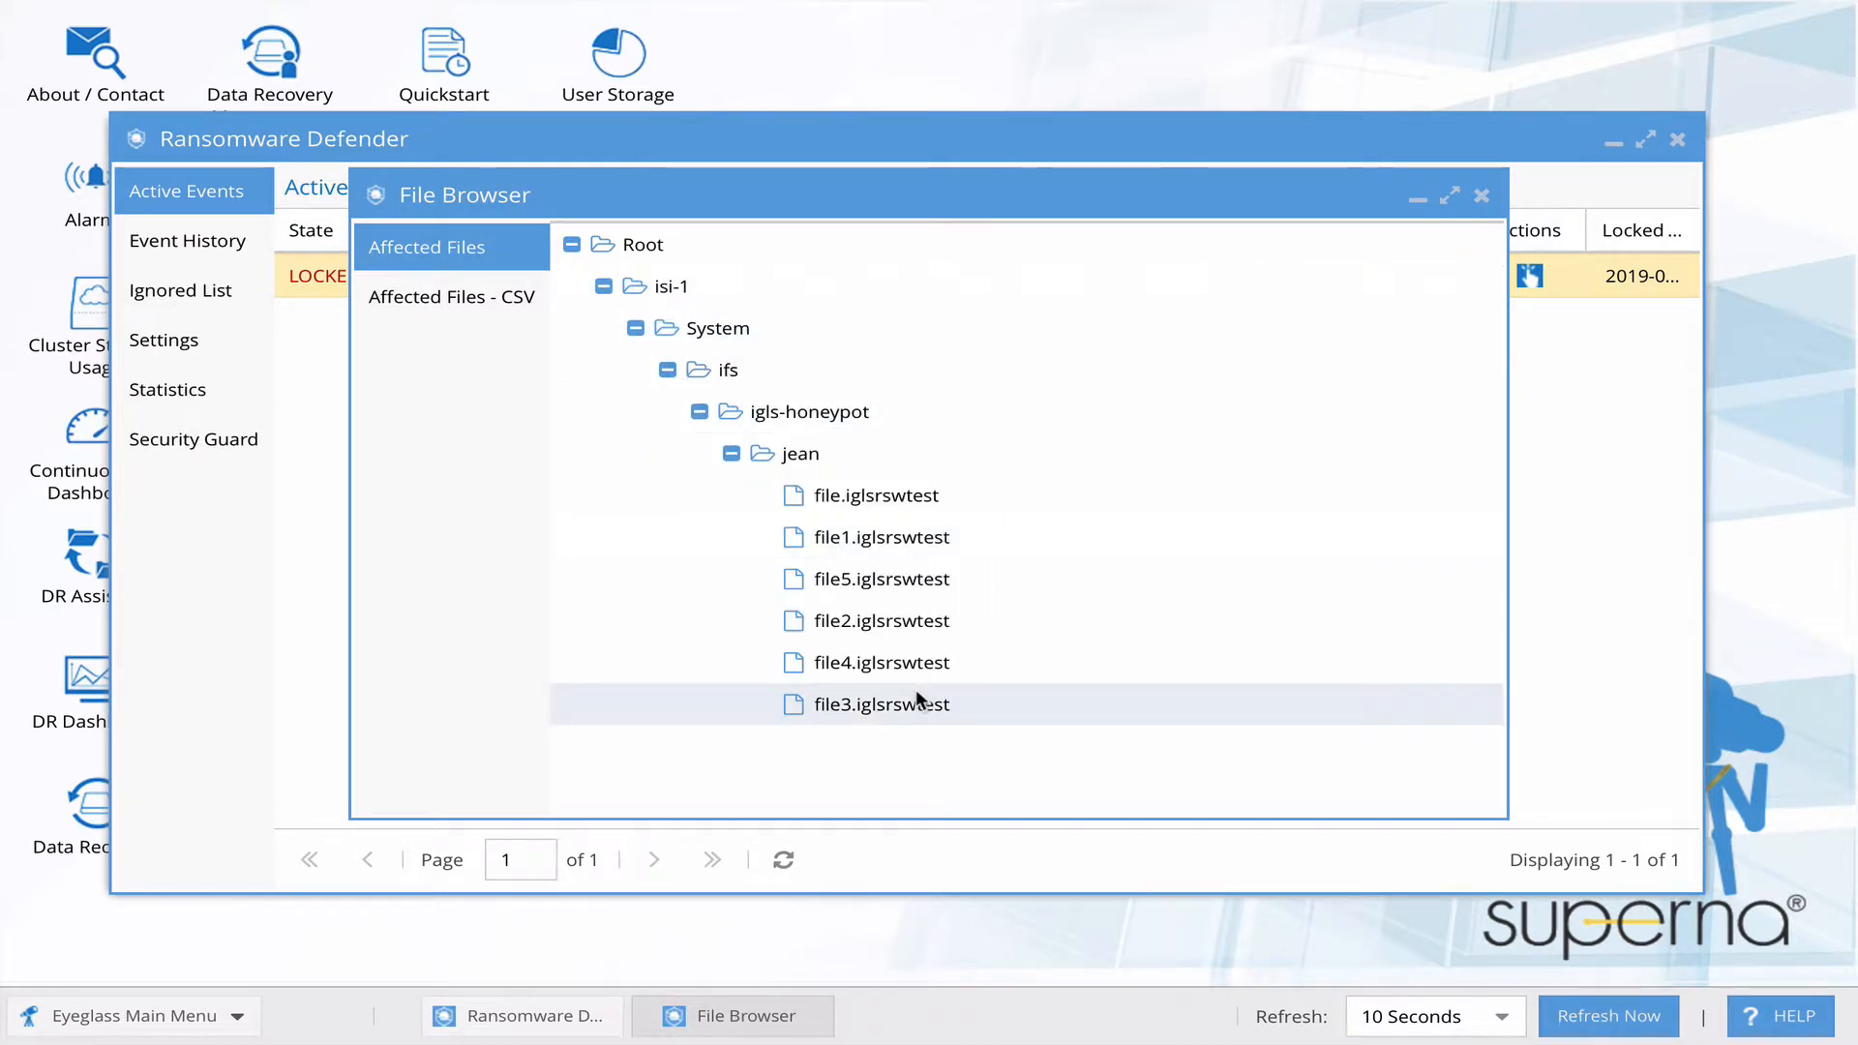
left_click(1481, 195)
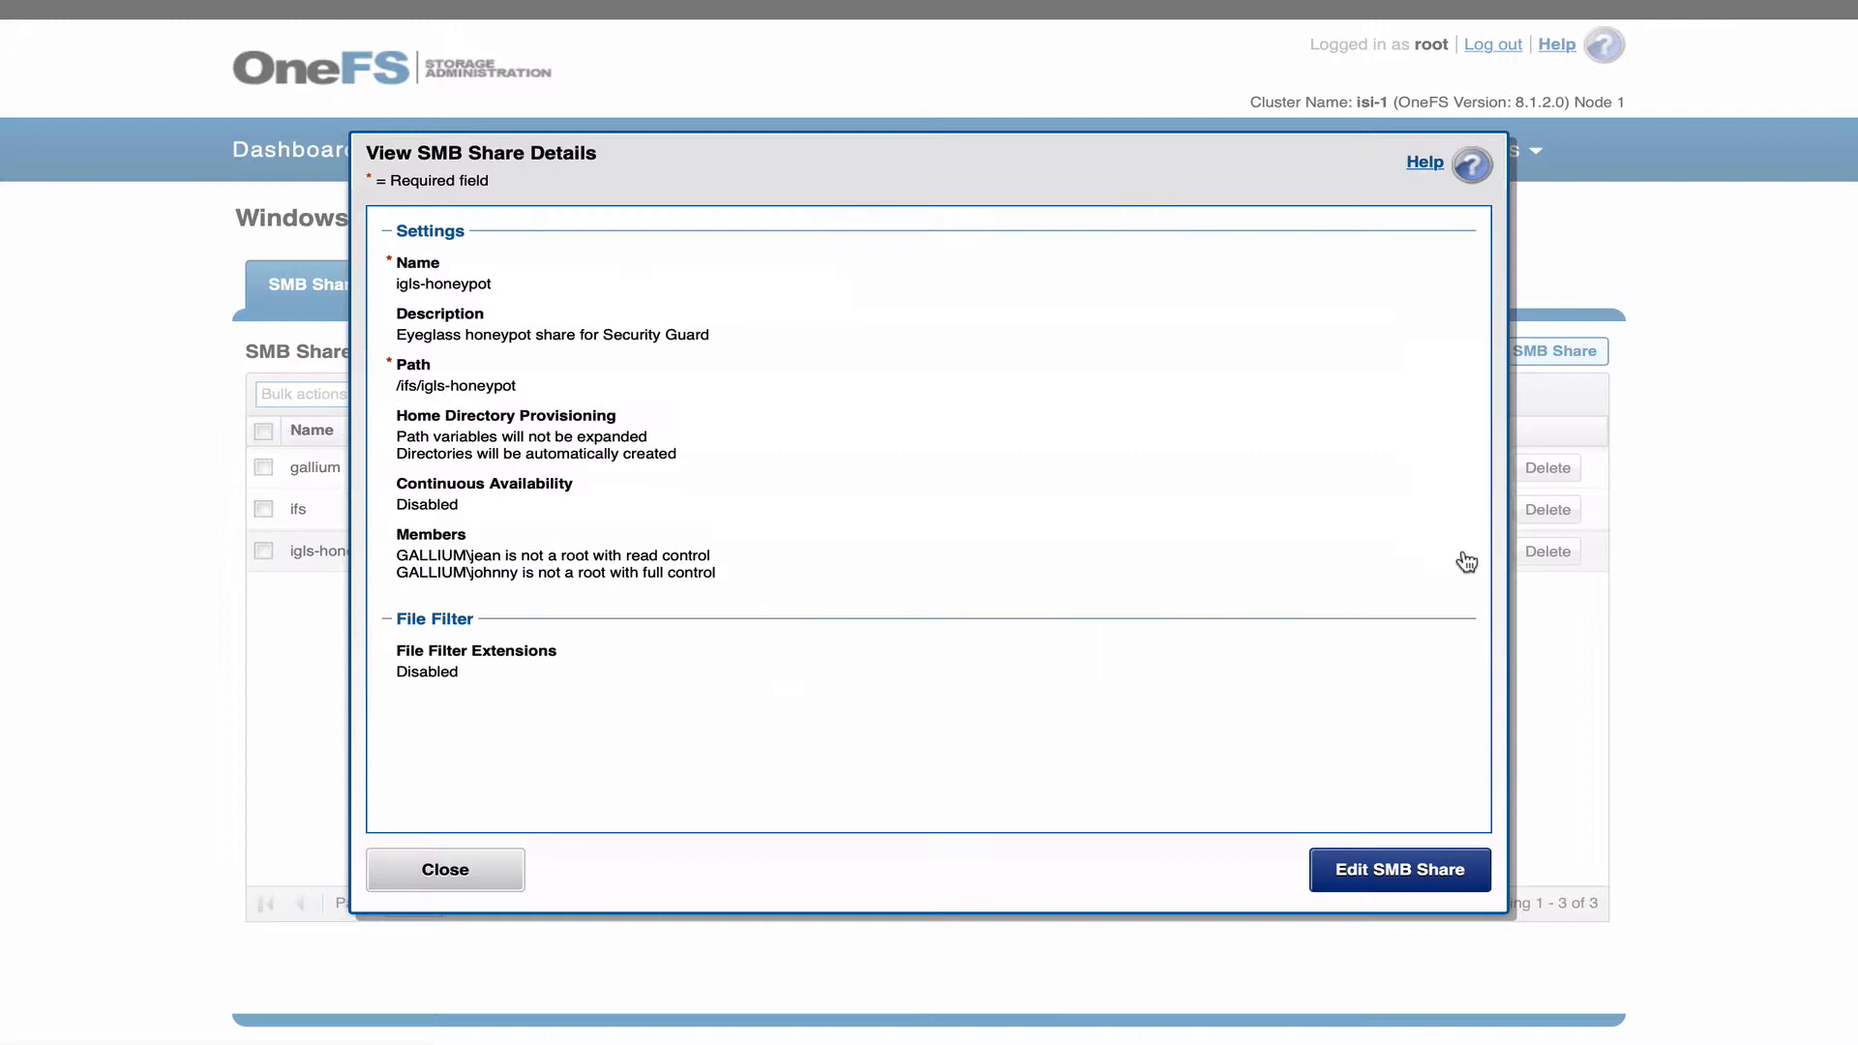
left_click(1397, 869)
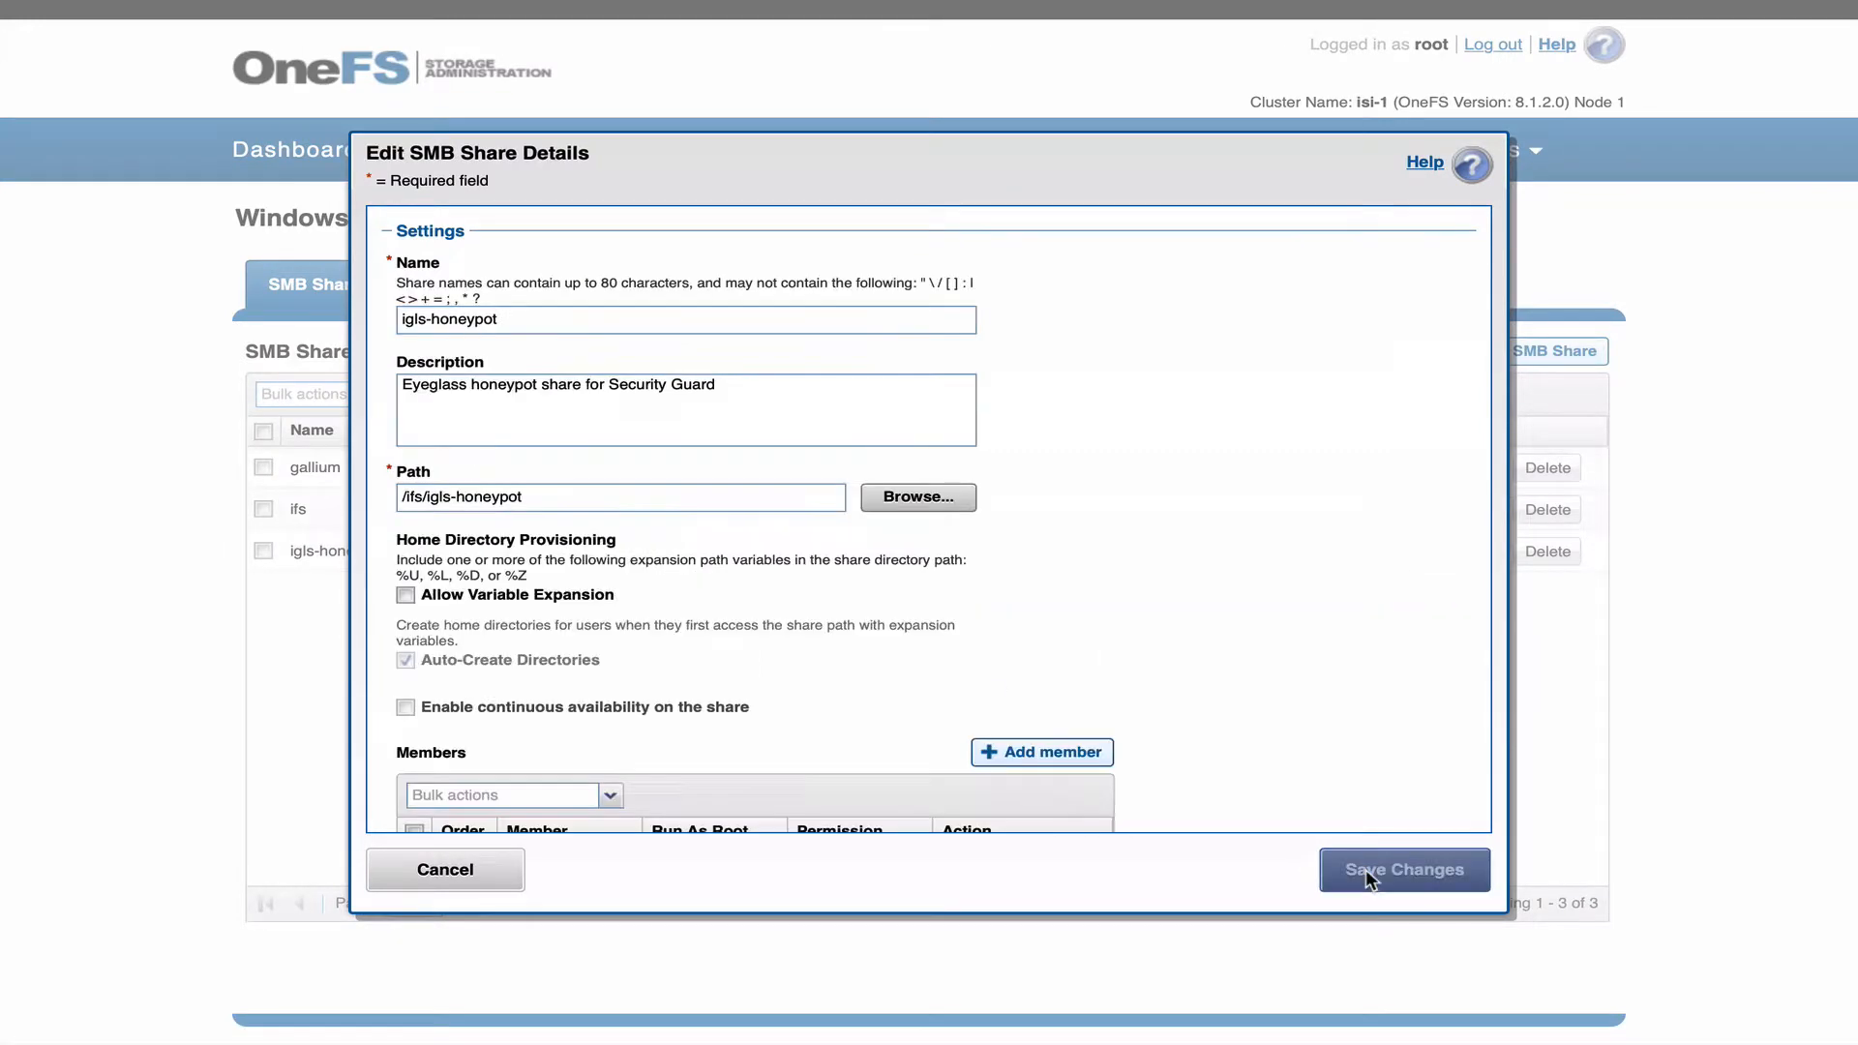
scroll("down", 3)
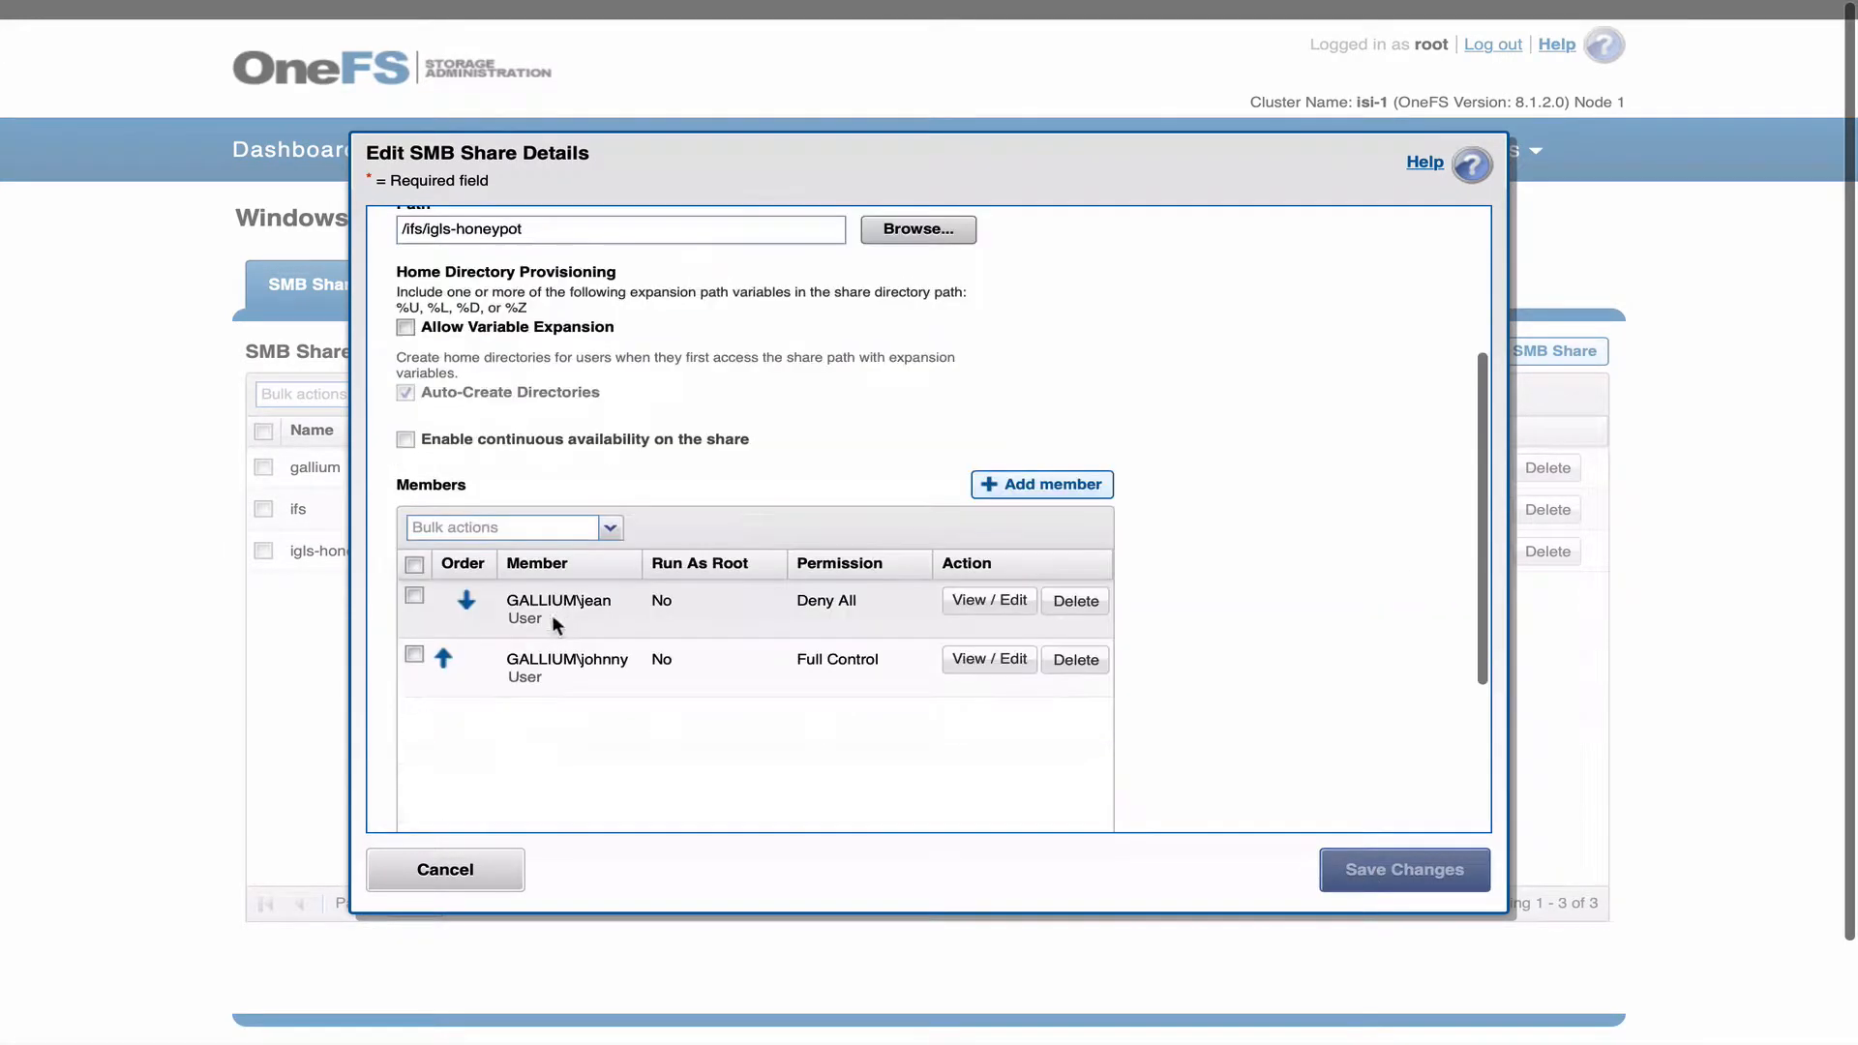
mouse_move(856, 635)
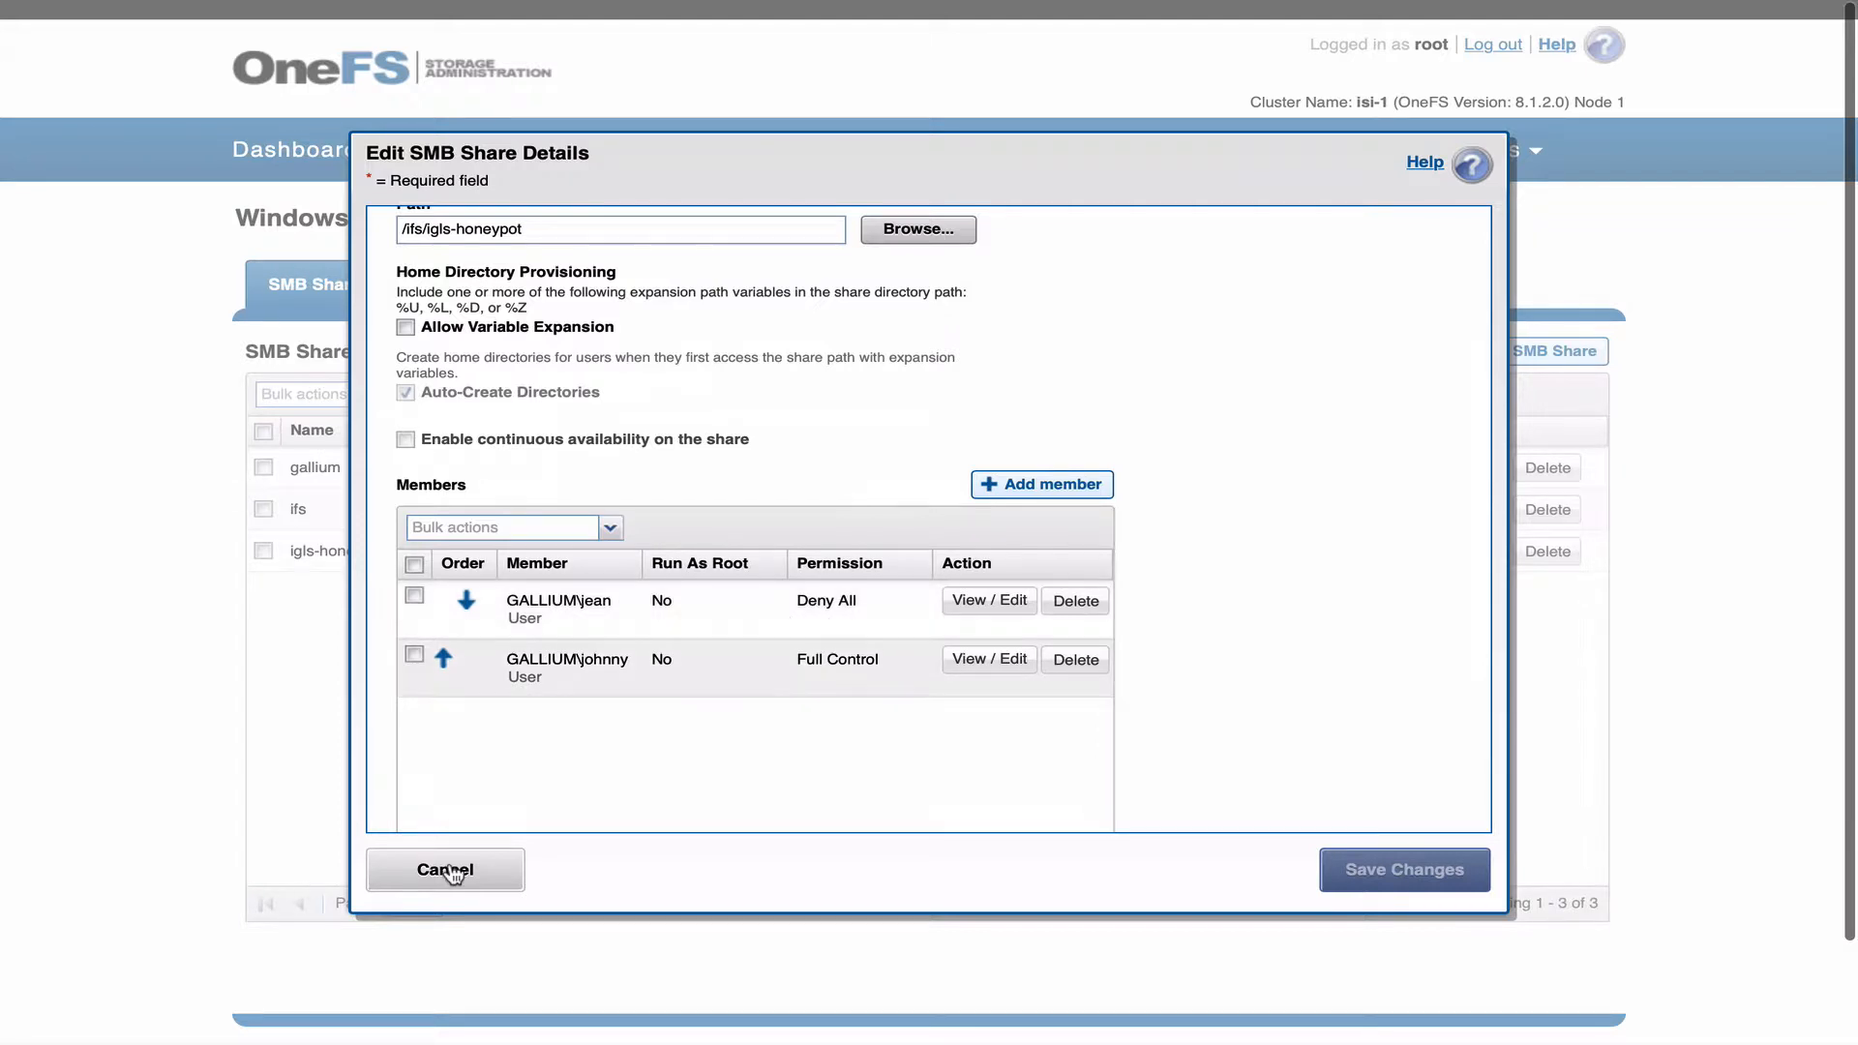
left_click(446, 870)
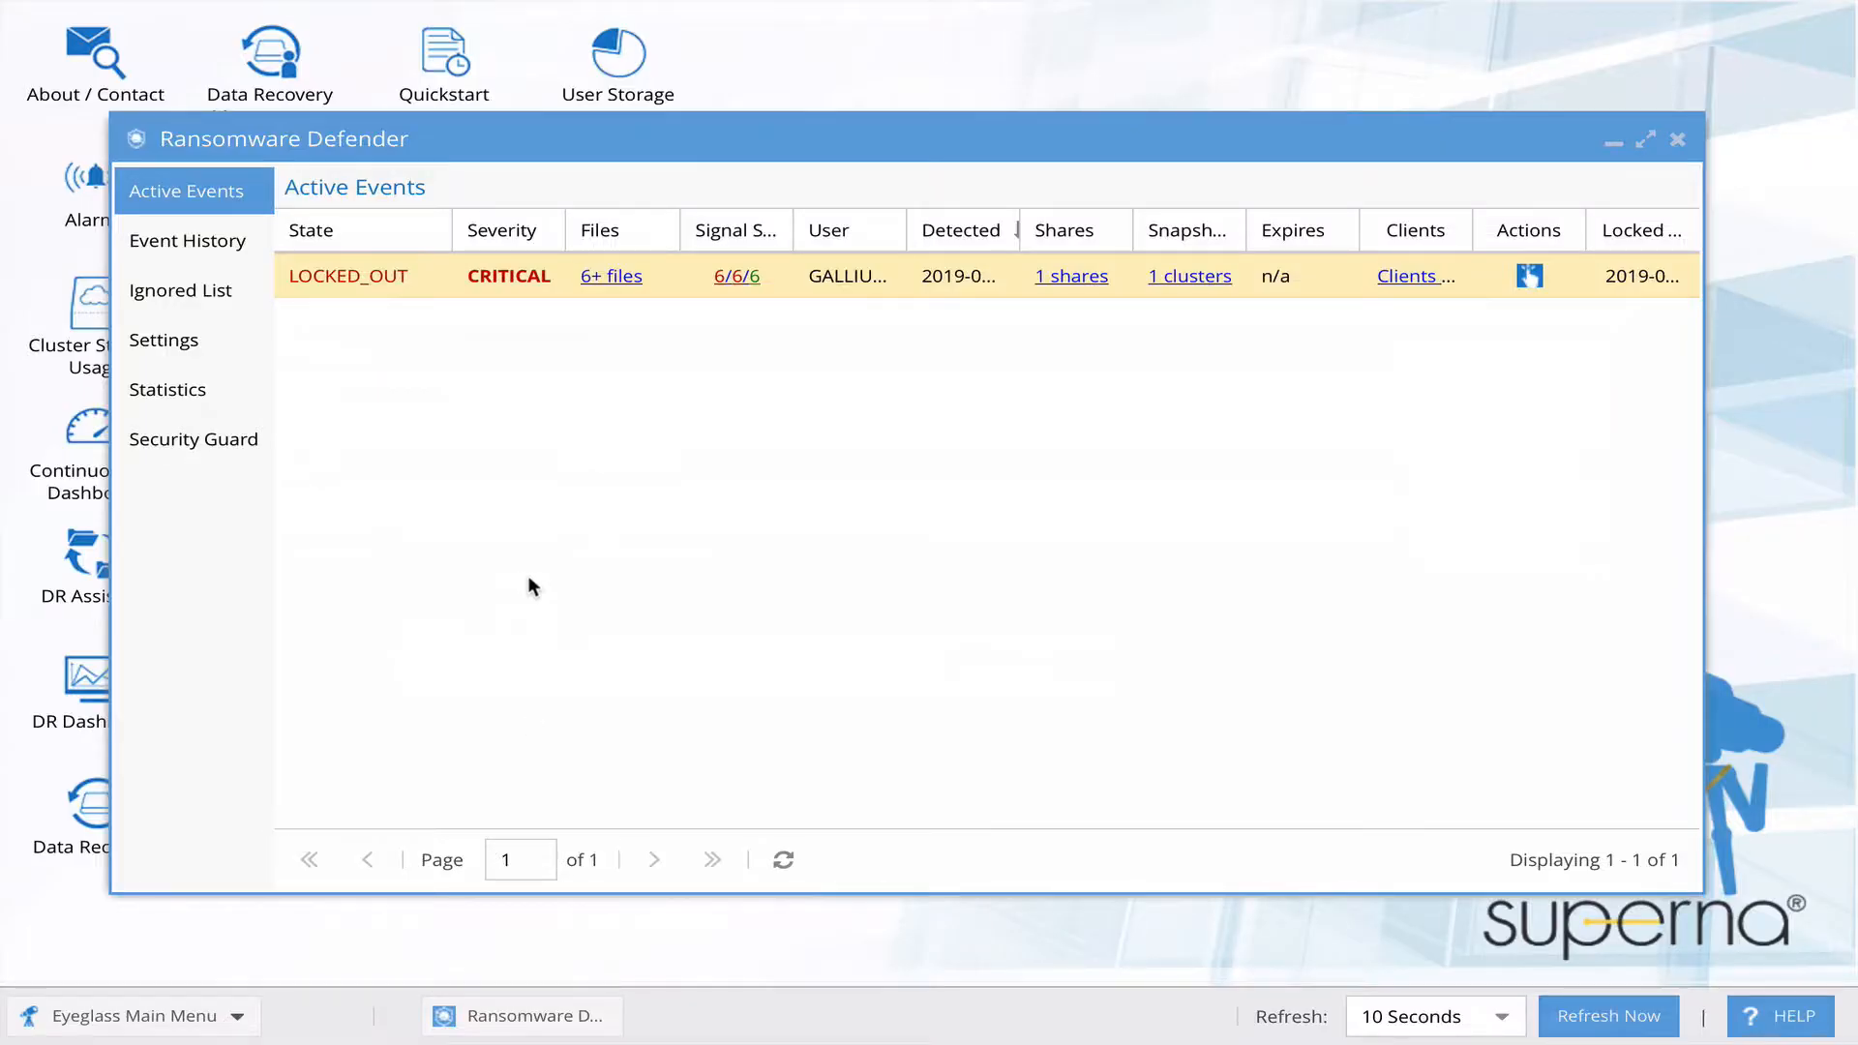
mouse_move(1529, 278)
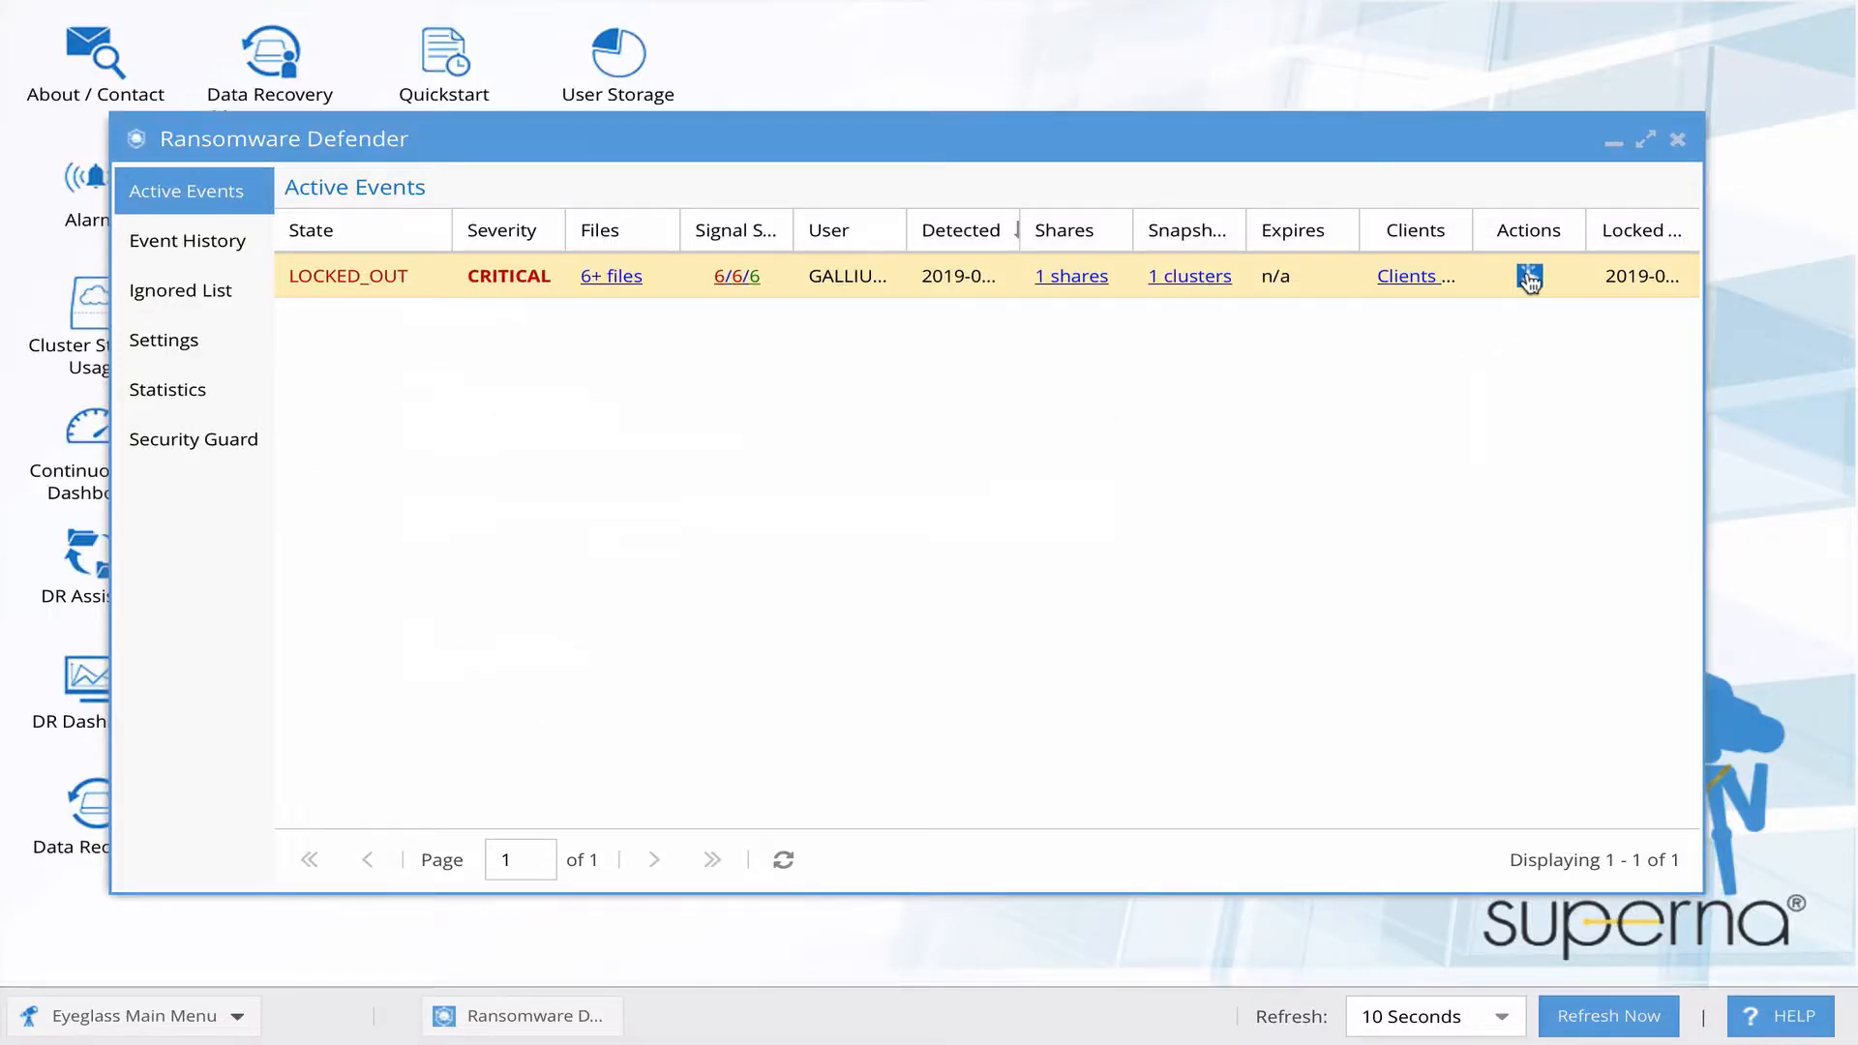
- Submit Restore User Access on the LOCKED_OUT honeypot event from its Actions panel
left_click(1529, 277)
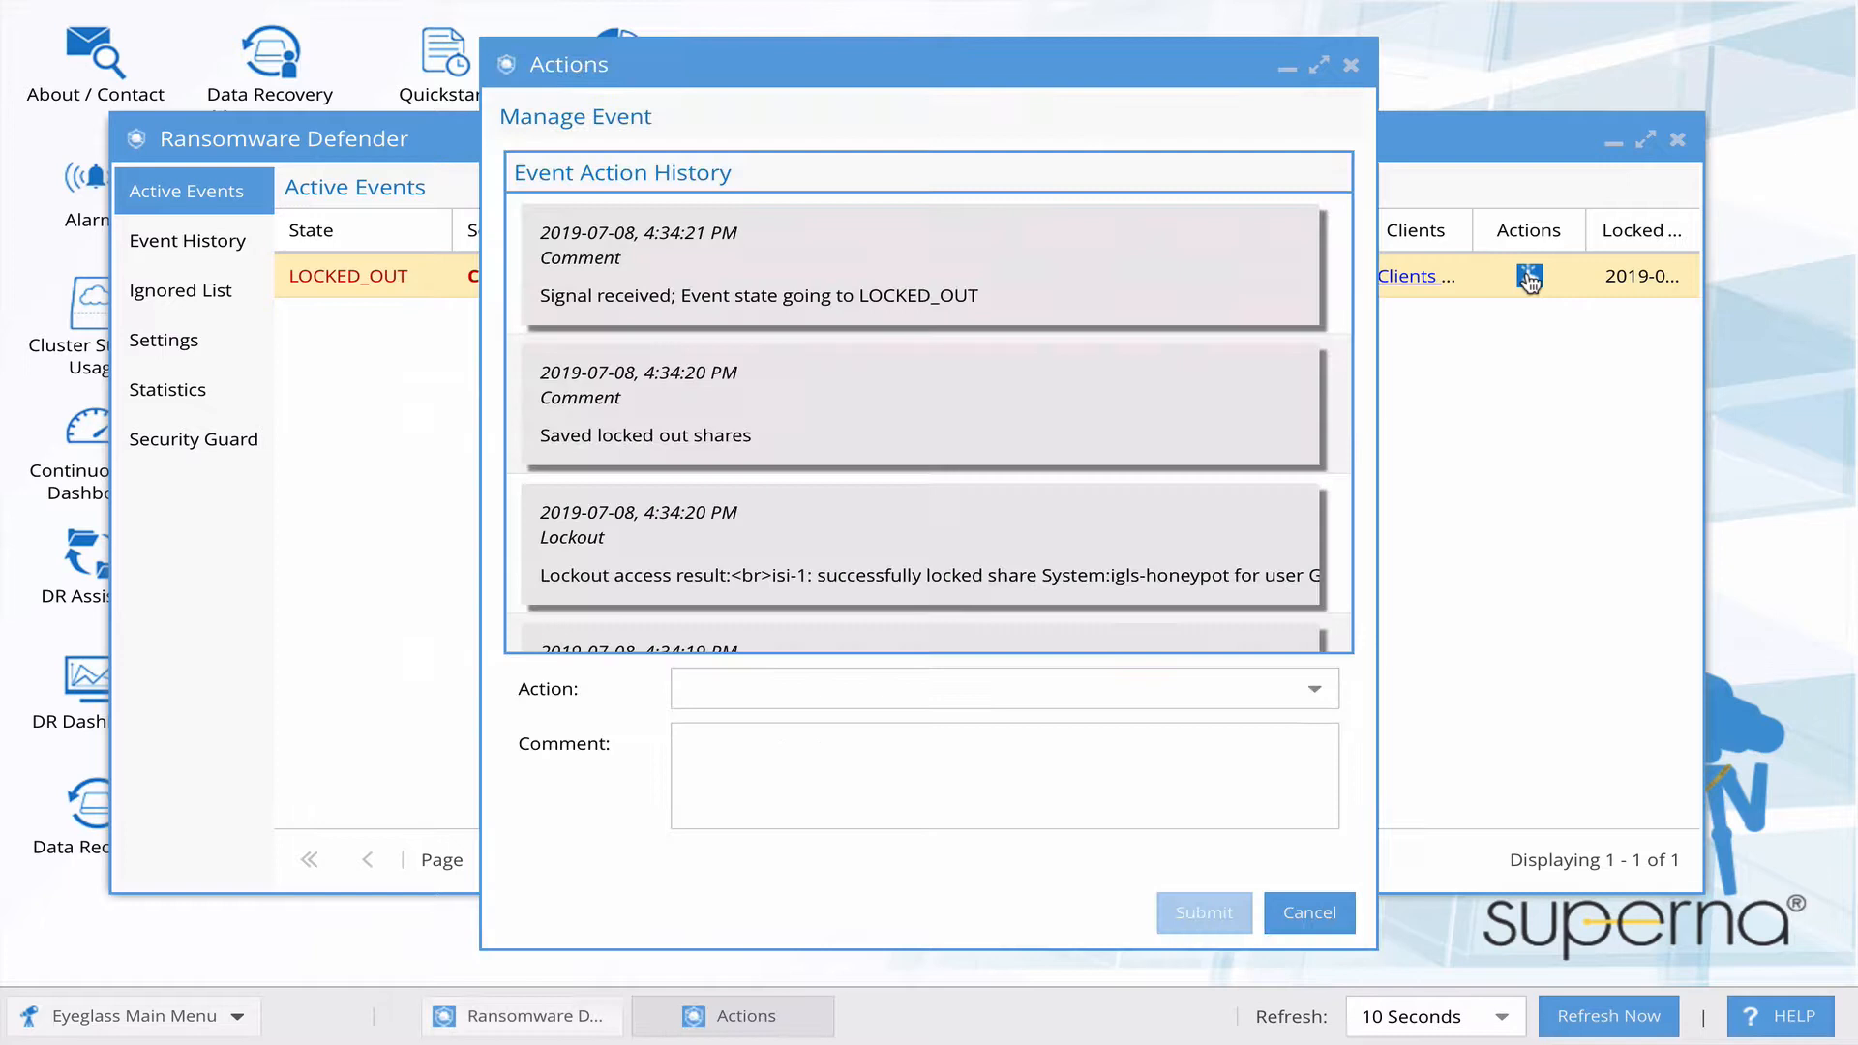
mouse_move(1313, 696)
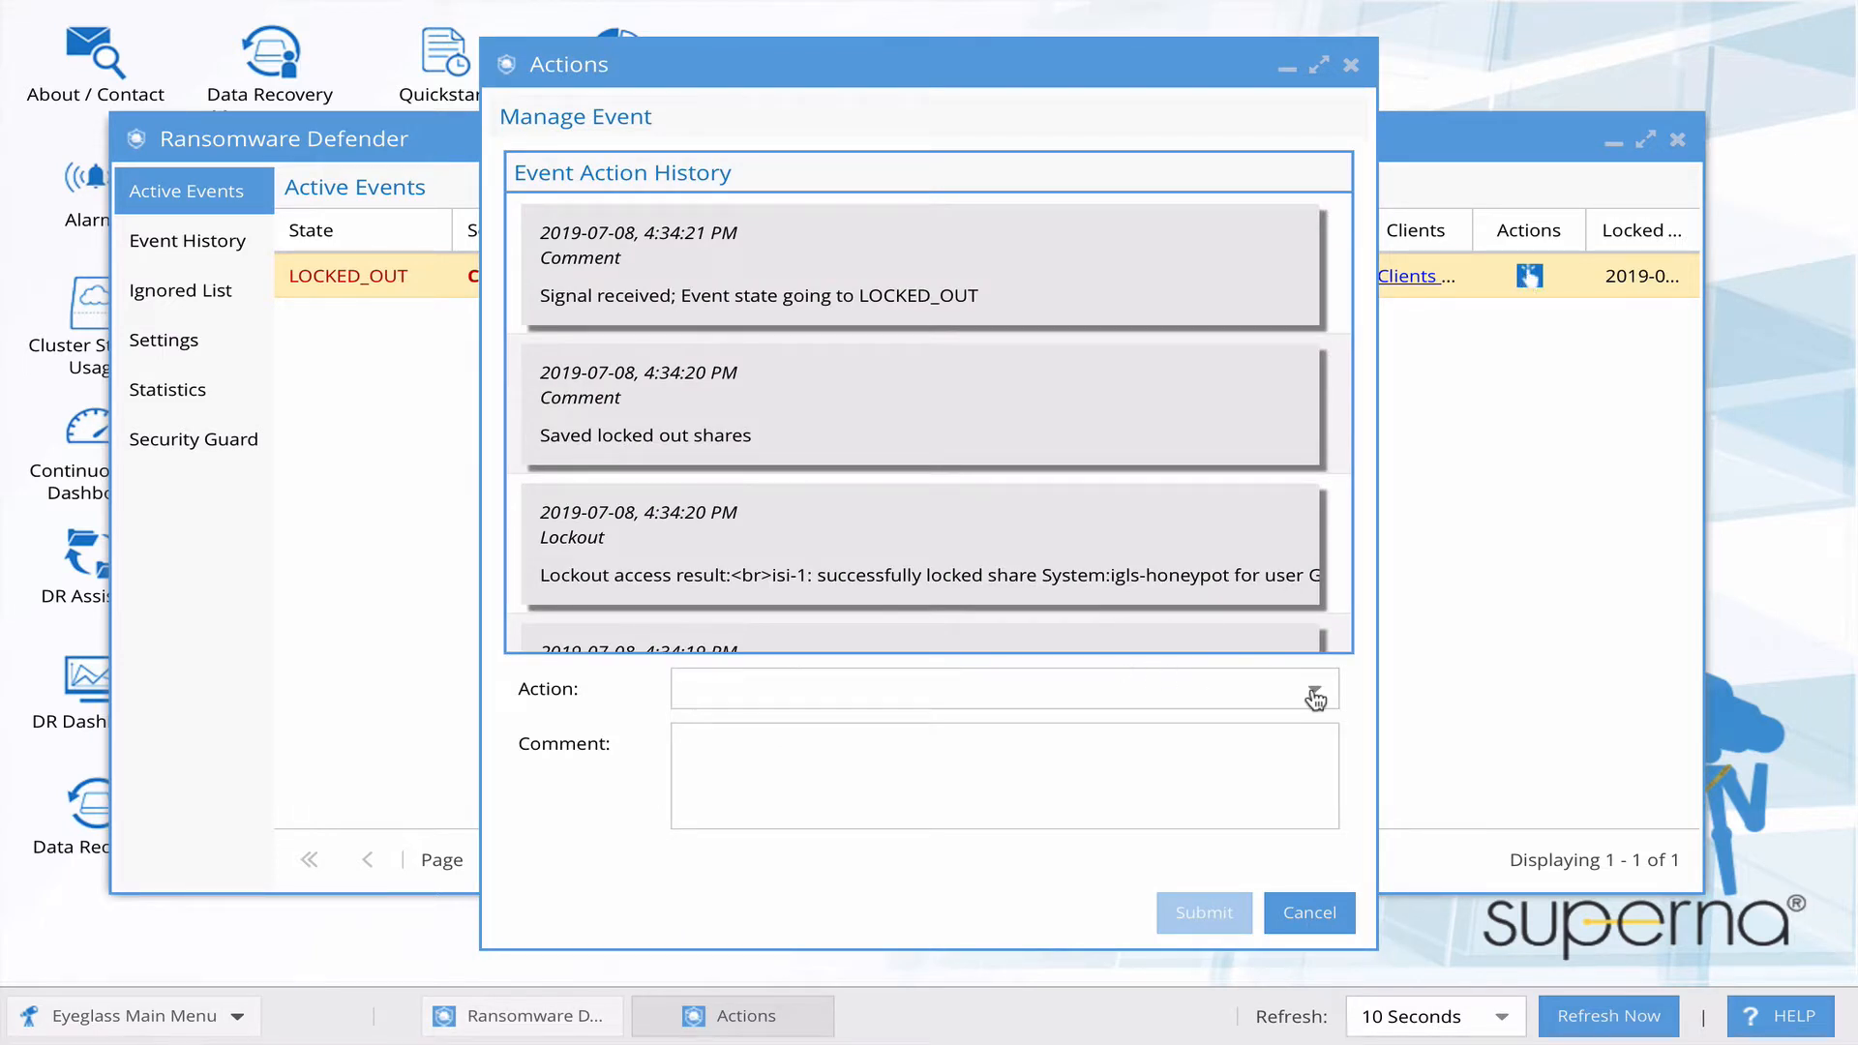
left_click(1311, 689)
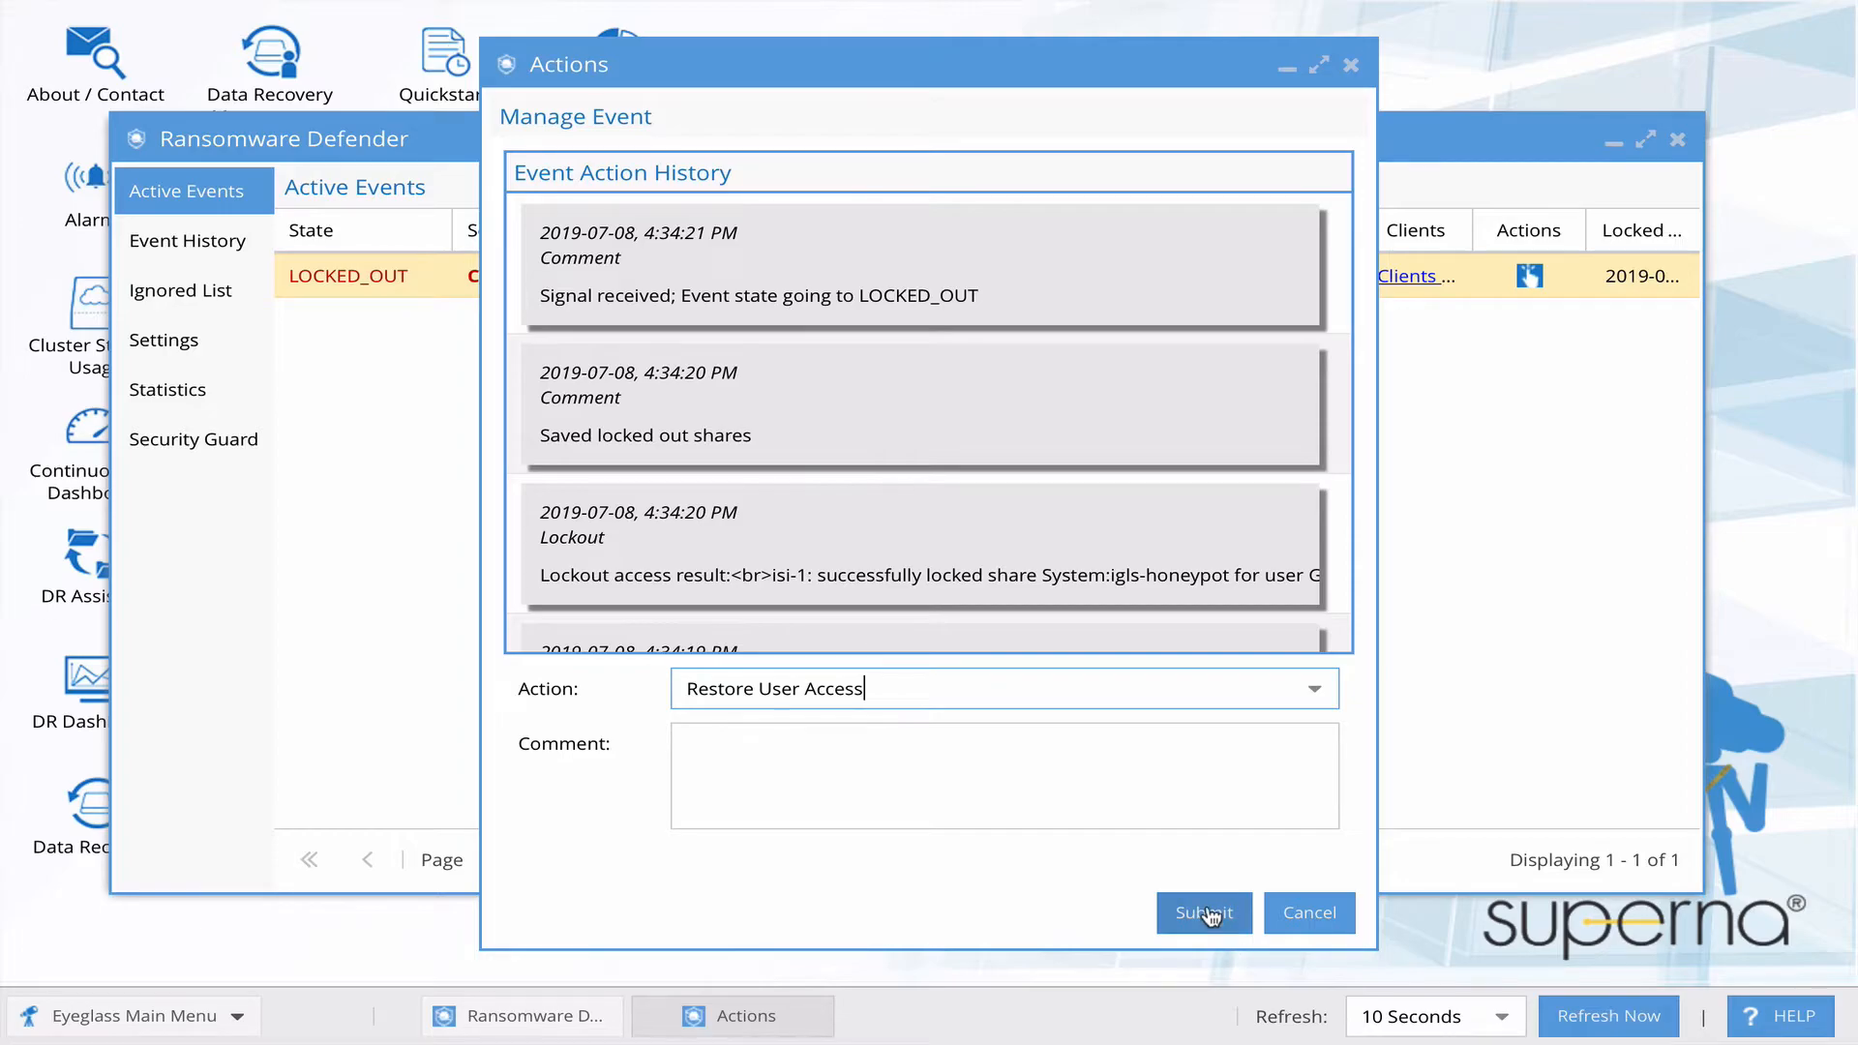
left_click(1202, 912)
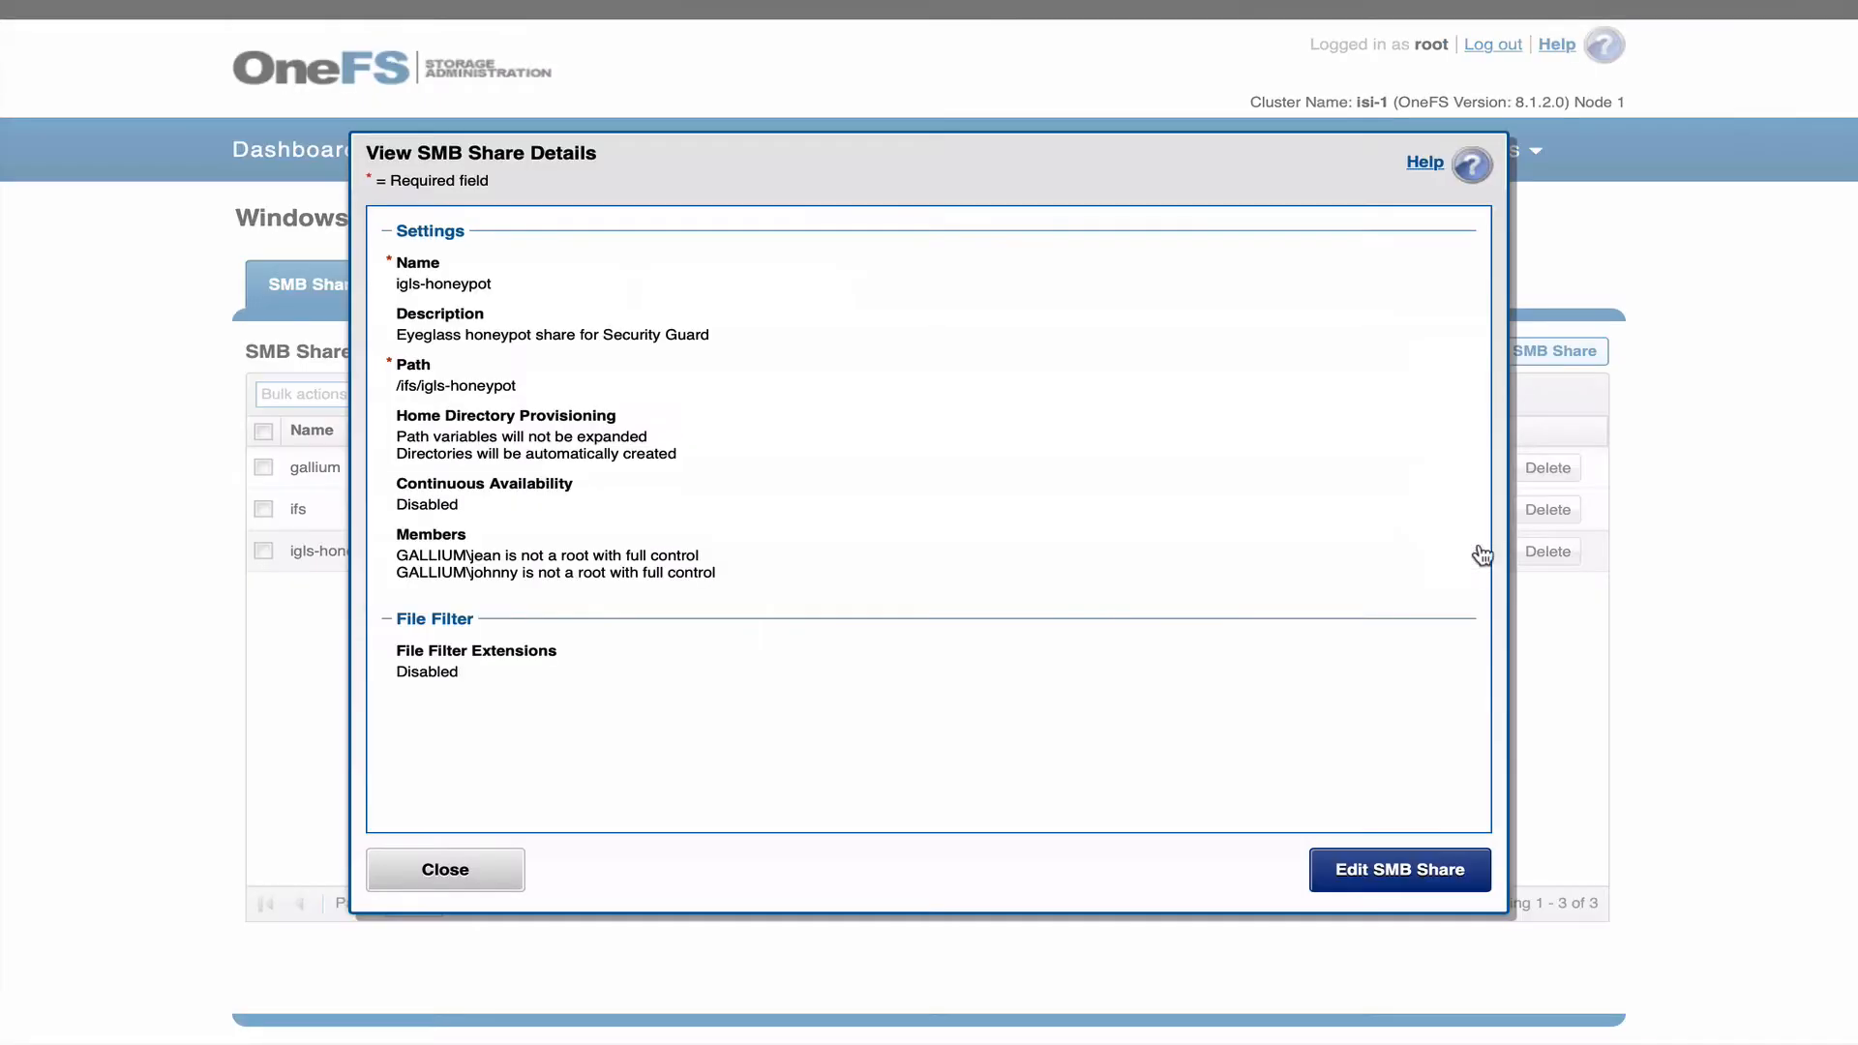
- Edit the igls-honeypot SMB share and view its Members list with Full Control permissions
left_click(1397, 869)
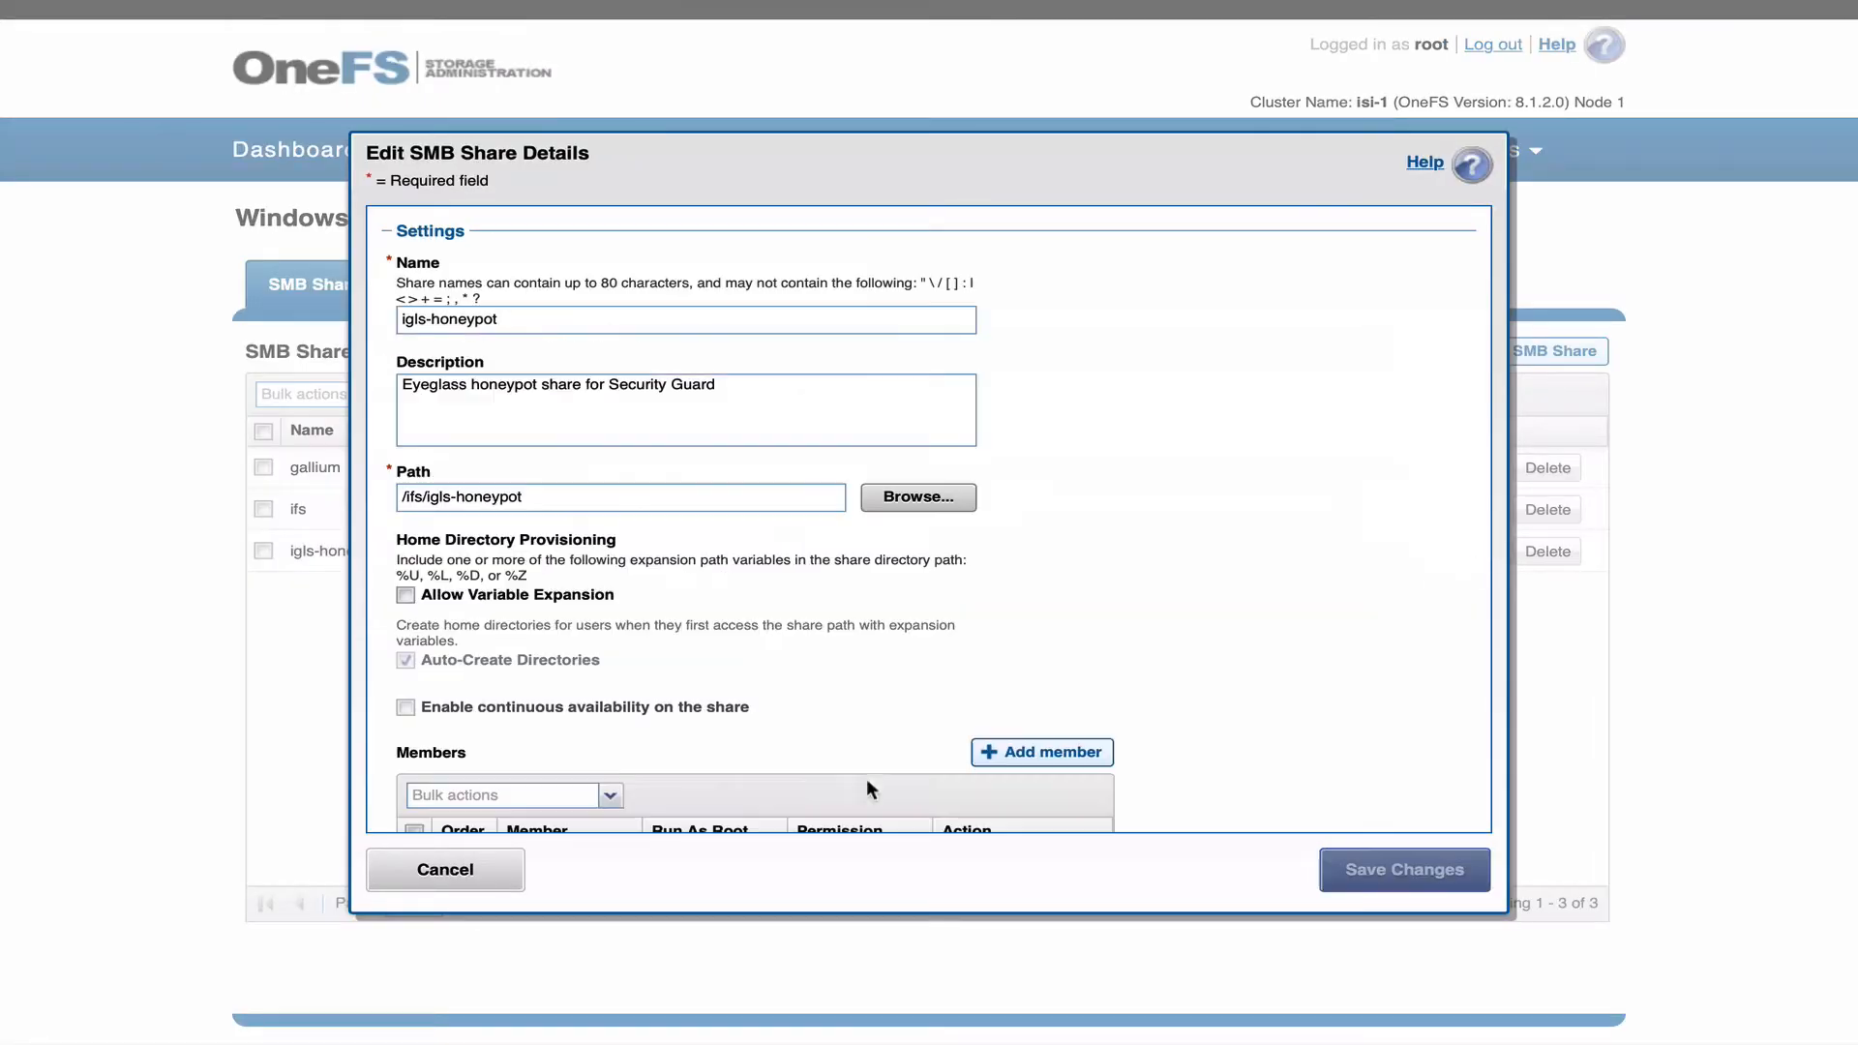
scroll("down", 3)
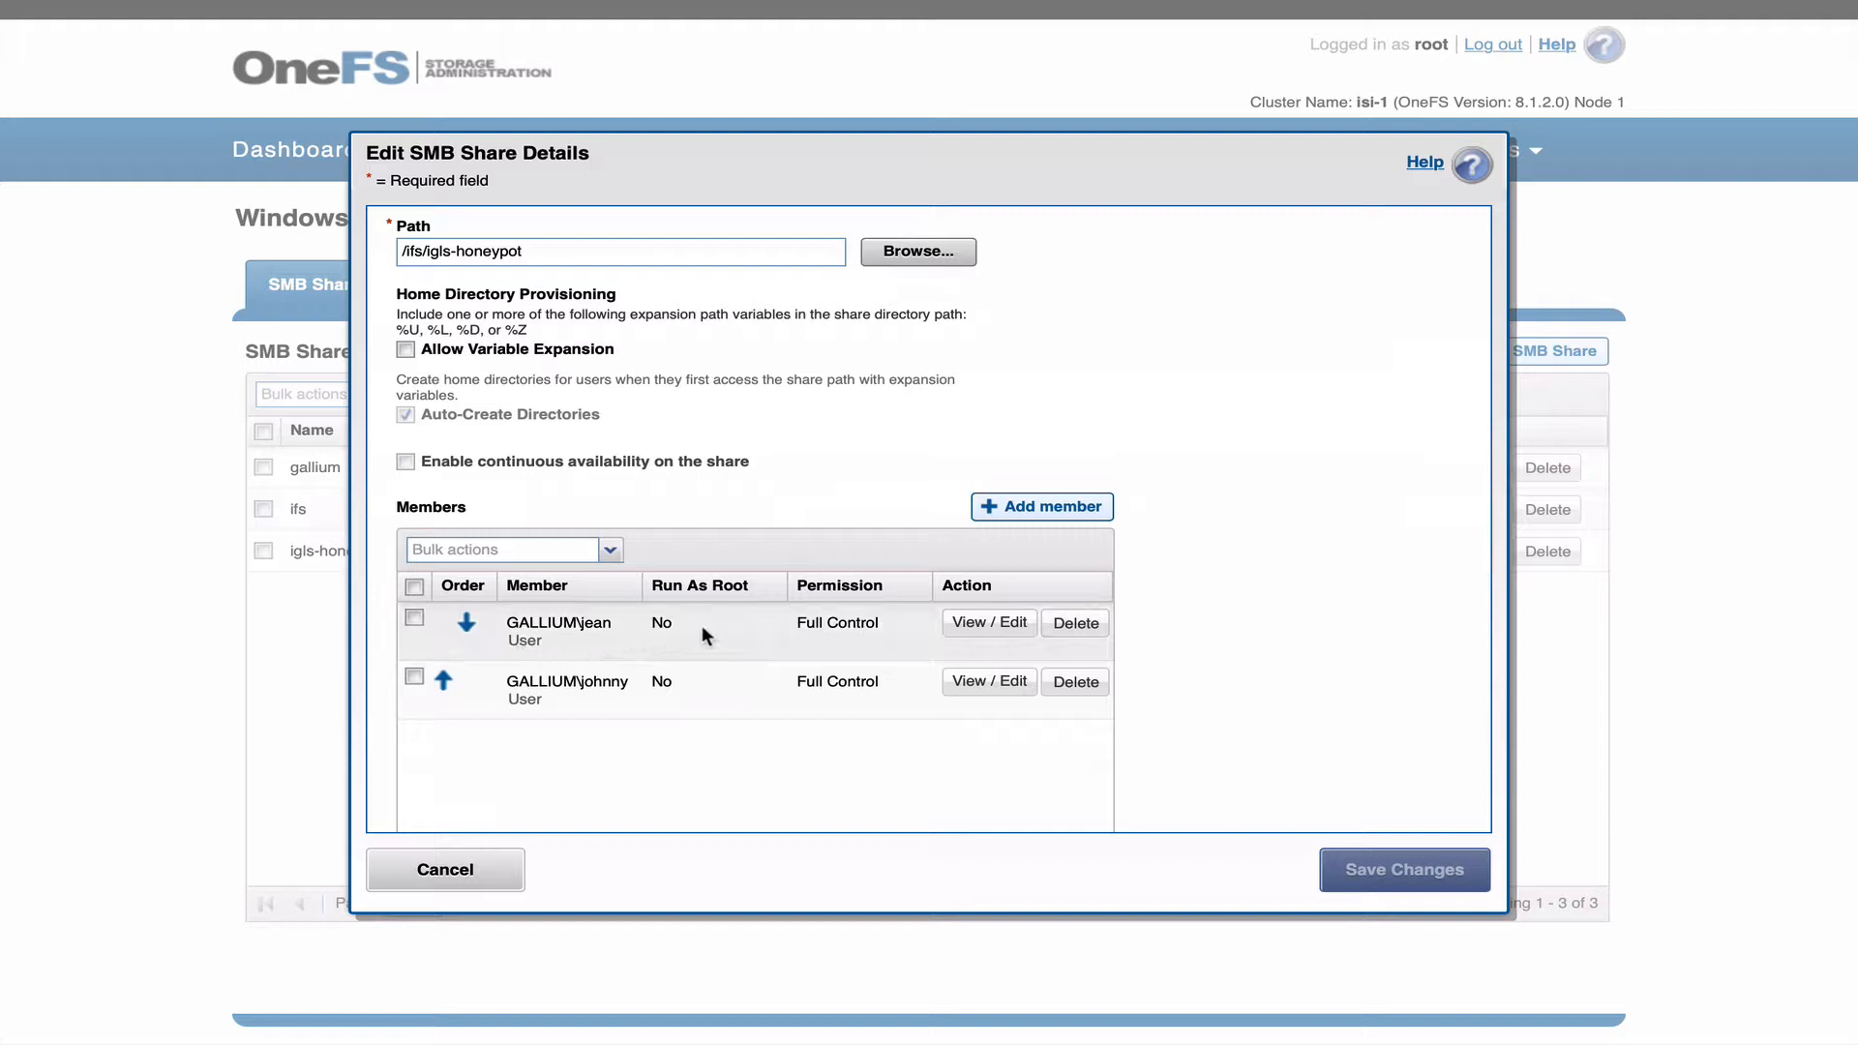
mouse_move(445, 869)
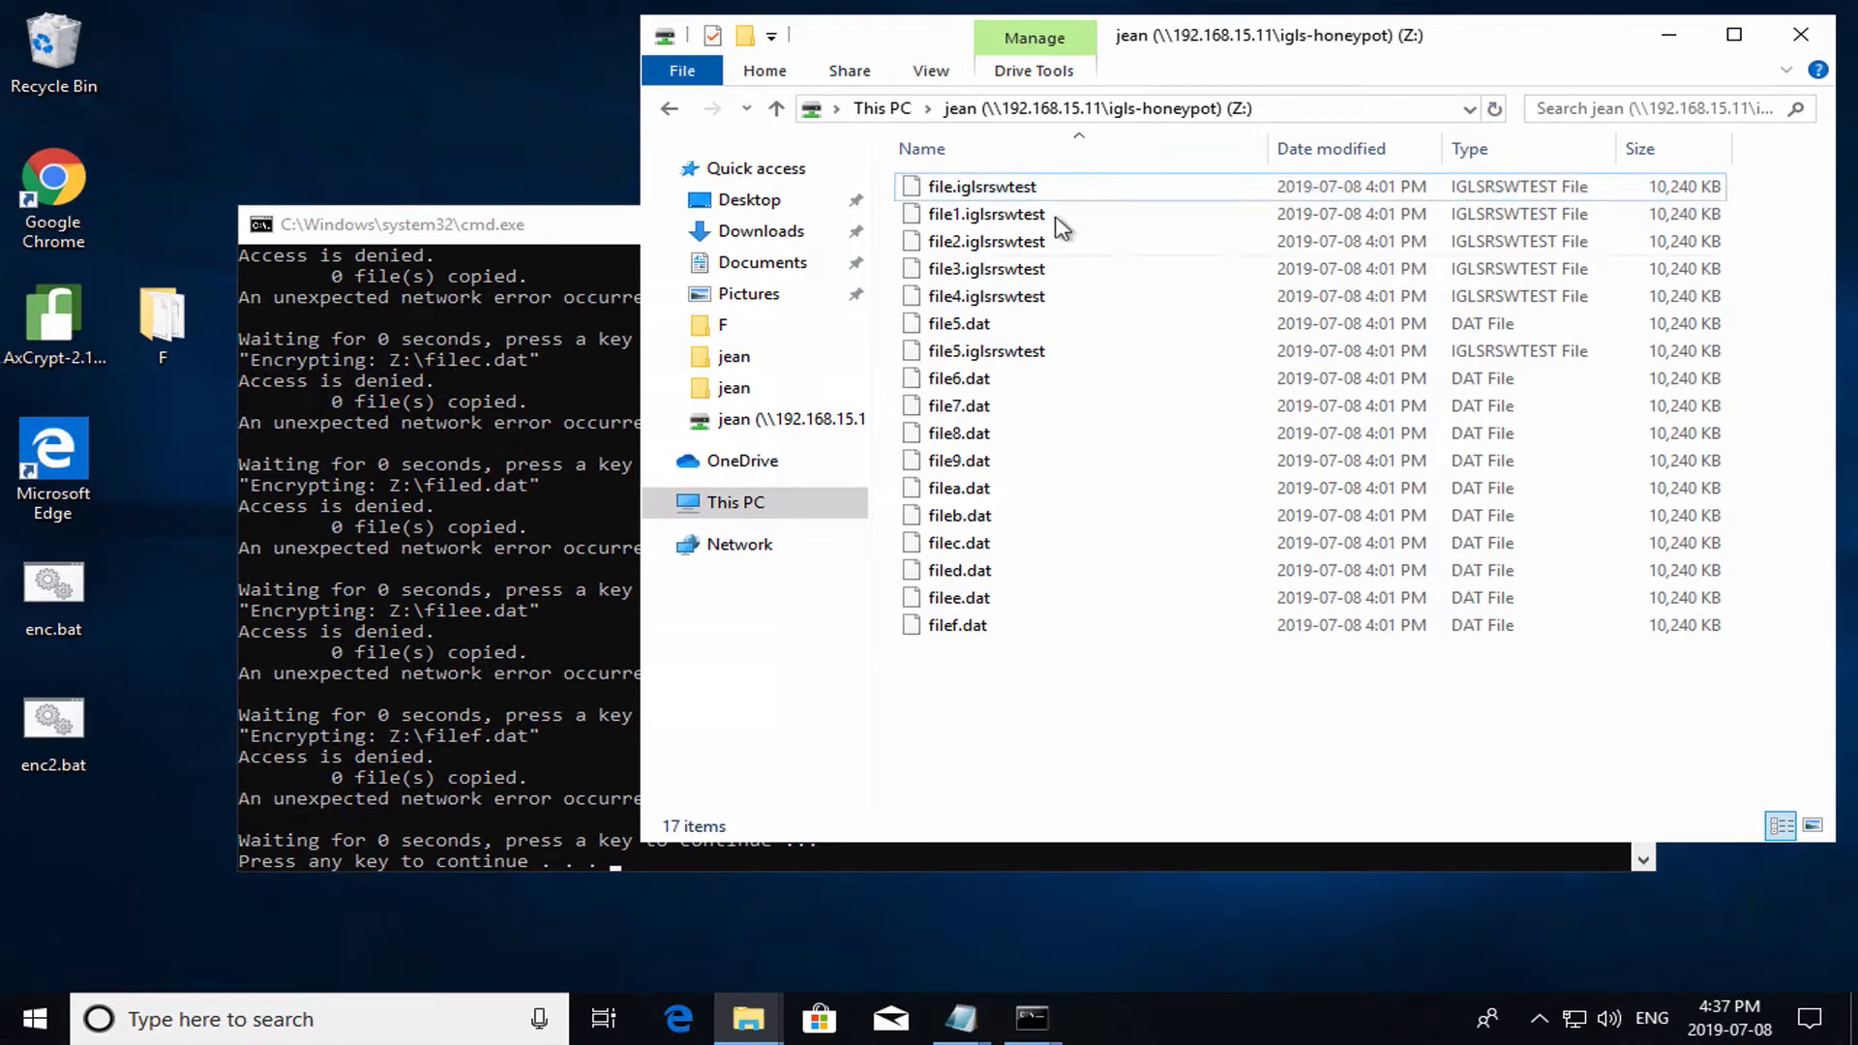
- Leave the Z: drive's renamed files and go to This PC's folders and drives overview
left_click(1043, 351)
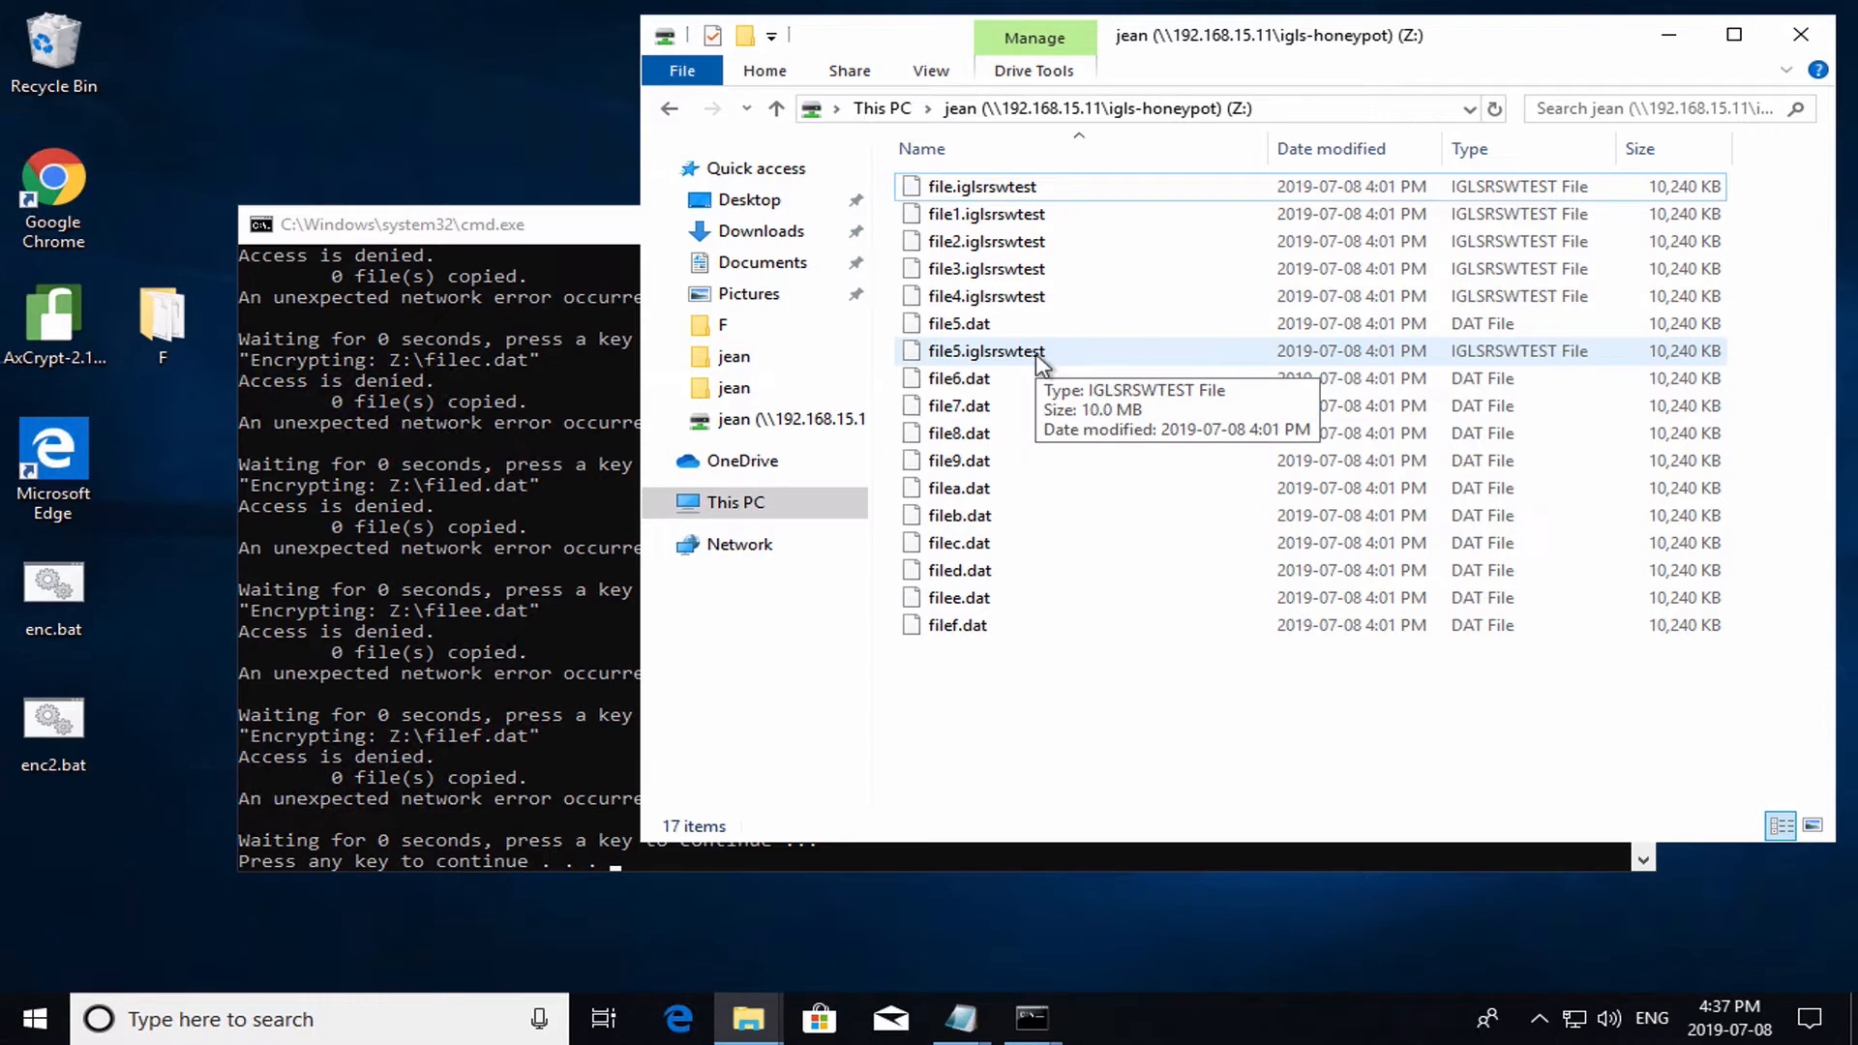
mouse_move(735, 501)
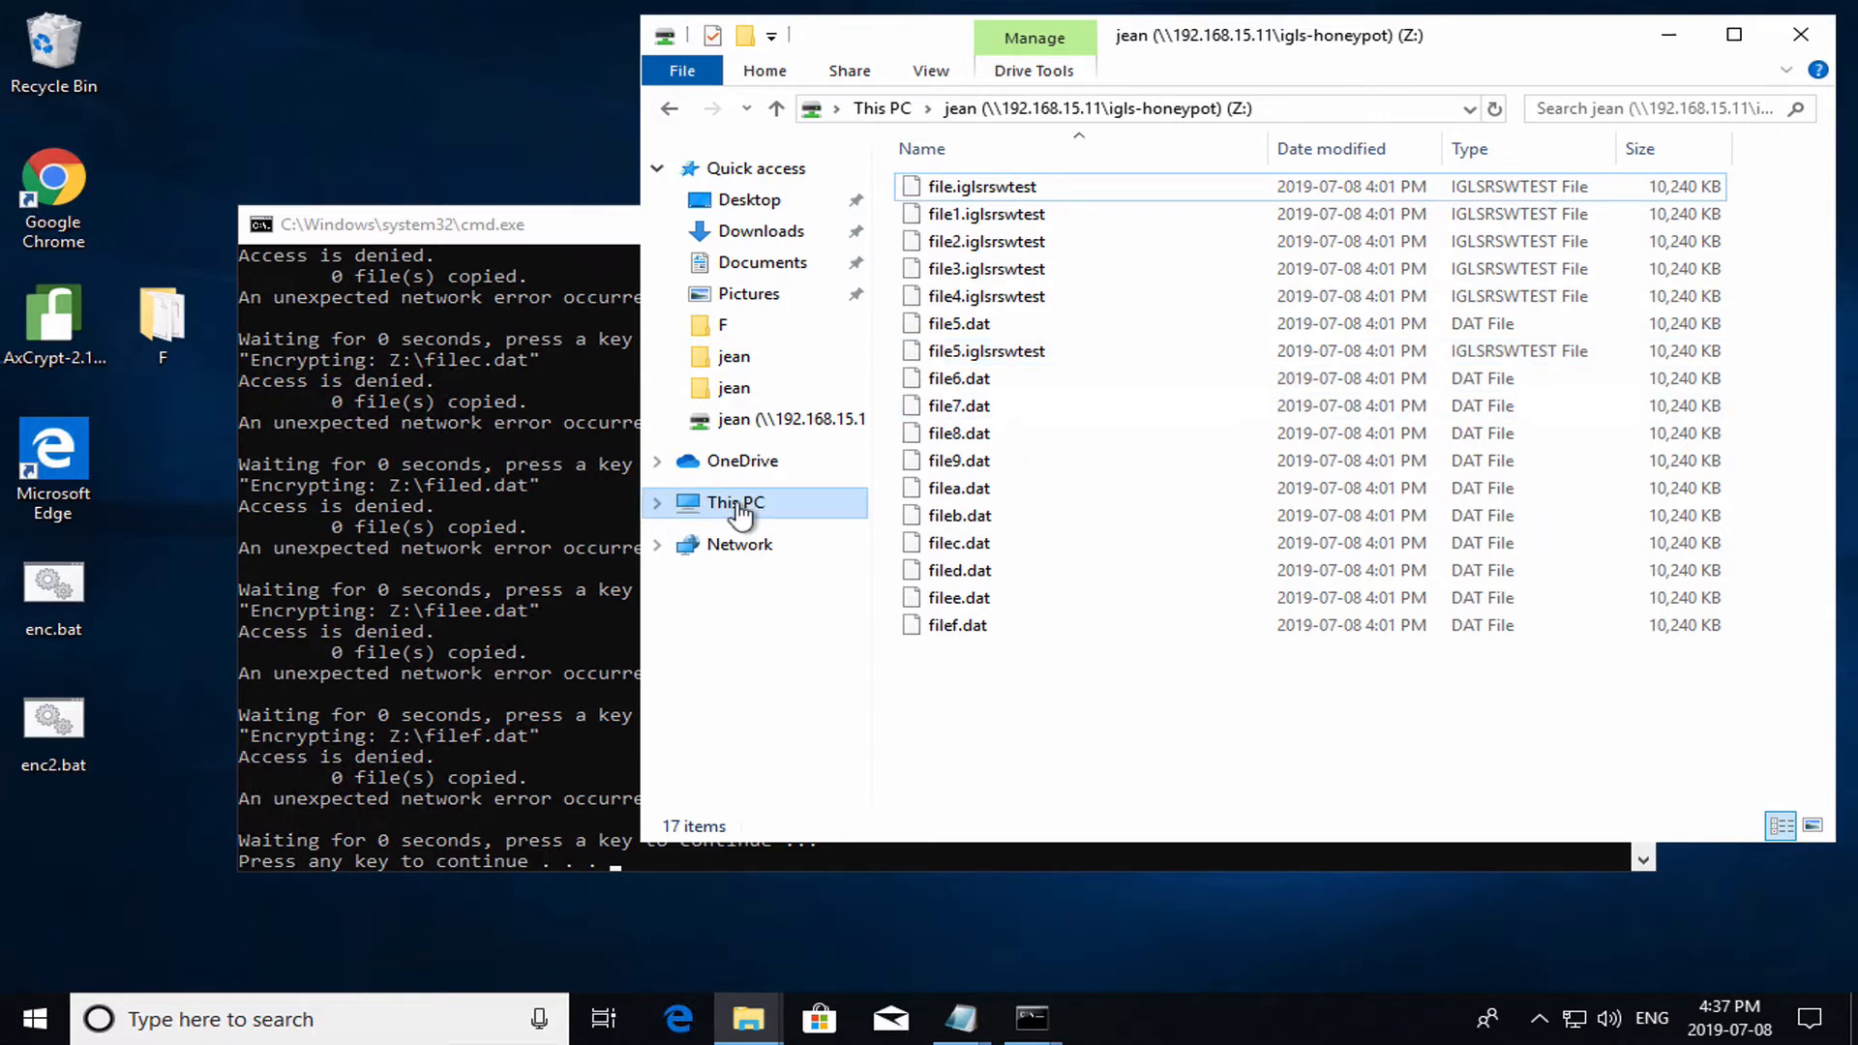
left_click(734, 501)
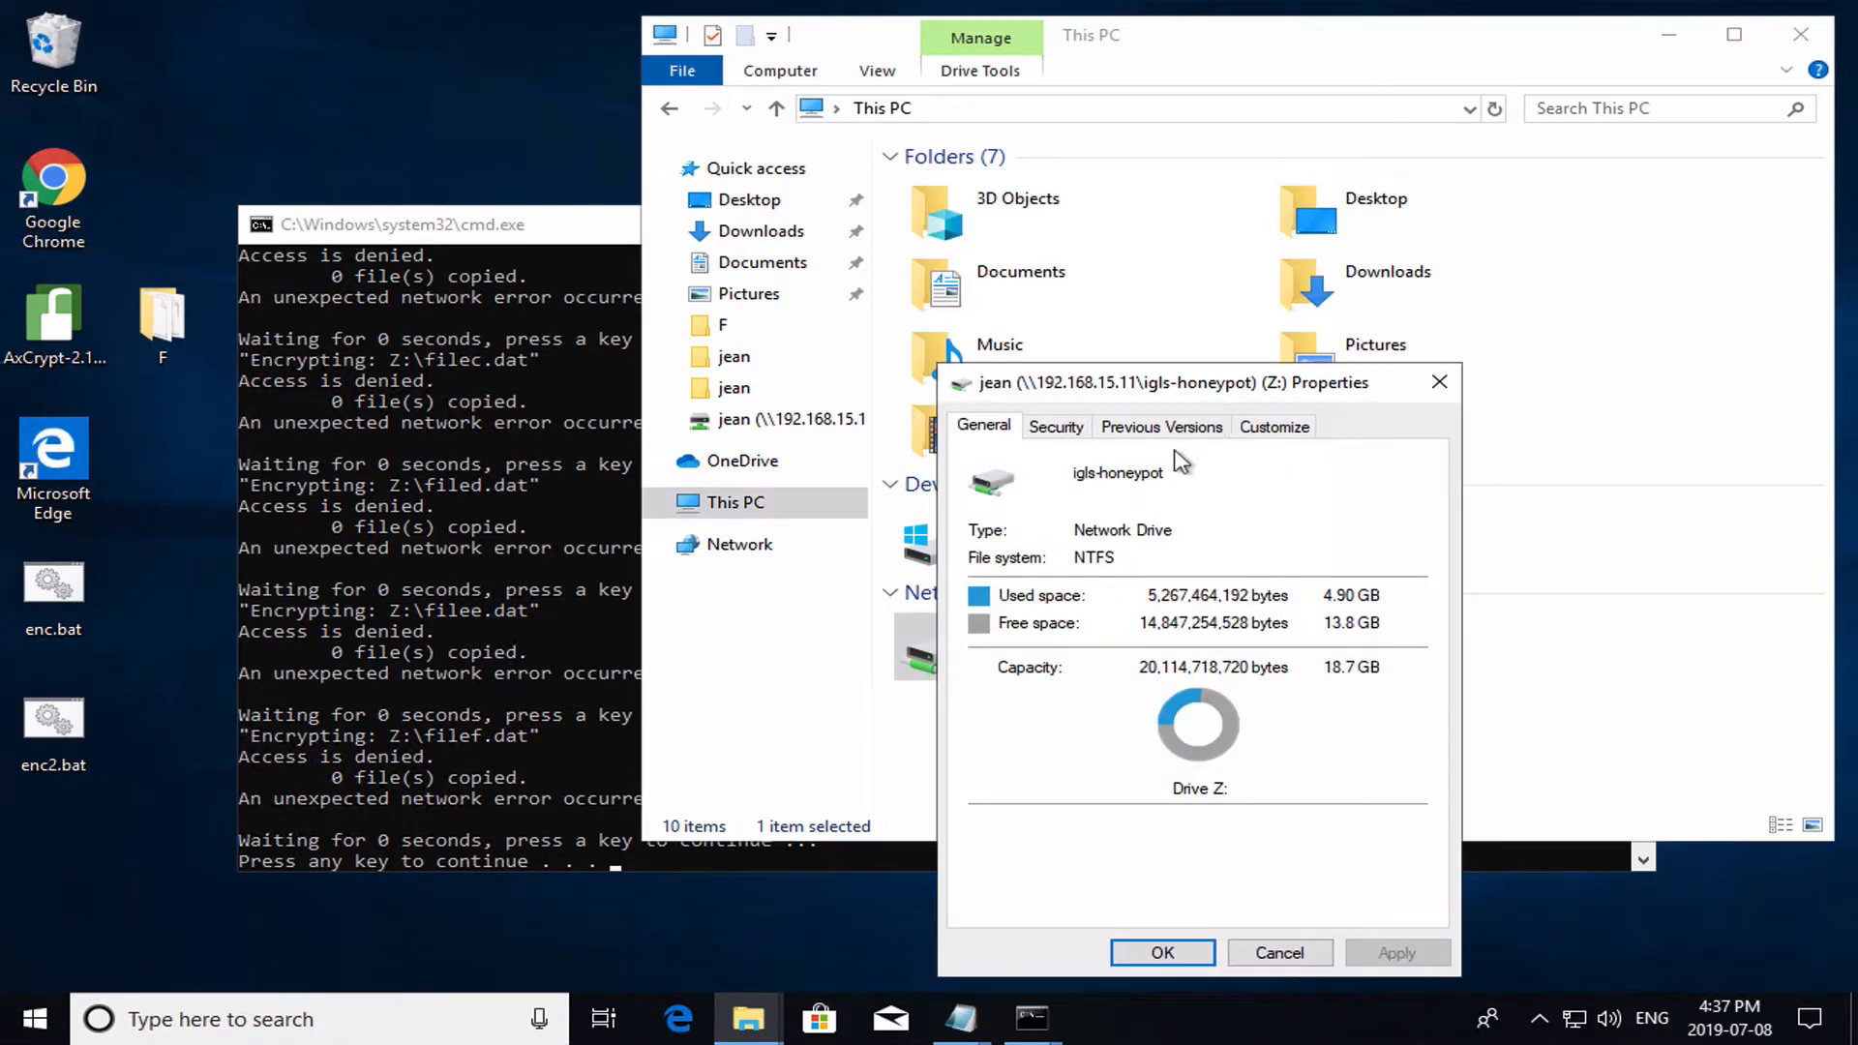
- Restore the Z: drive to its 4:32 PM previous version and confirm the success message
left_click(1160, 425)
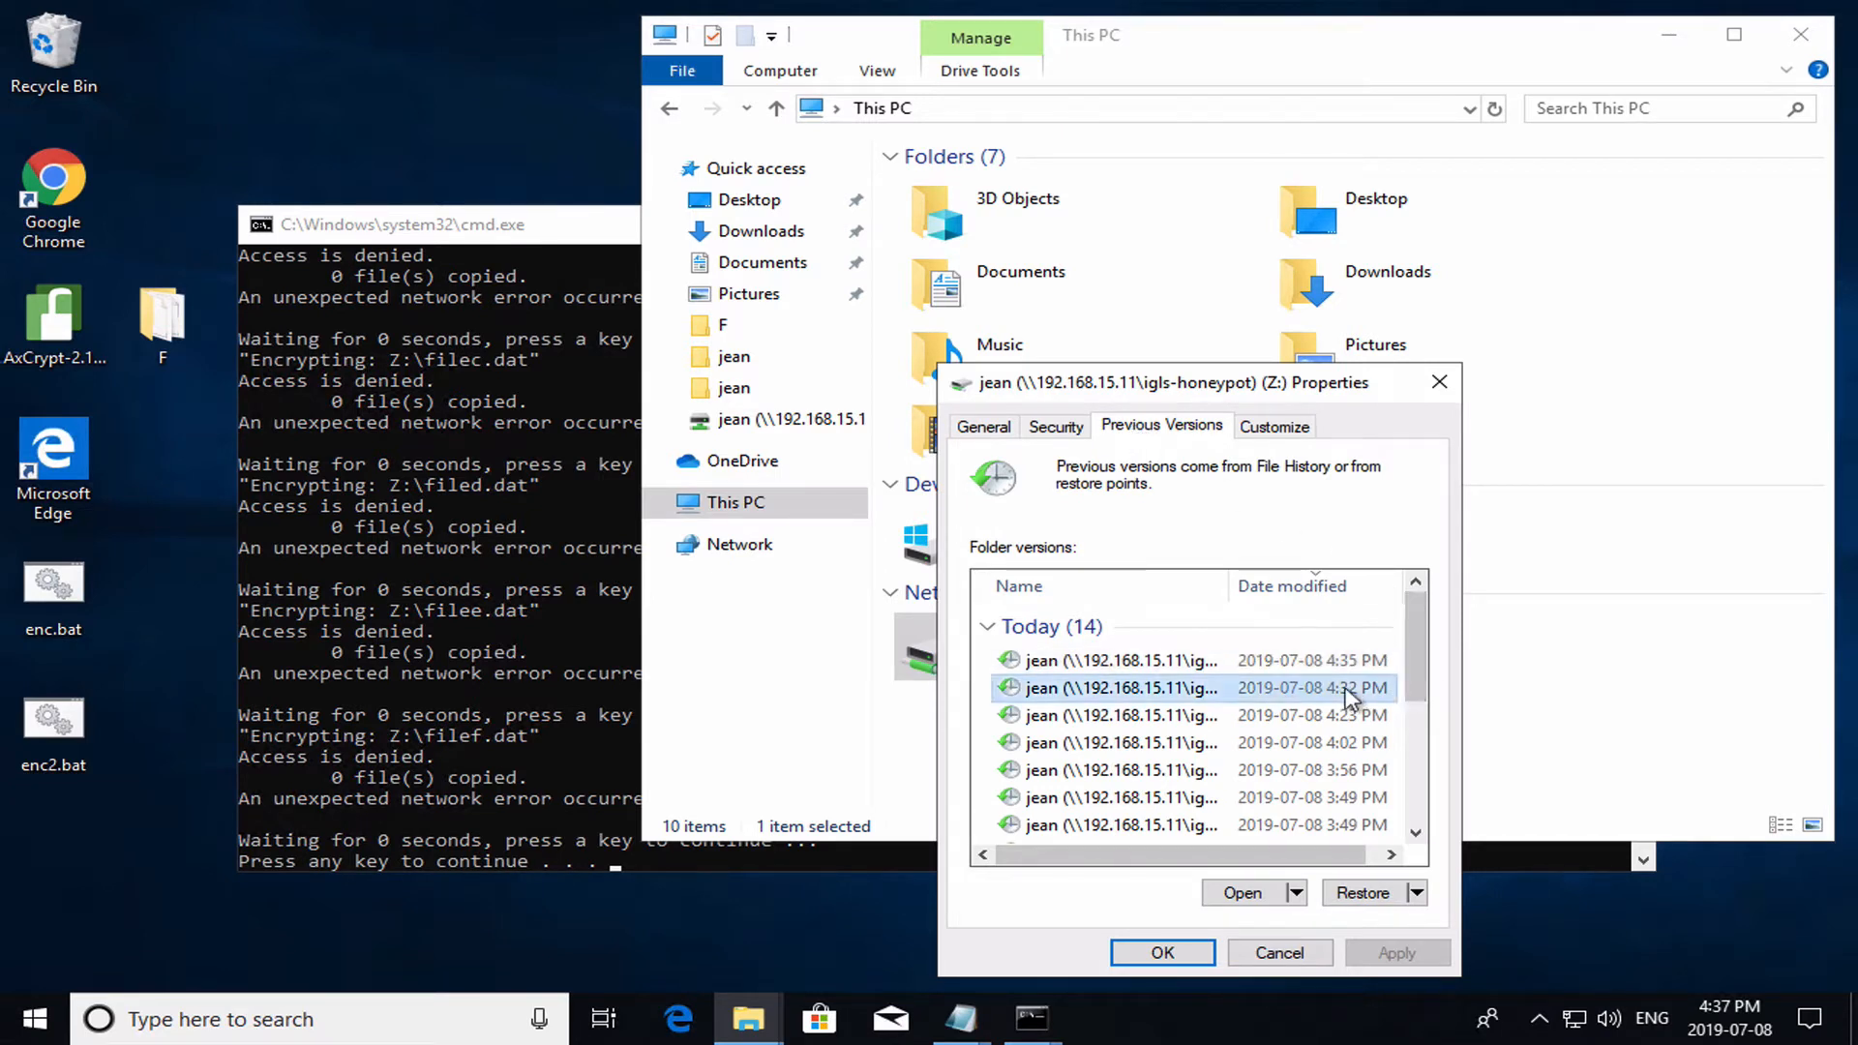
left_click(1362, 892)
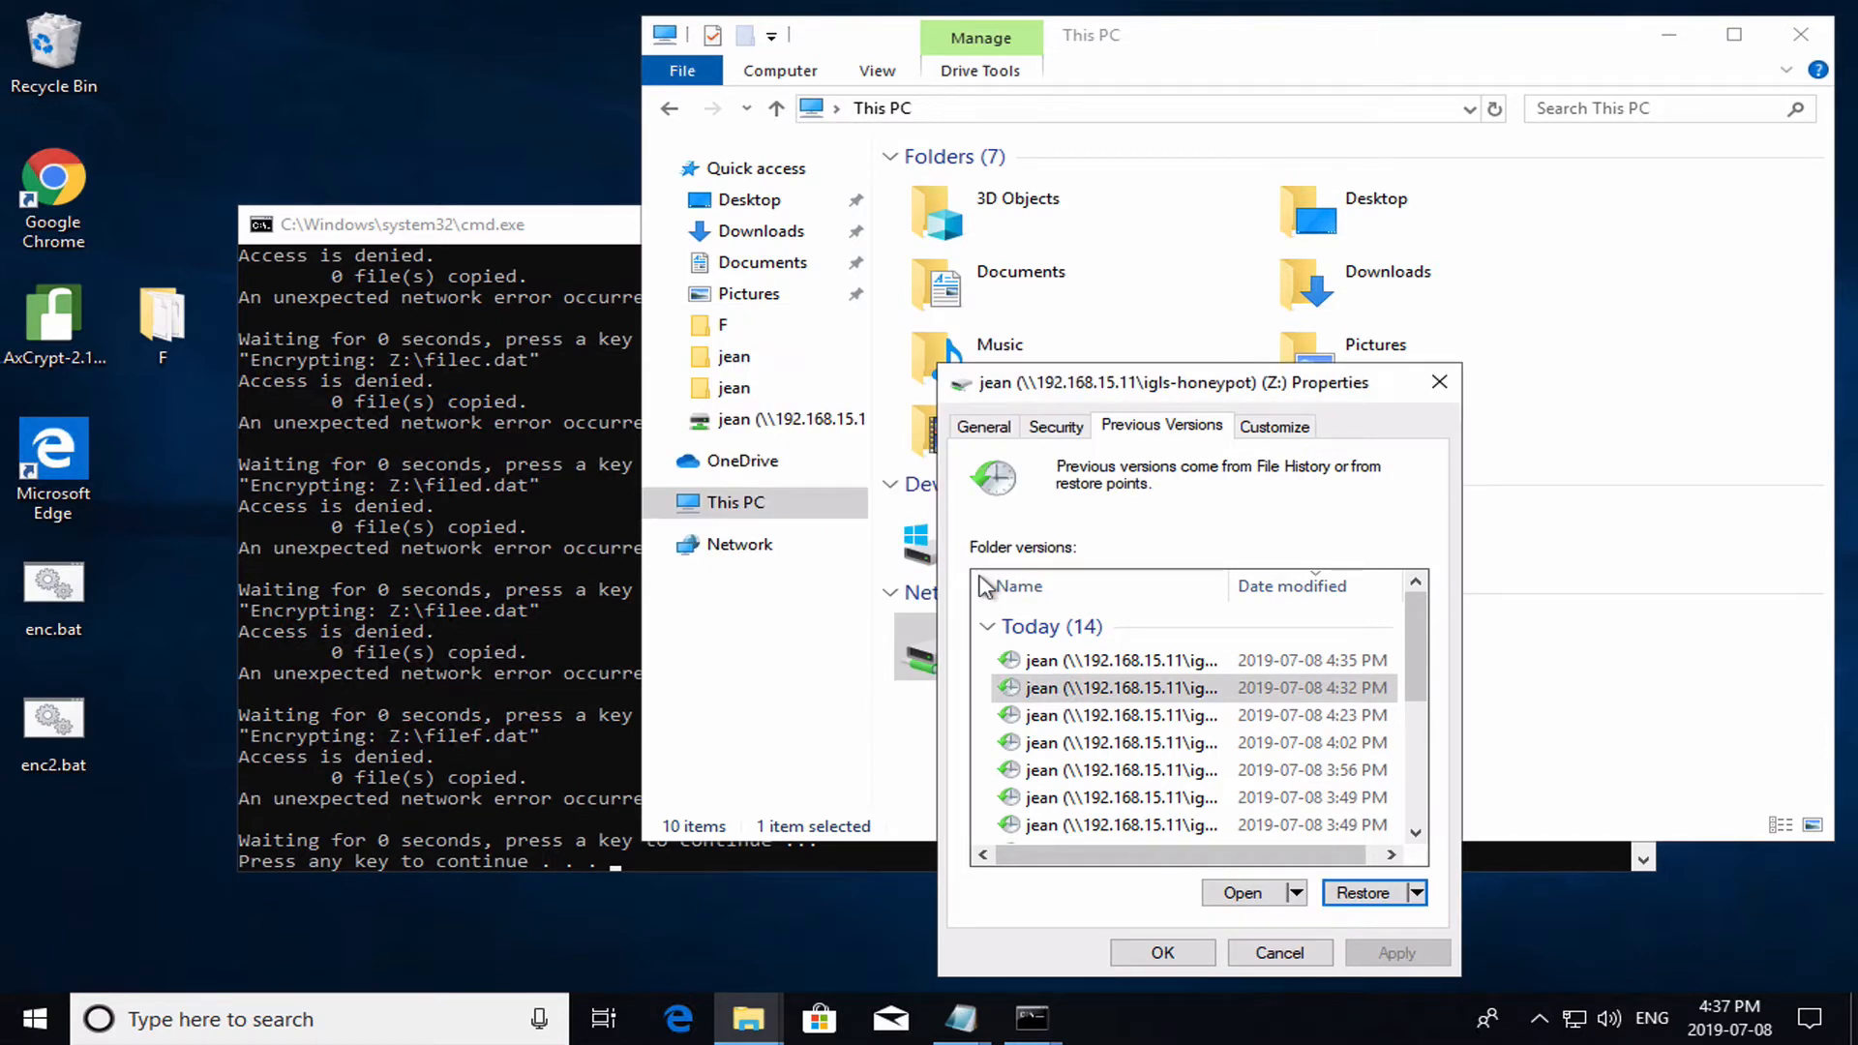
left_click(1364, 893)
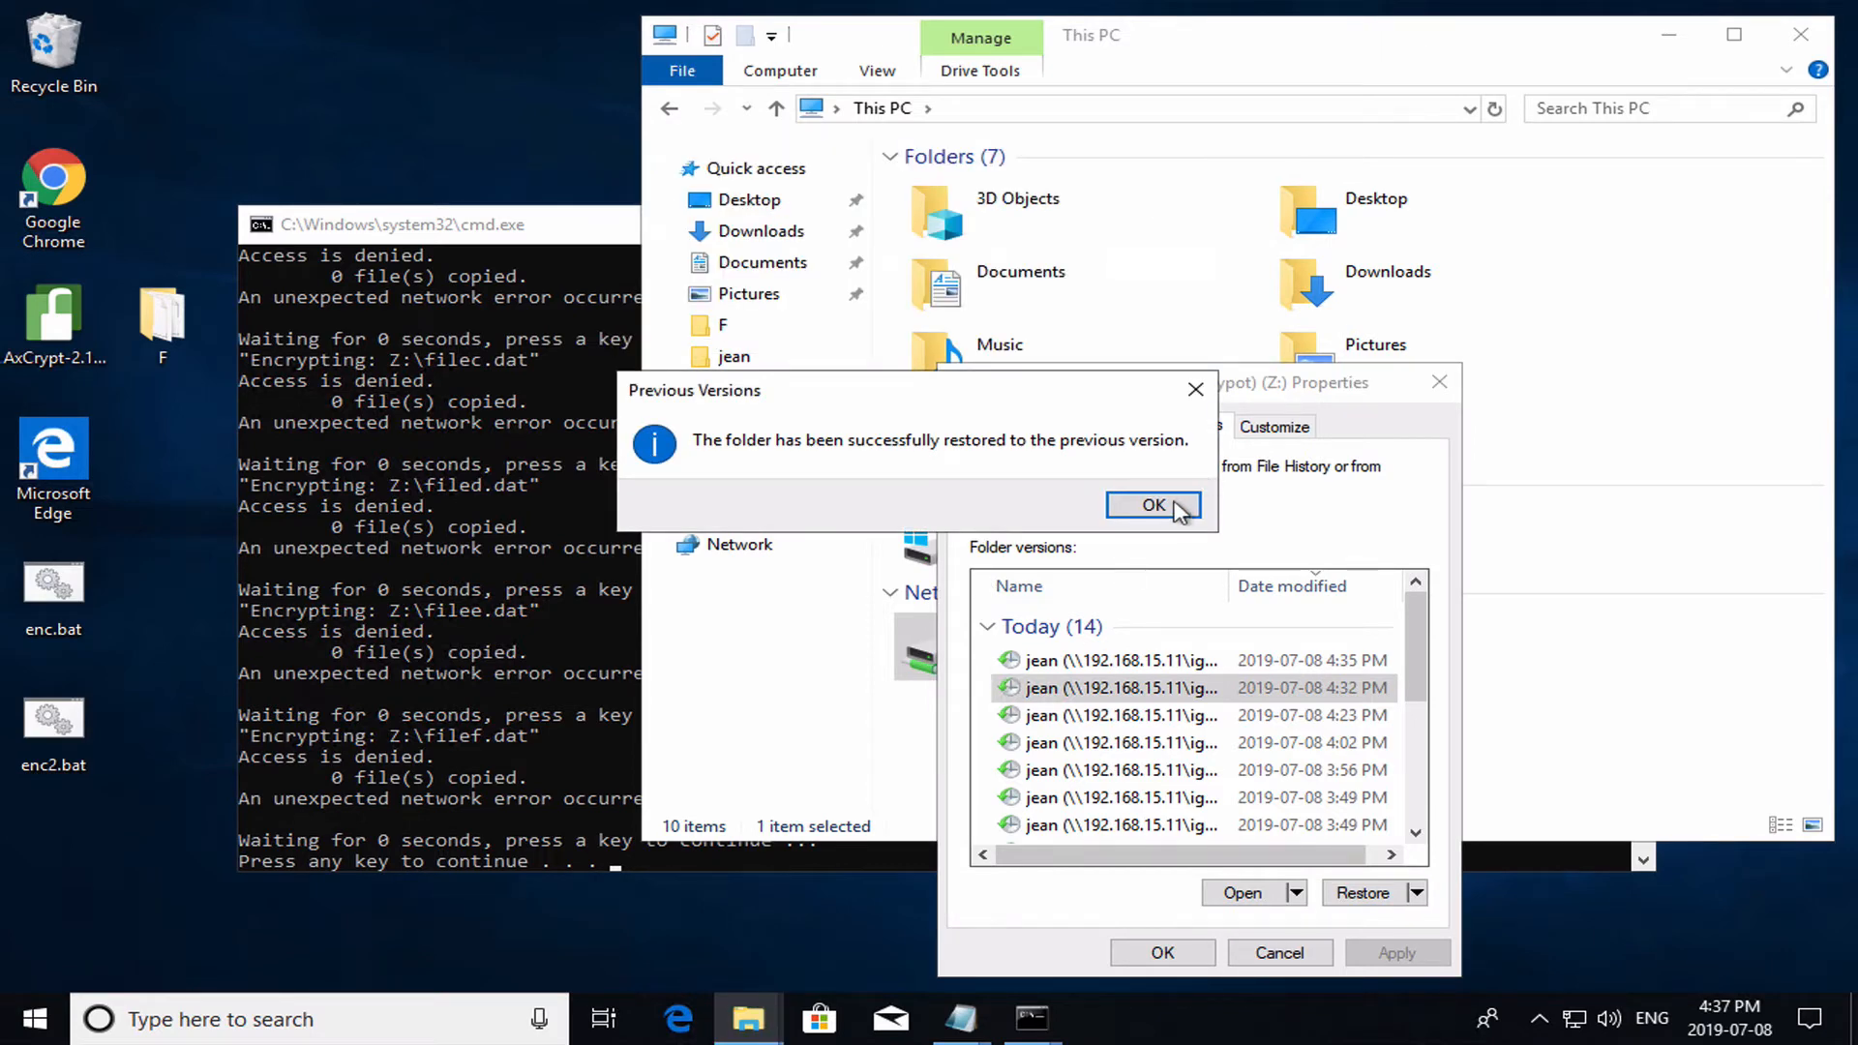
left_click(1154, 505)
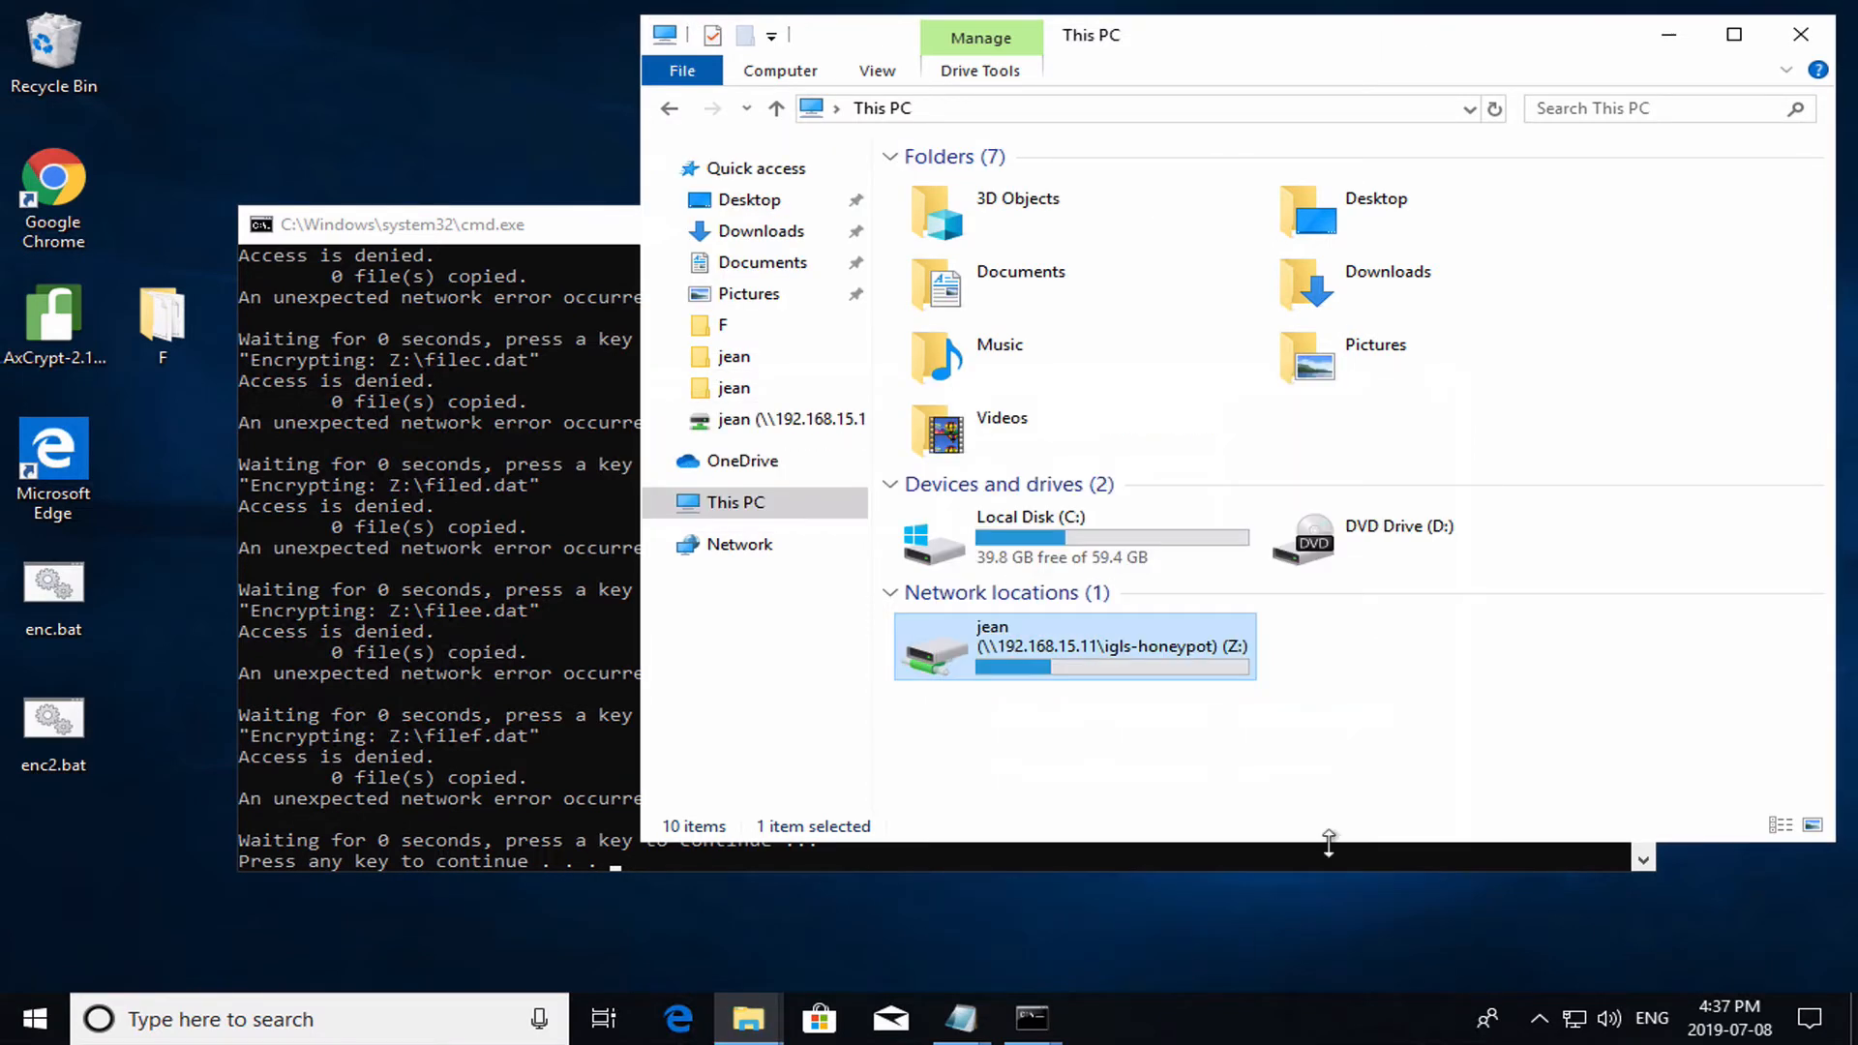
- Open the igls-honeypot (Z:) drive to see only the restored .dat files
double_click(1072, 646)
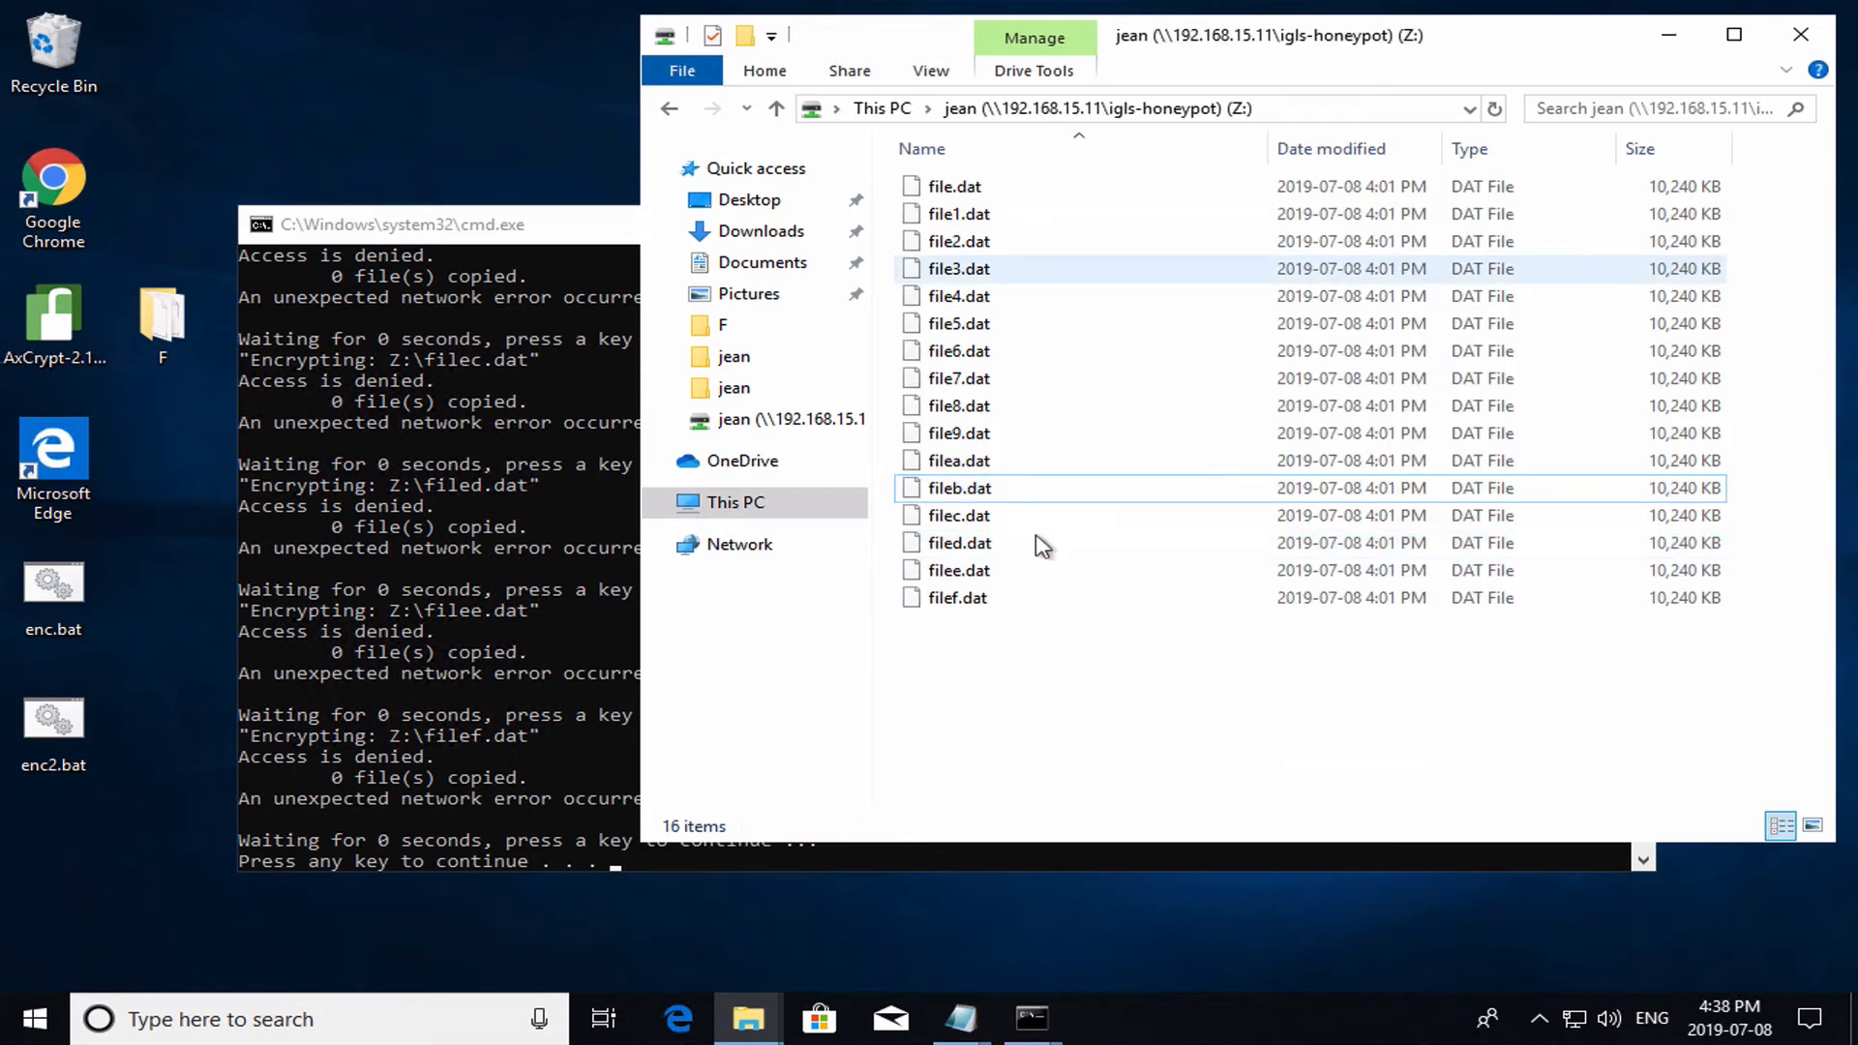
mouse_move(1026, 668)
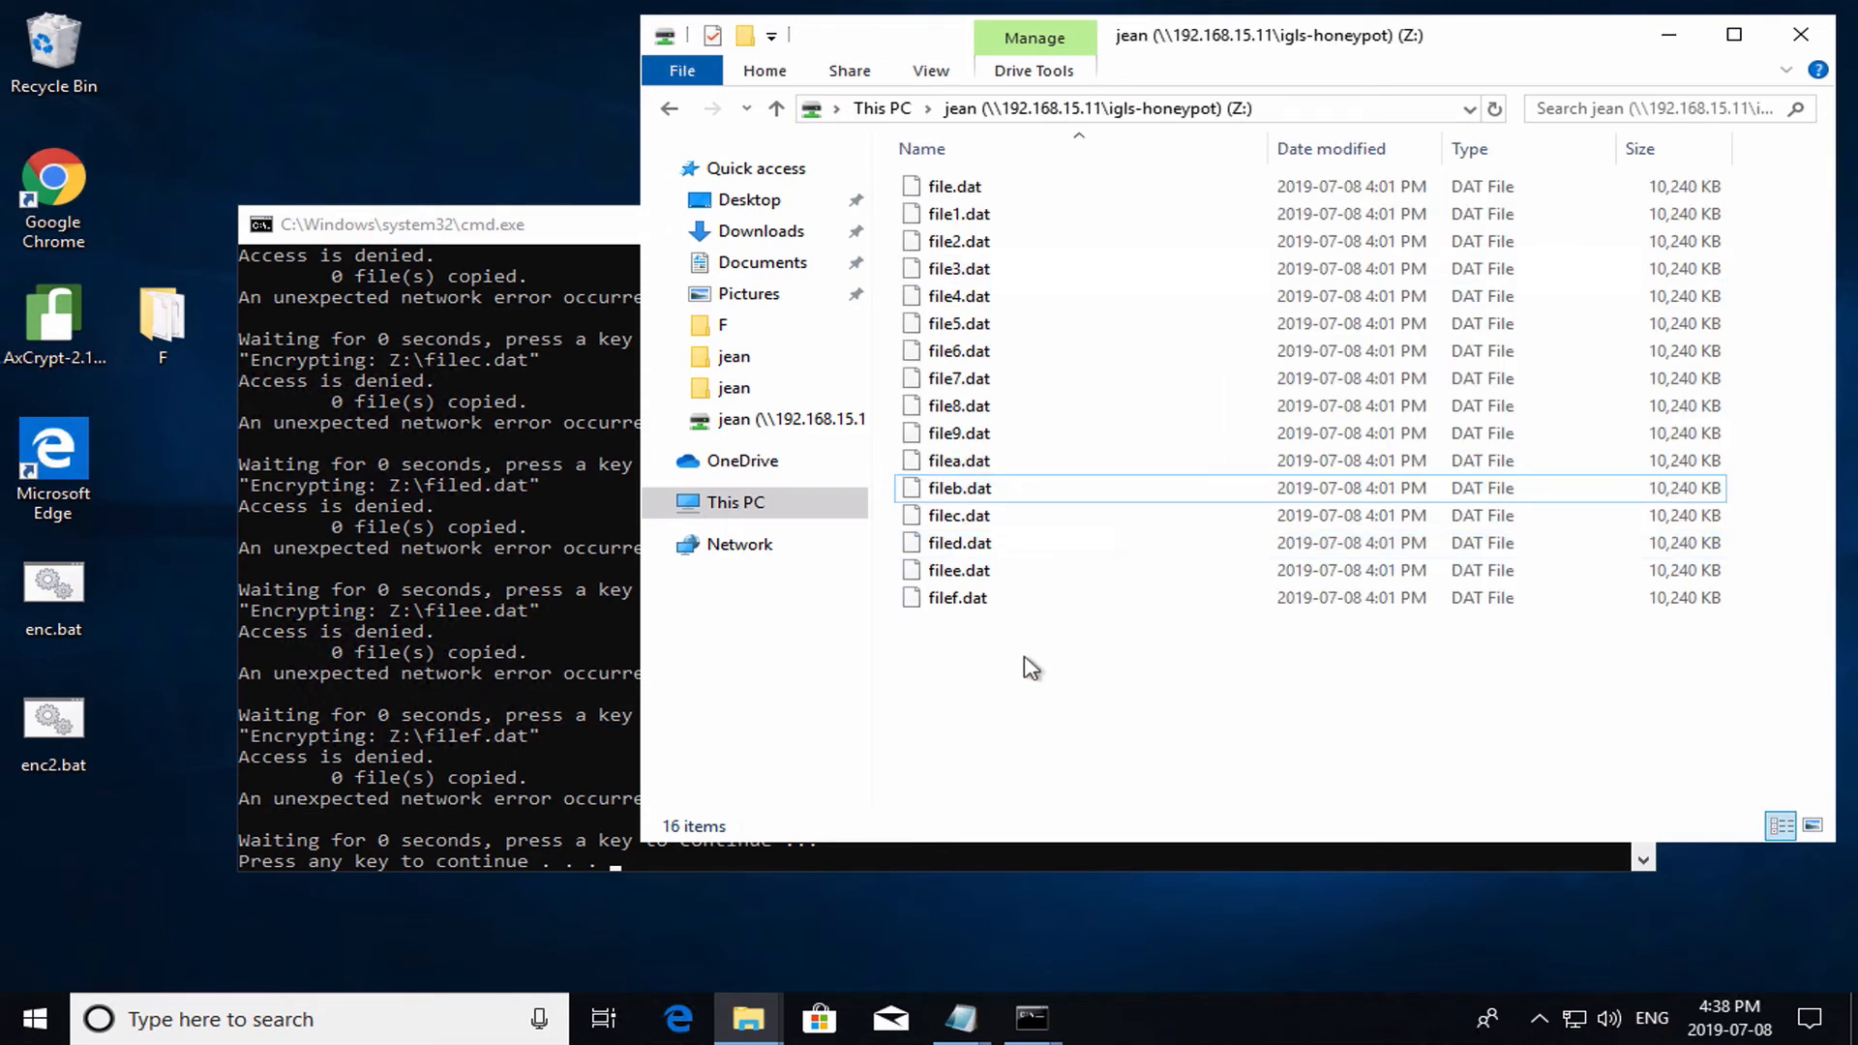